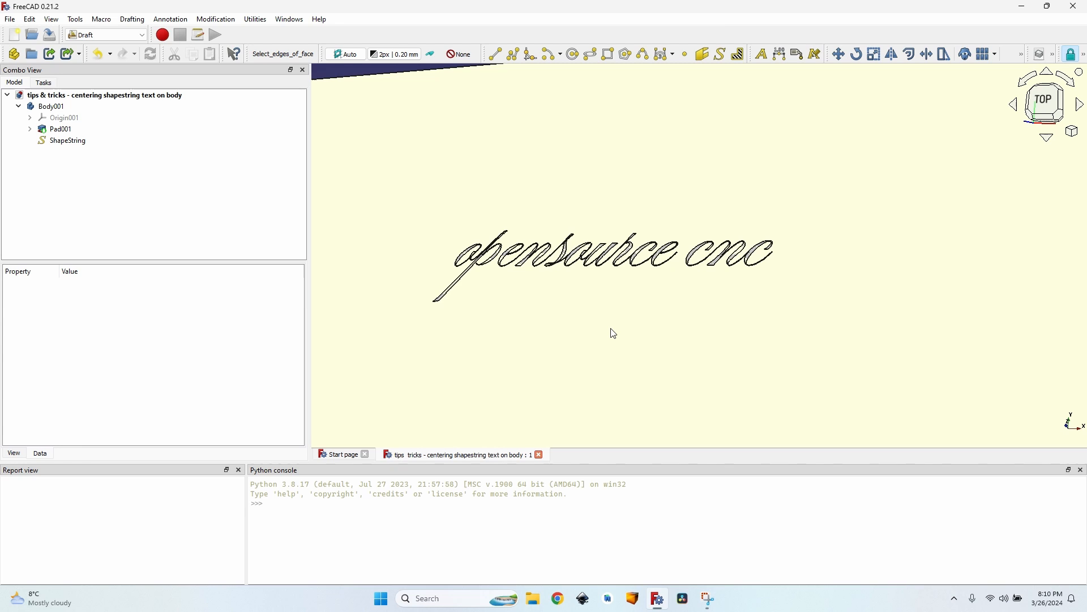
mouse_move(603, 303)
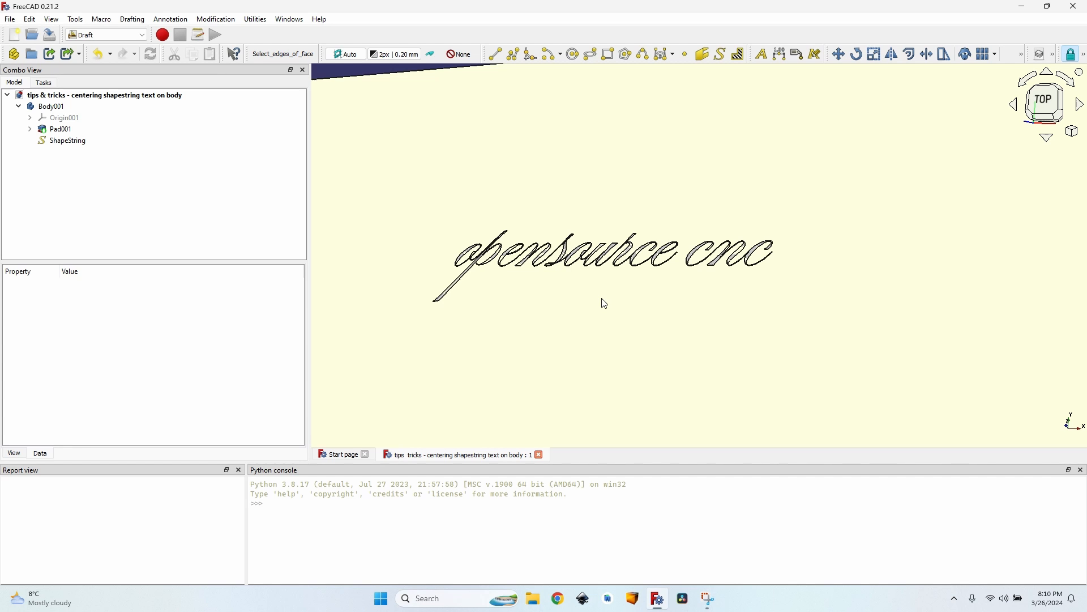
- Delete the old ShapeString from the tree and select Body001
scroll("up", 3)
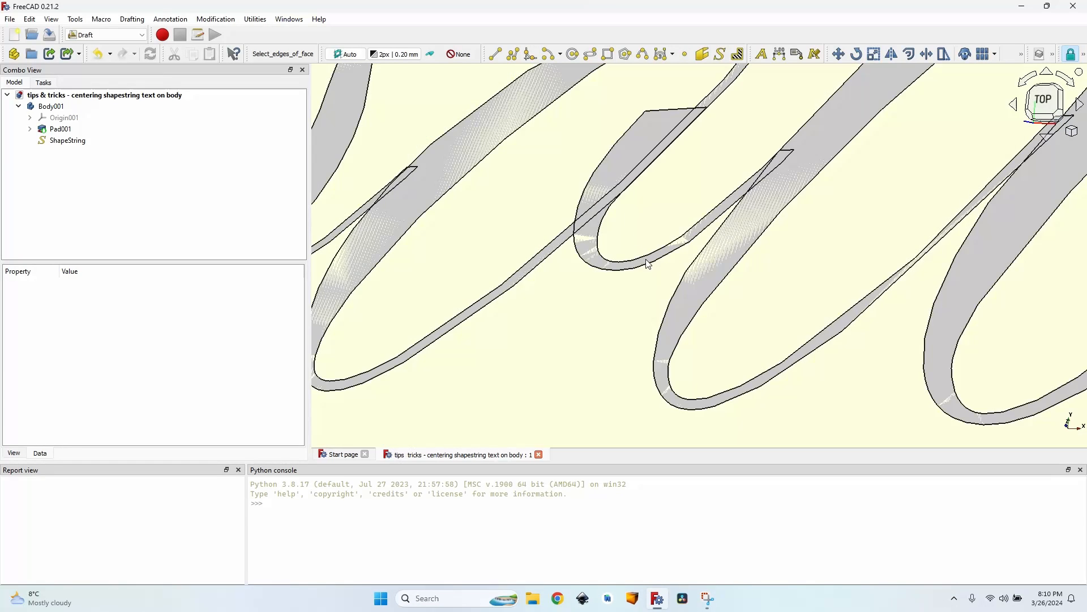
left_click(69, 139)
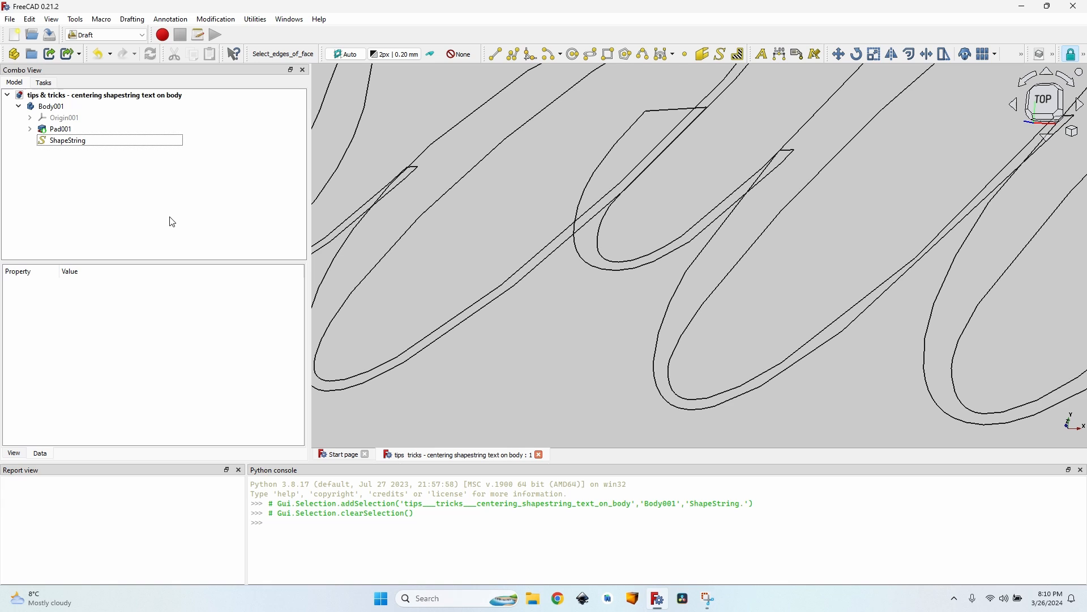
mouse_move(200, 225)
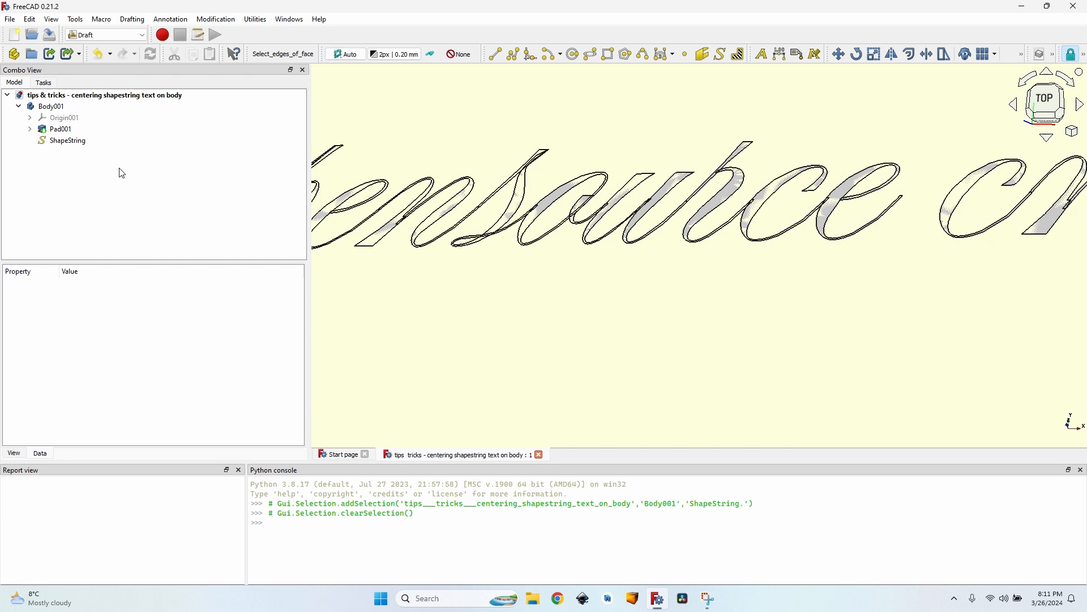
left_click(68, 140)
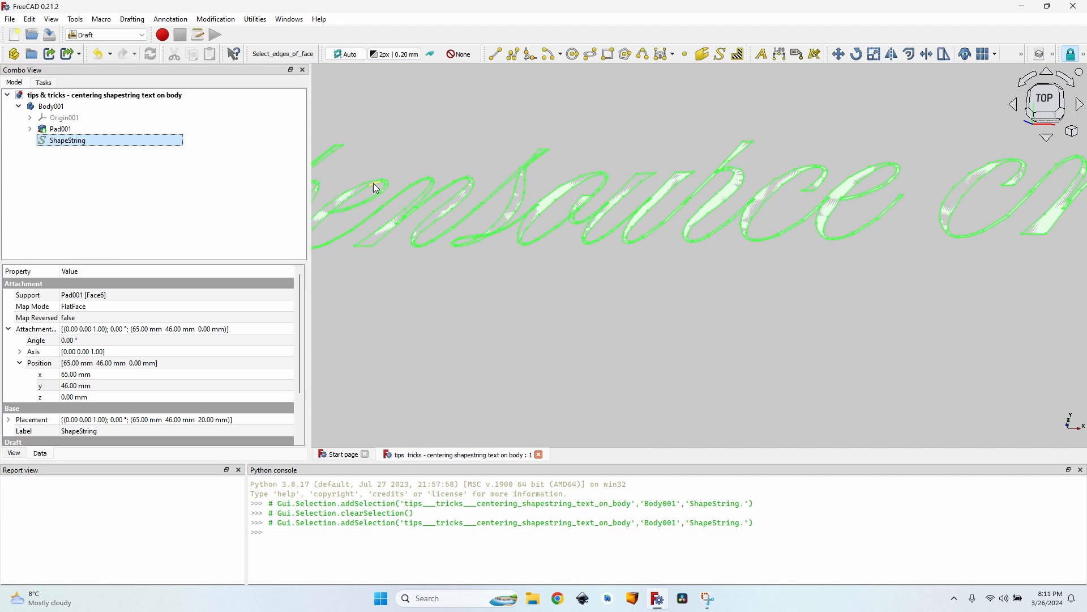
key("Delete")
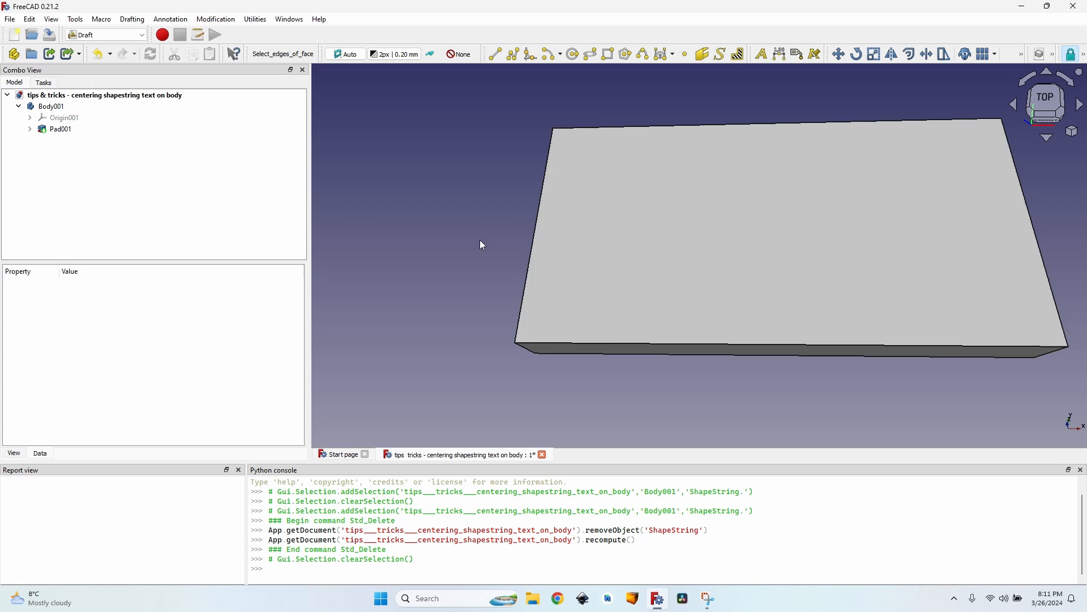
left_click(50, 106)
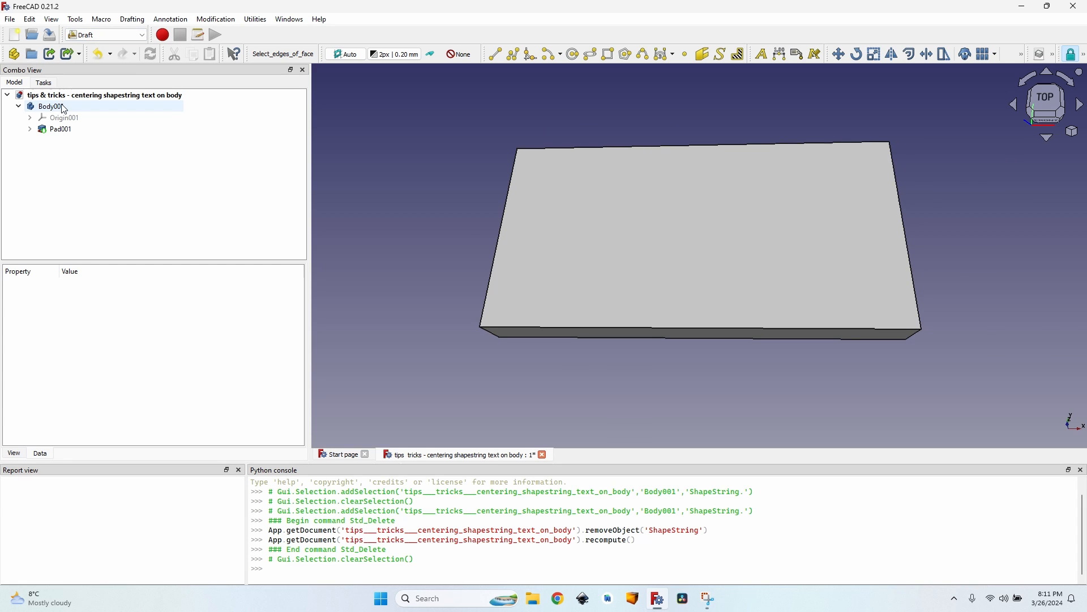
left_click(50, 106)
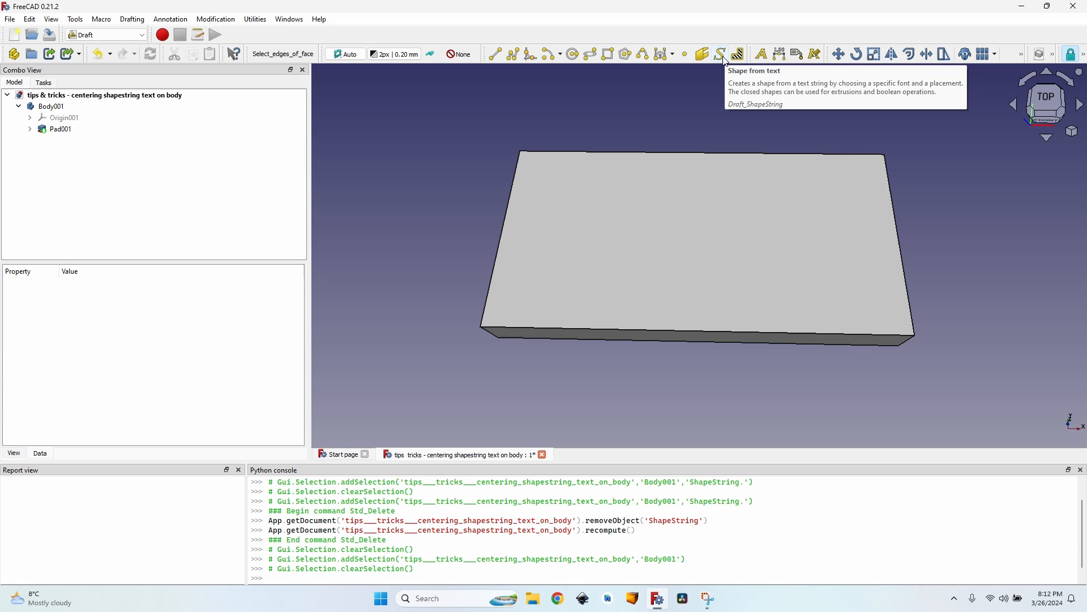
- Start a Draft ShapeString and enter the text 'opensource cnc'
left_click(720, 54)
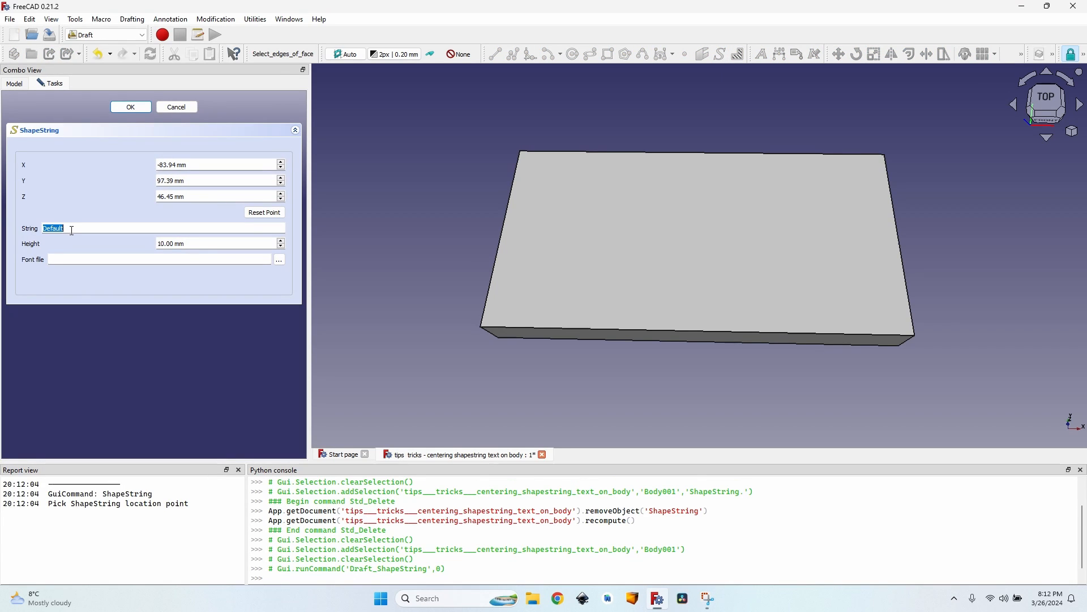
type("opensource")
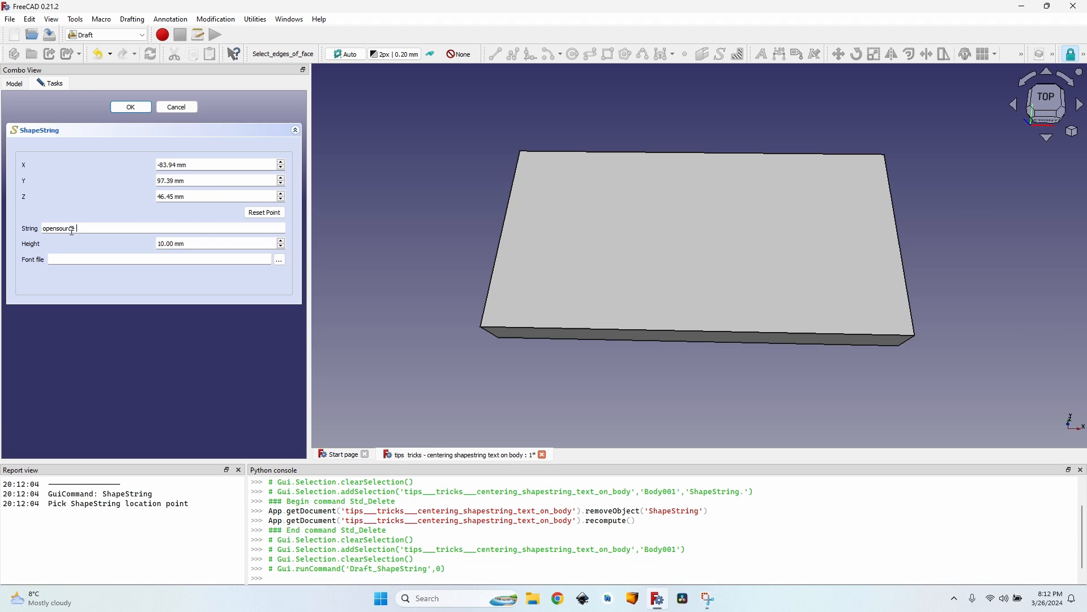
type("cnc")
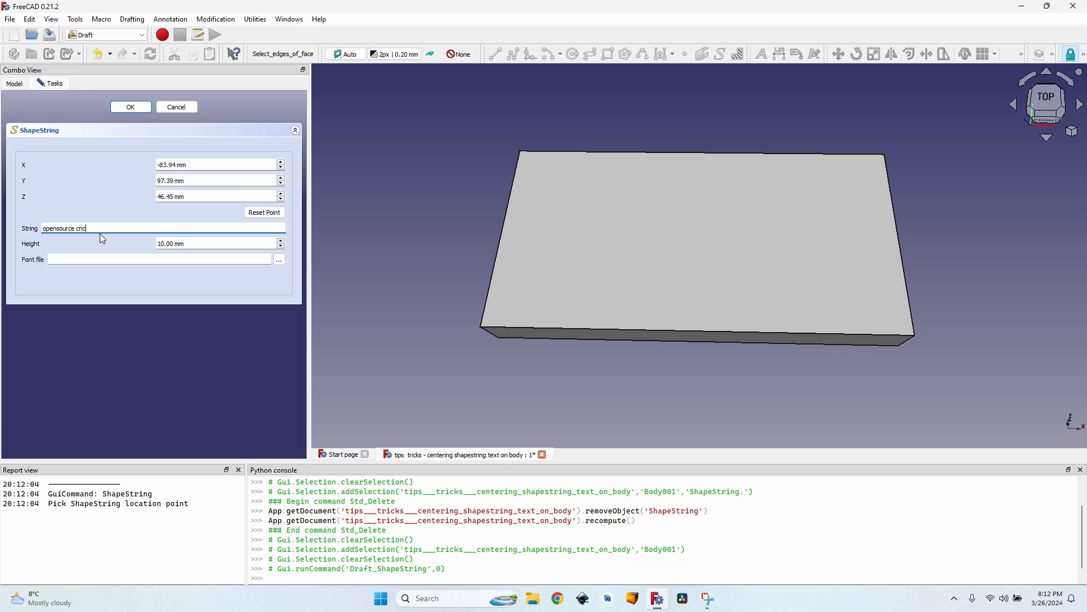
mouse_move(118, 185)
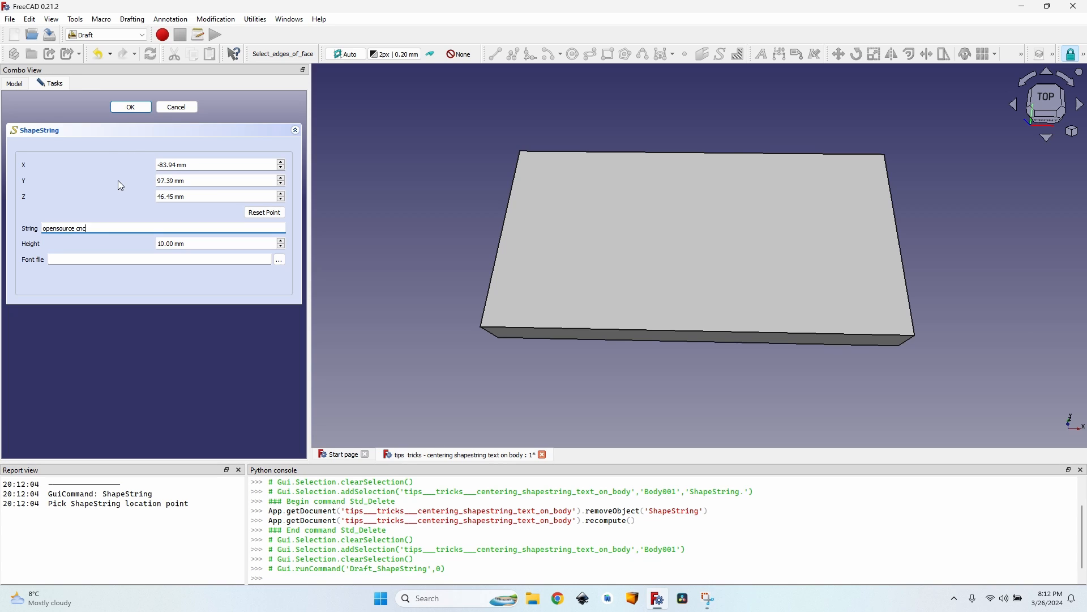
mouse_move(105, 179)
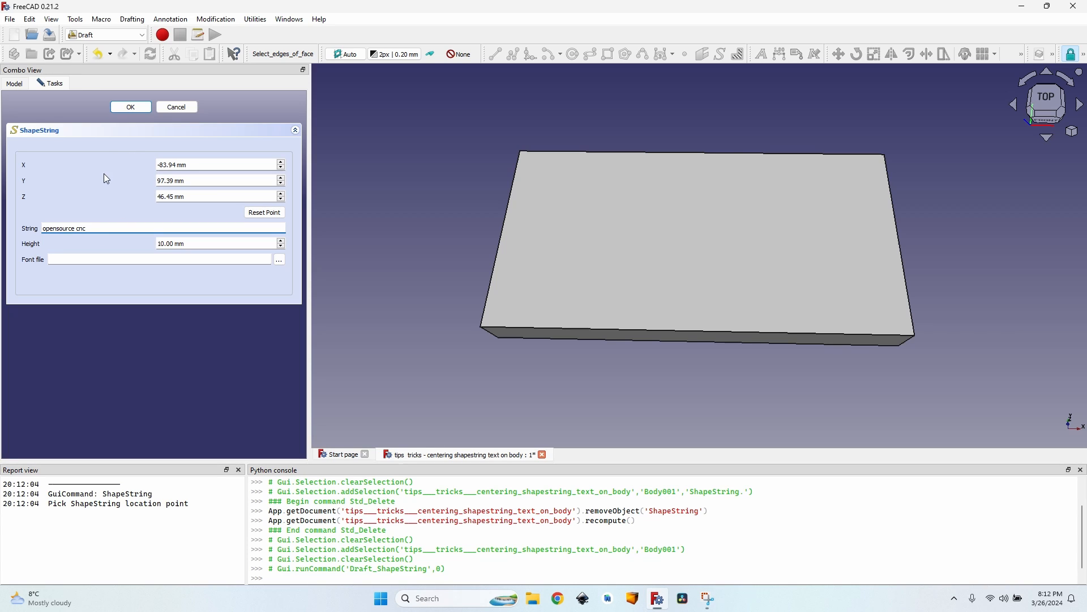
mouse_move(108, 211)
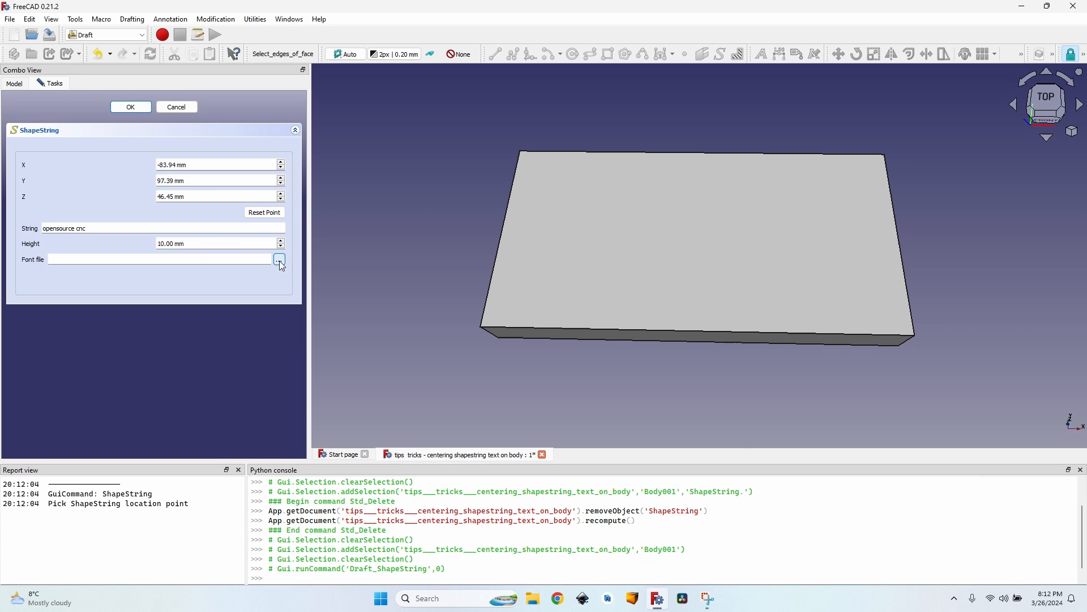
- Set the font to Ballet-Regular-VariableFont_opsz.ttf and create the ShapeString
left_click(278, 260)
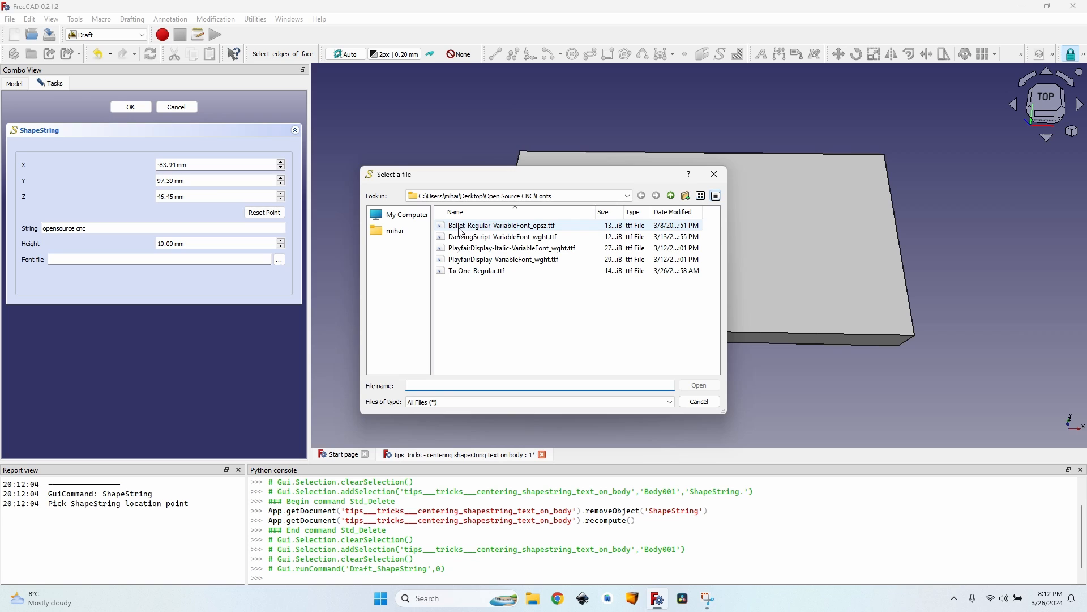
mouse_move(516, 231)
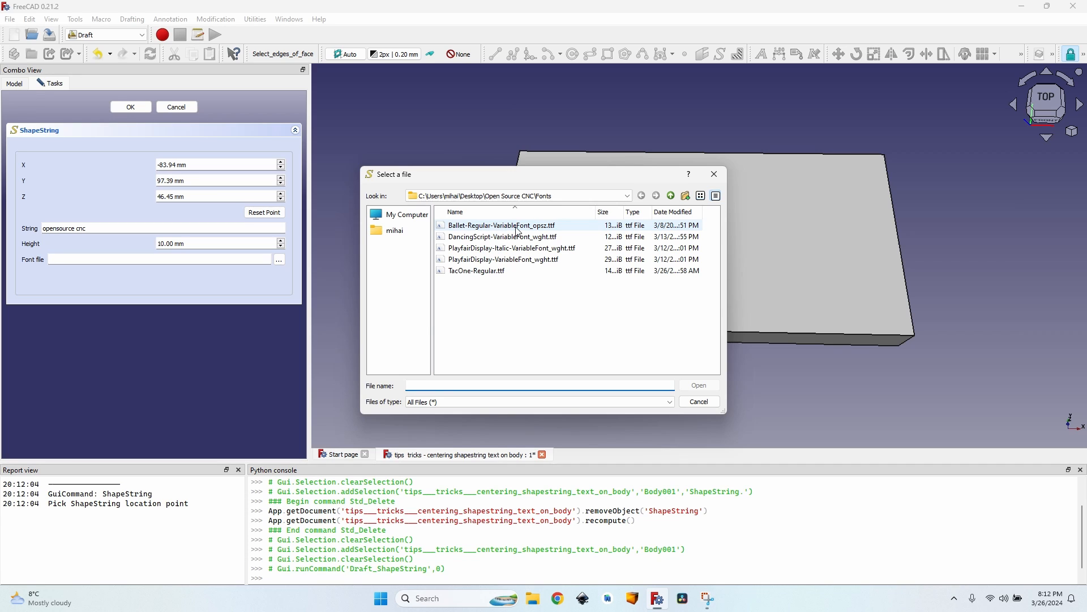
left_click(500, 225)
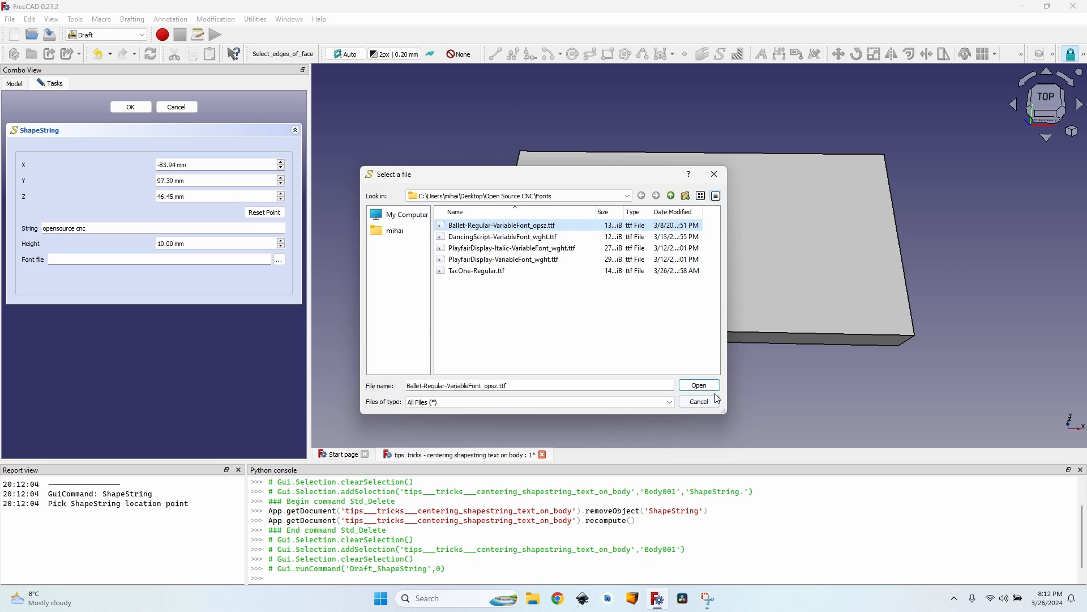
left_click(699, 385)
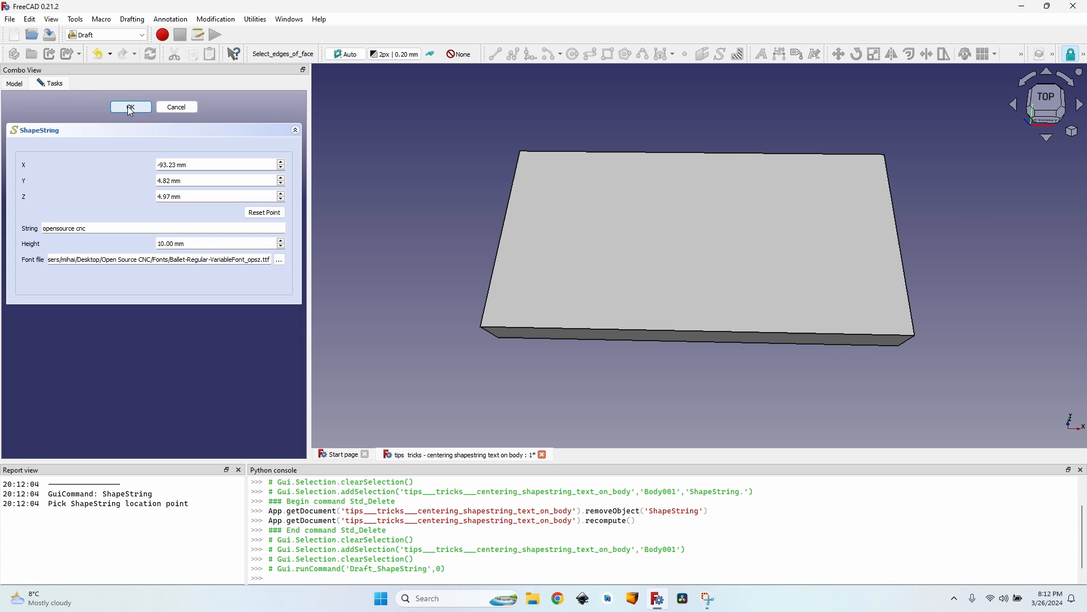
left_click(130, 107)
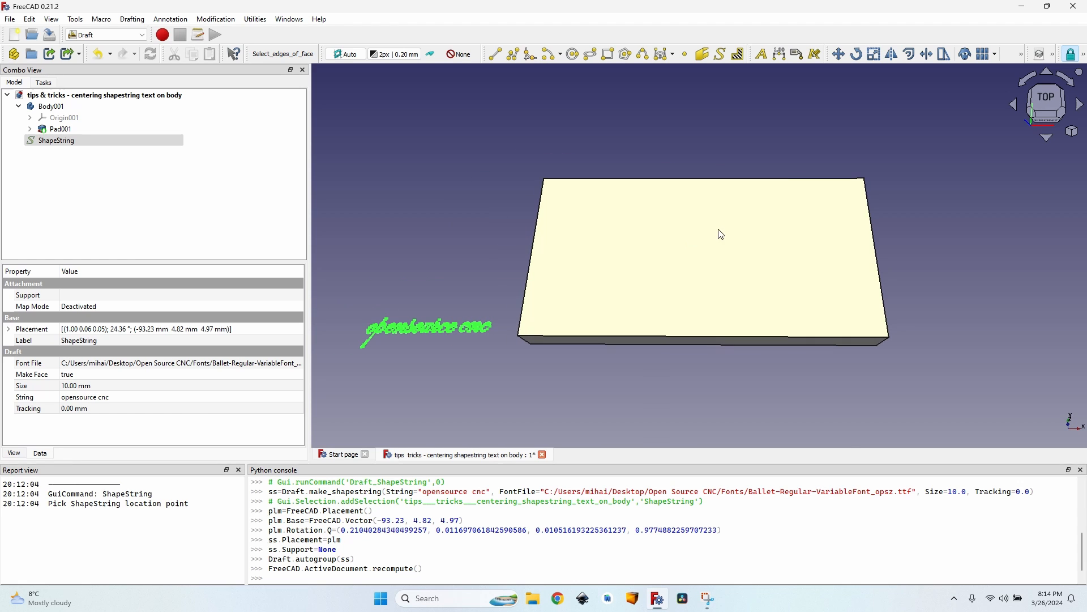
mouse_move(692, 267)
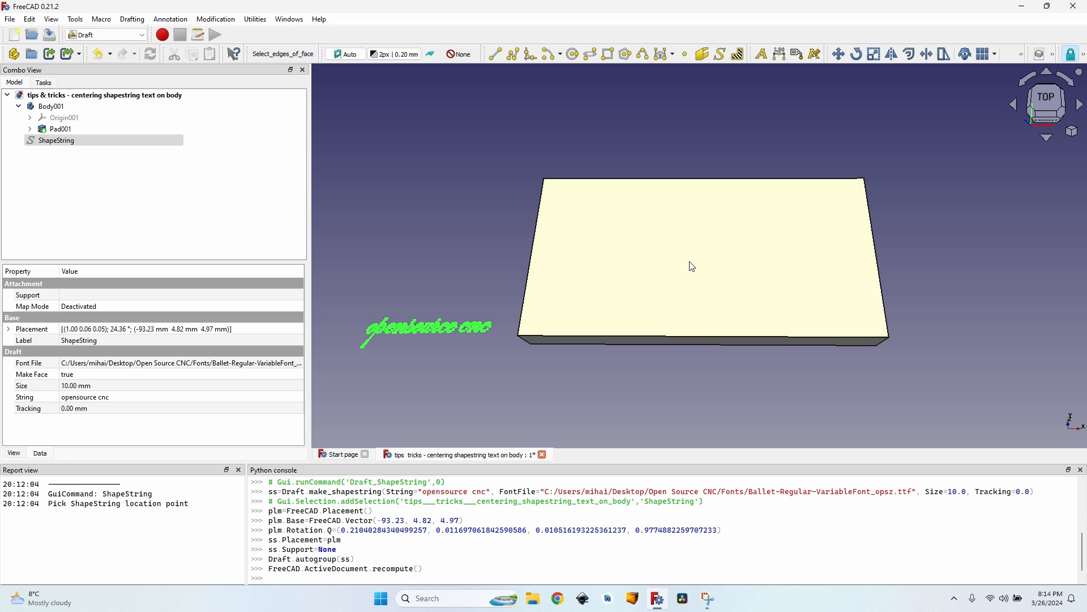
left_click(350, 268)
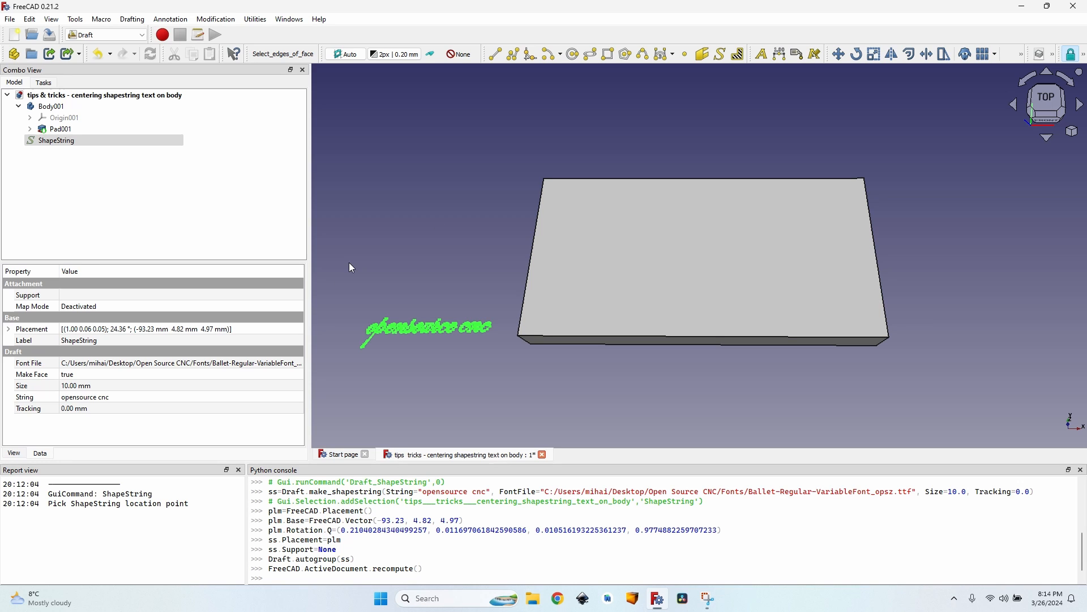
mouse_move(287, 299)
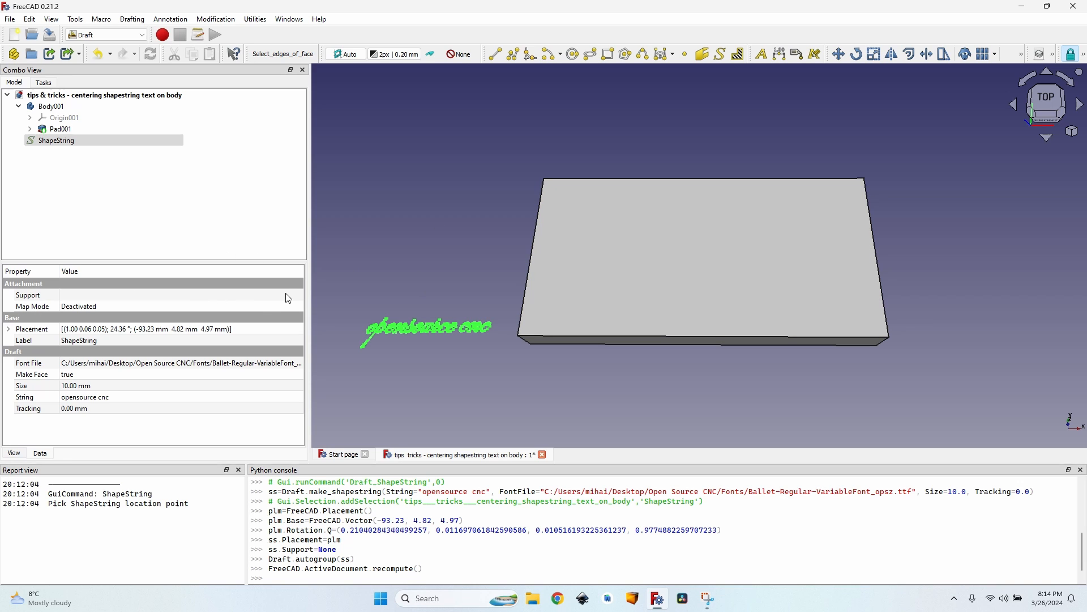
- Attach the ShapeString to the block's top face Pad001:Face6 in Plane face mode
left_click(33, 306)
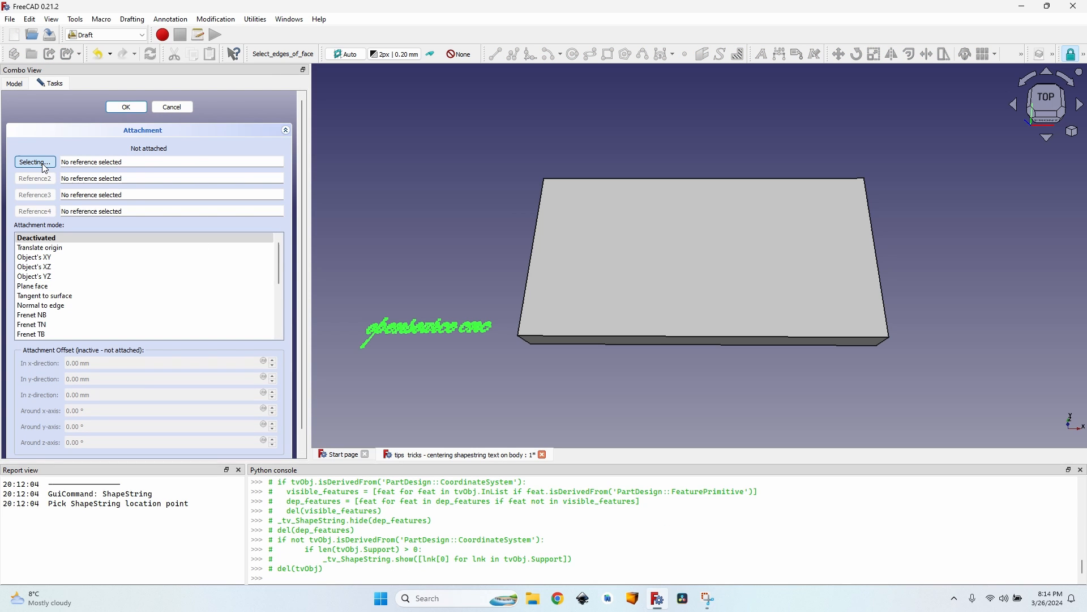
left_click(704, 263)
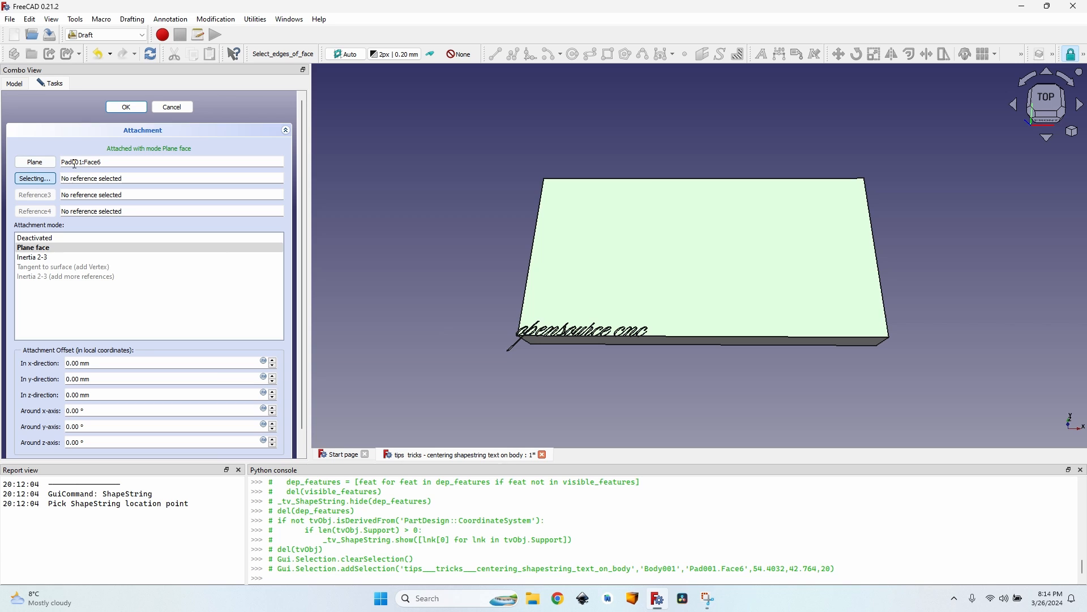
left_click(126, 107)
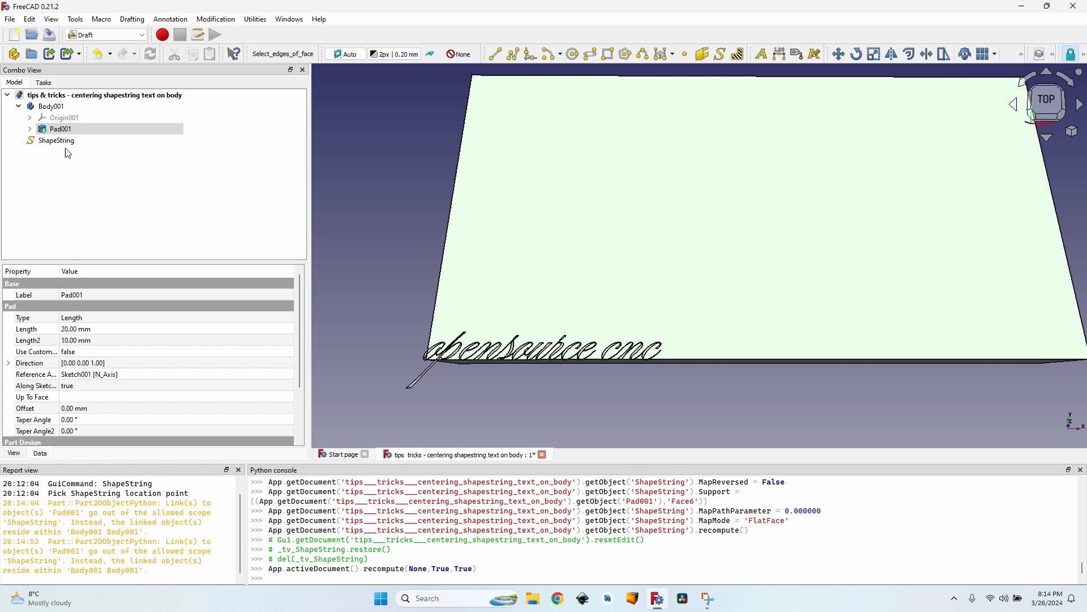
- Offset the ShapeString attachment to about X 61 mm, Y 44 mm
left_click(56, 140)
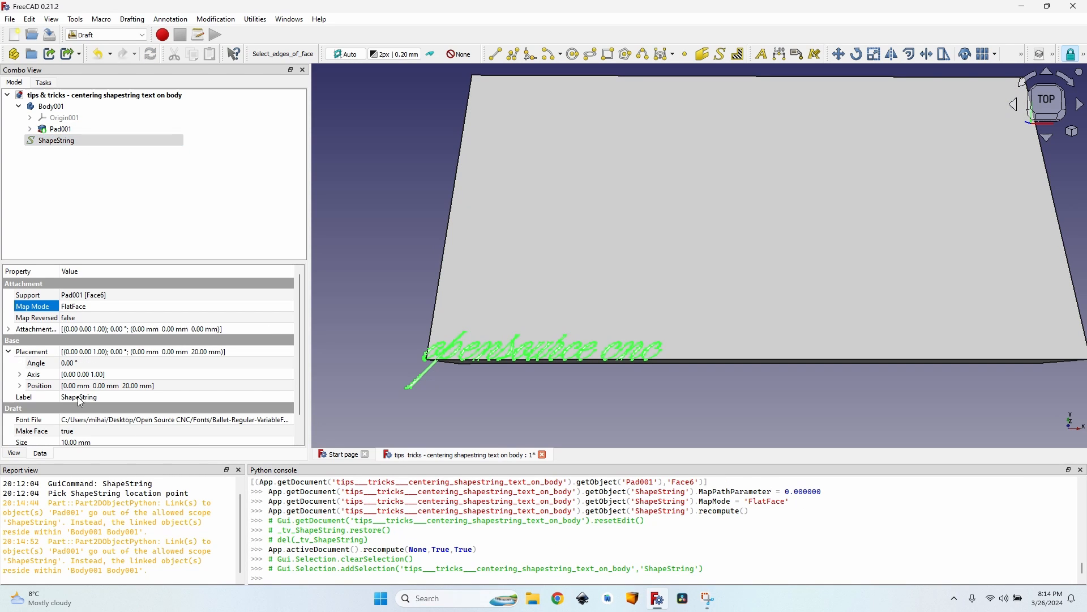
left_click(39, 396)
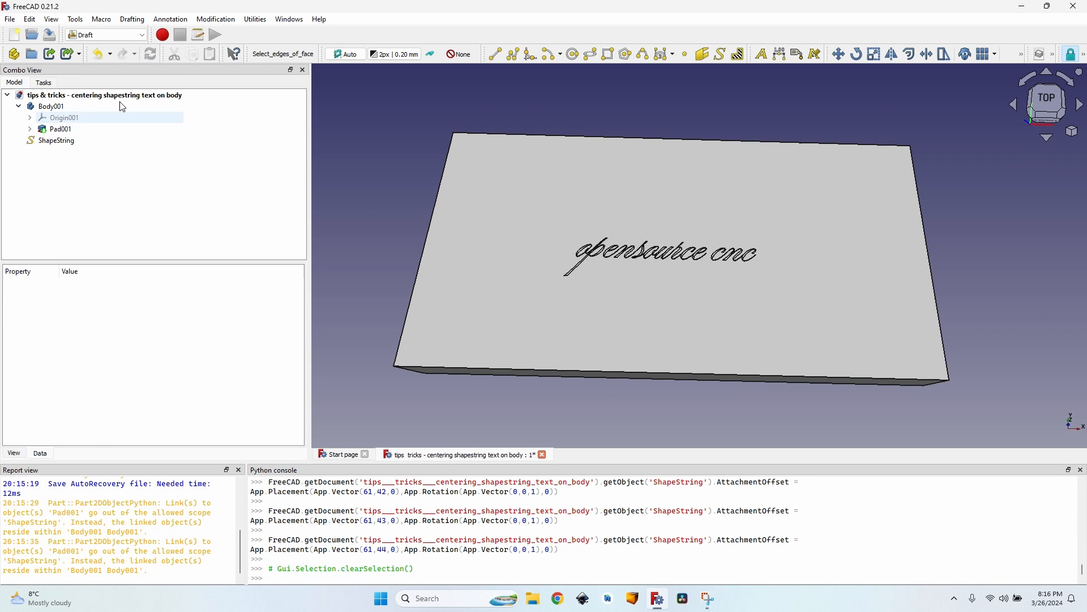
left_click(104, 35)
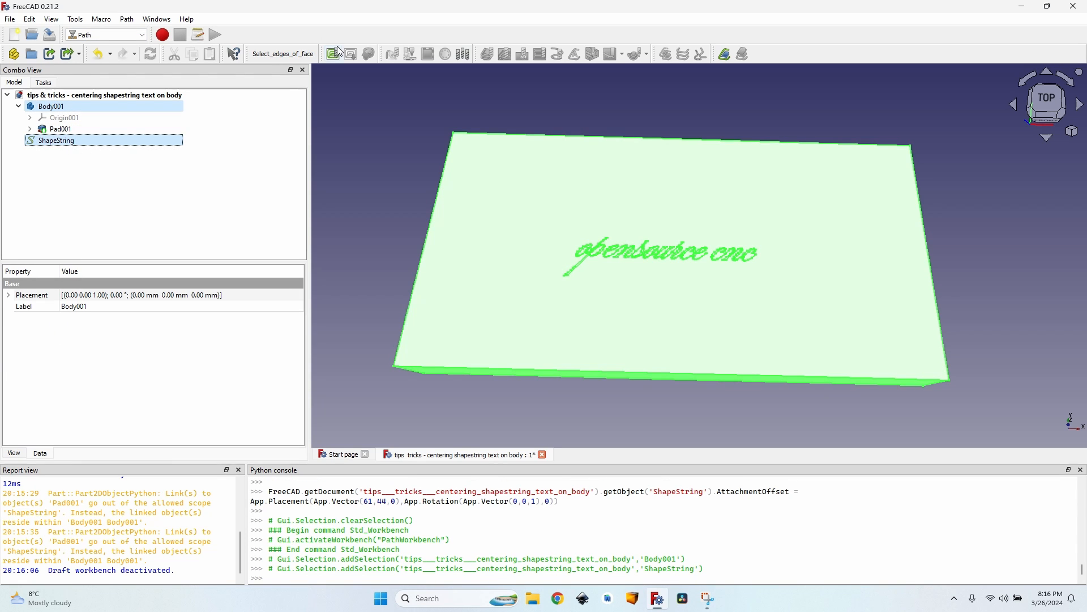
- Create a Job with Body001 and ShapeString, adding the 60_degree_pointy_vbit tool
left_click(332, 53)
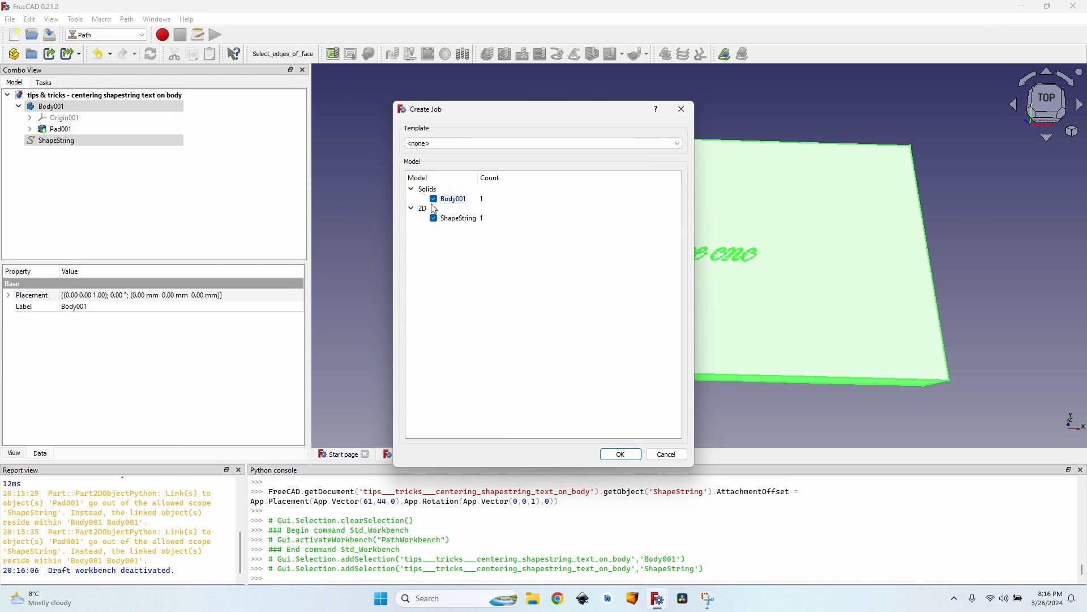
left_click(618, 453)
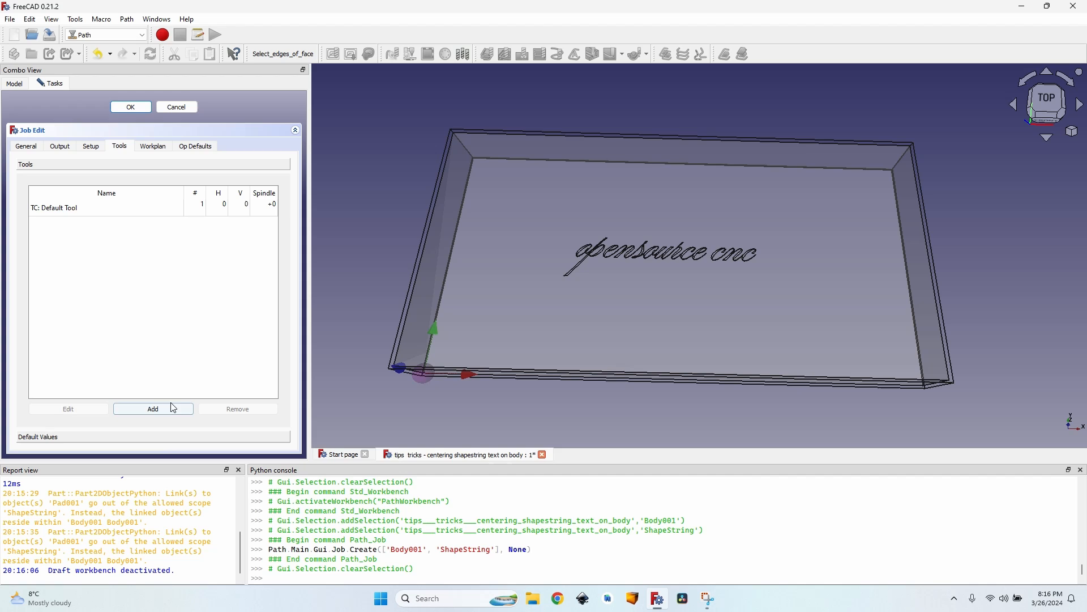
left_click(151, 408)
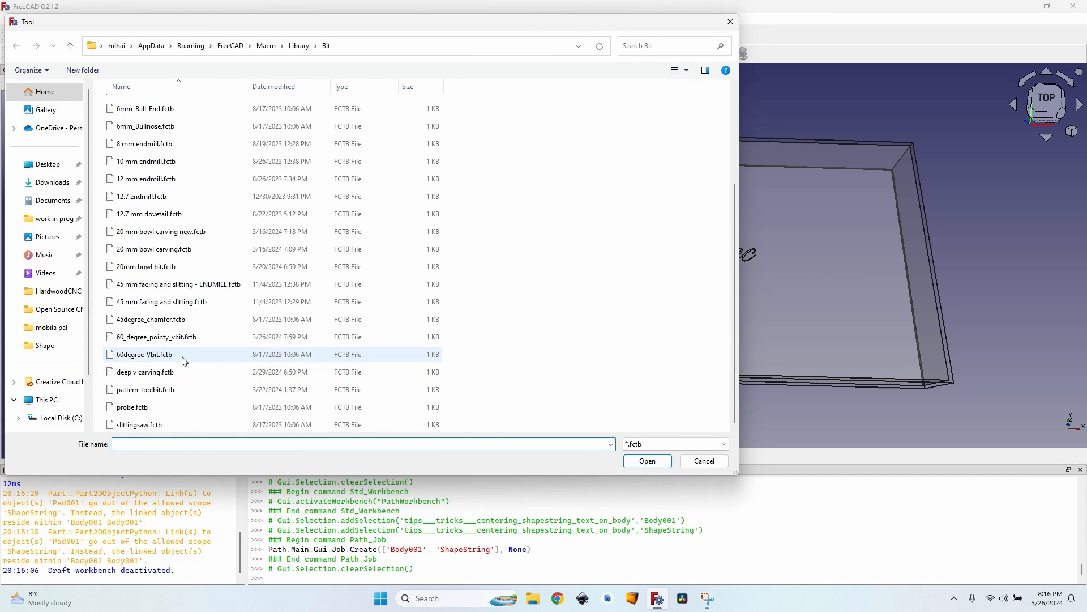
left_click(646, 461)
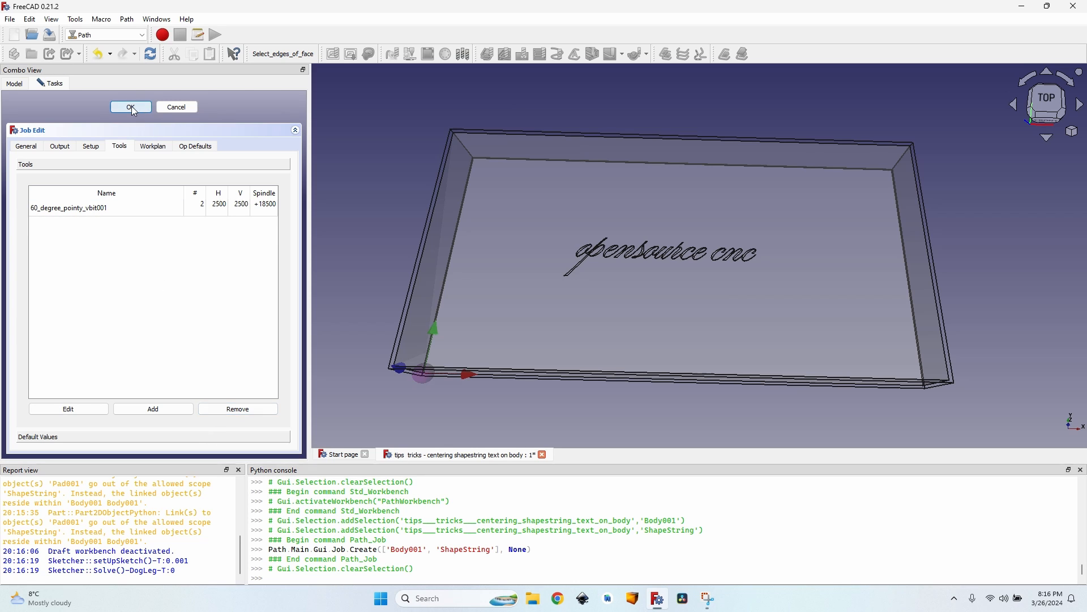
left_click(130, 107)
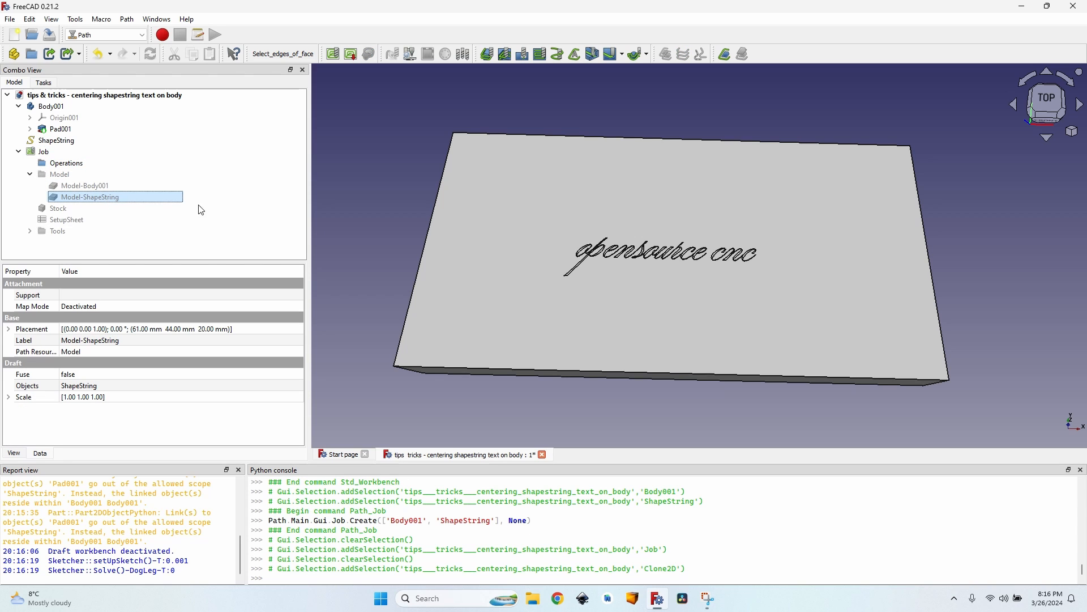
- Add a Vcarve operation to the Job from the engraving dropdown
left_click(609, 53)
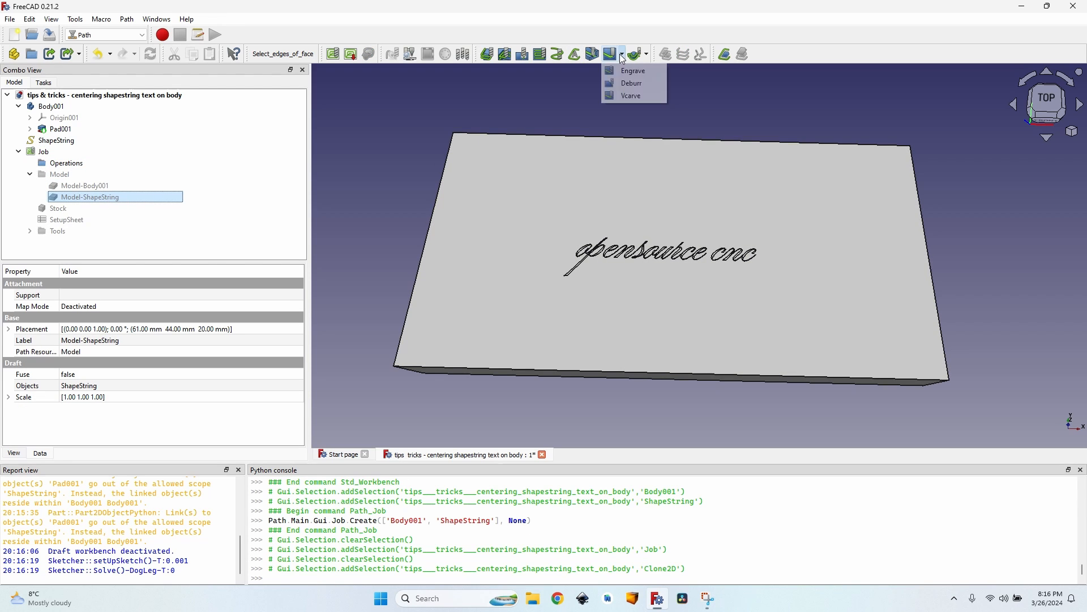
left_click(631, 95)
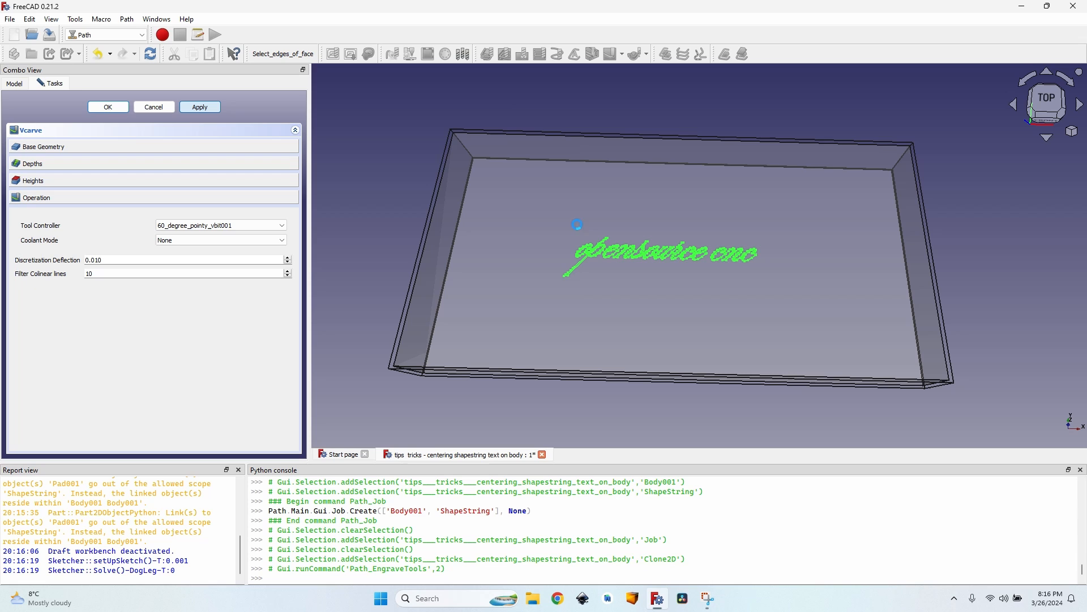
mouse_move(727, 258)
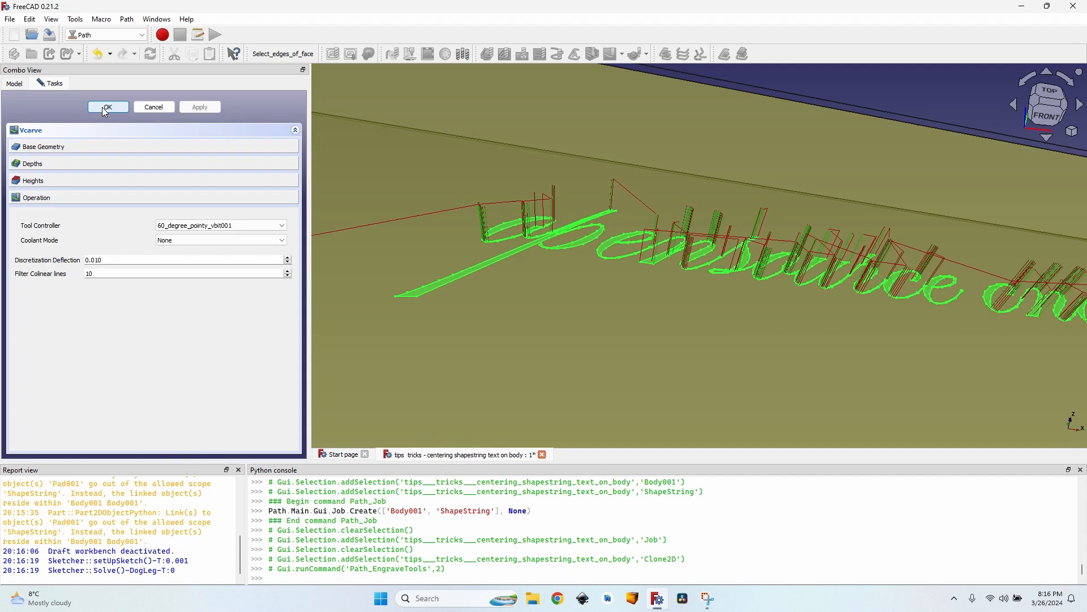
left_click(107, 107)
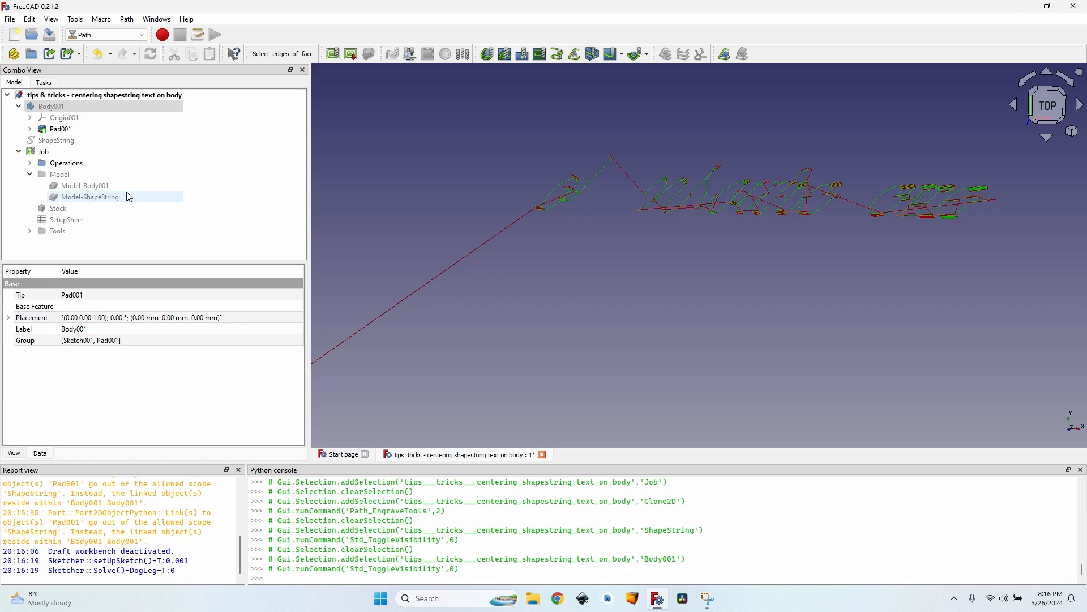
- Show Model-ShapeString, zoom in on the toolpath, and select the Vcarve operation
left_click(89, 196)
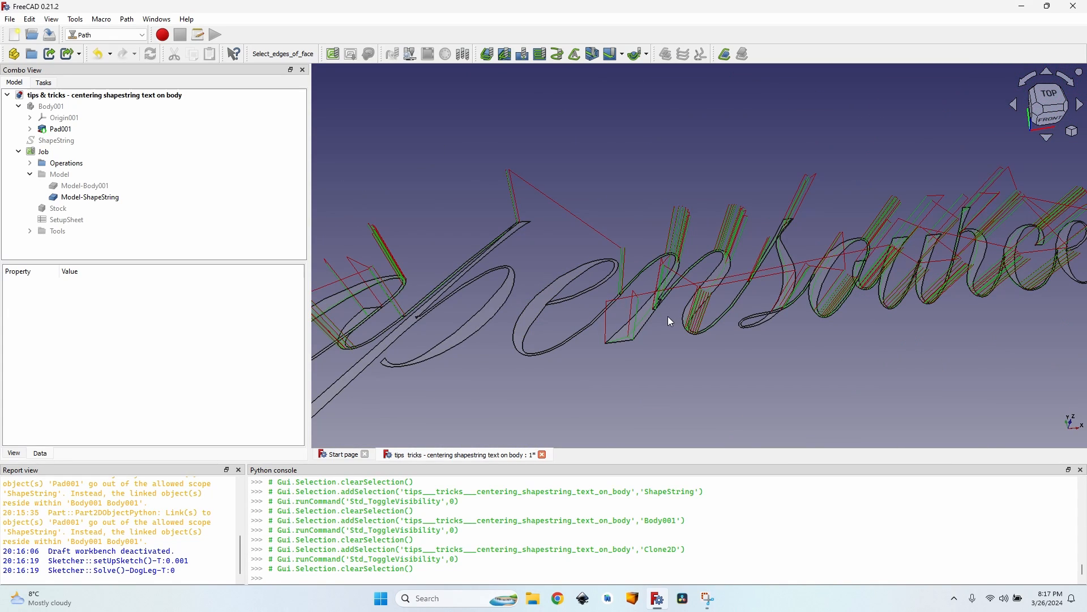
scroll("up", 3)
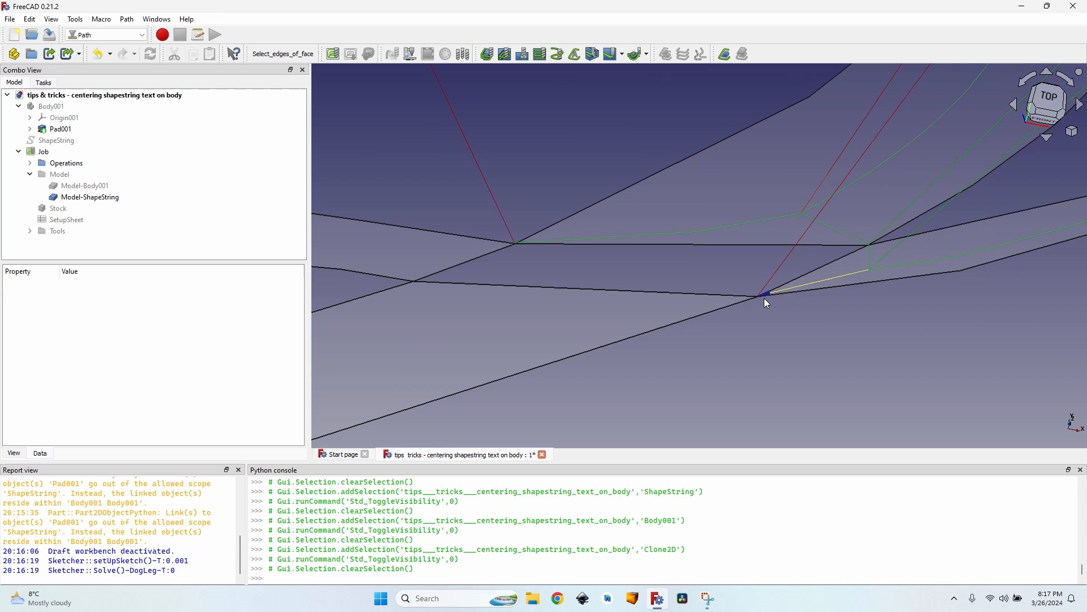
left_click(763, 295)
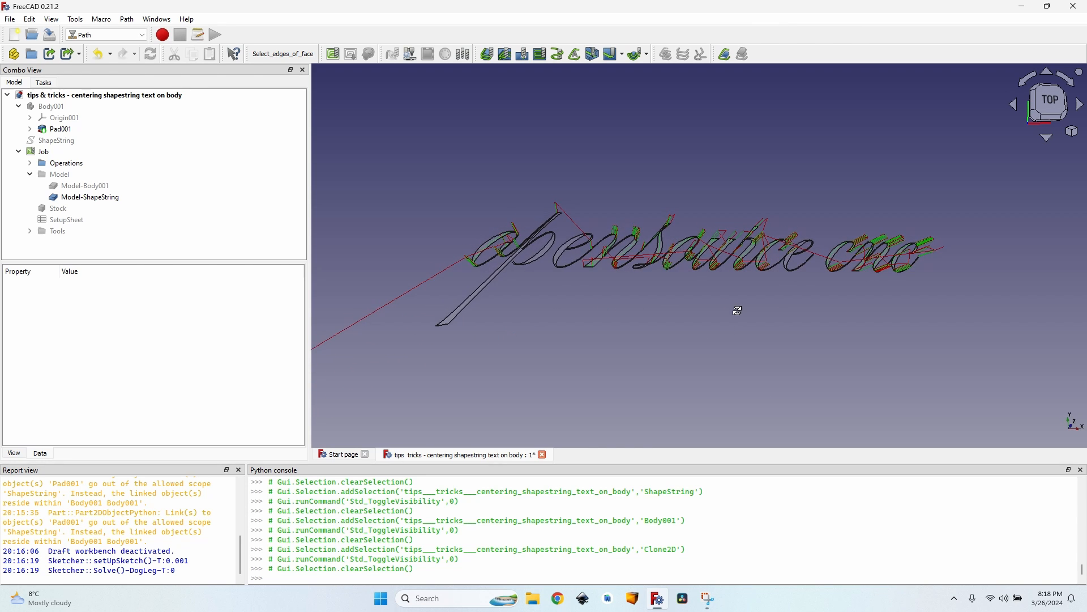
left_click(84, 185)
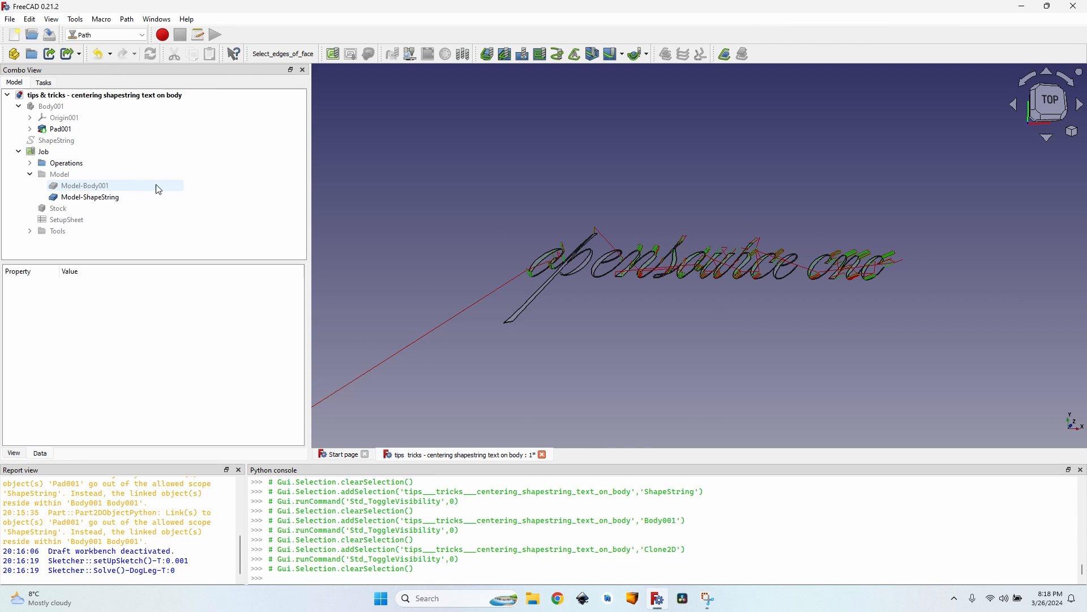
left_click(31, 163)
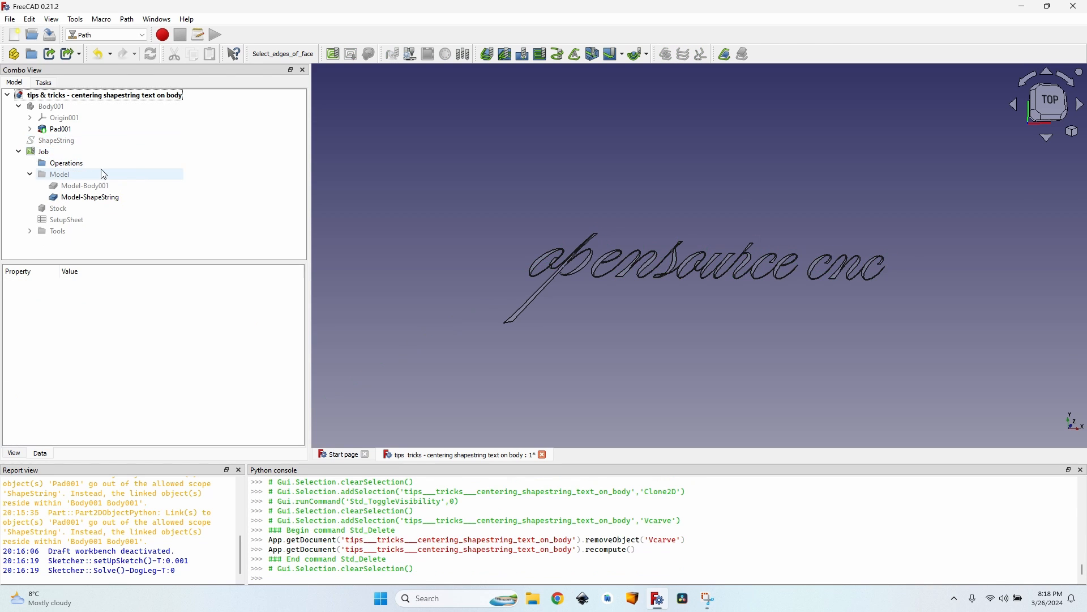
- Remove ShapeString from the Job models, keeping Body001, and reselect ShapeString
double_click(43, 151)
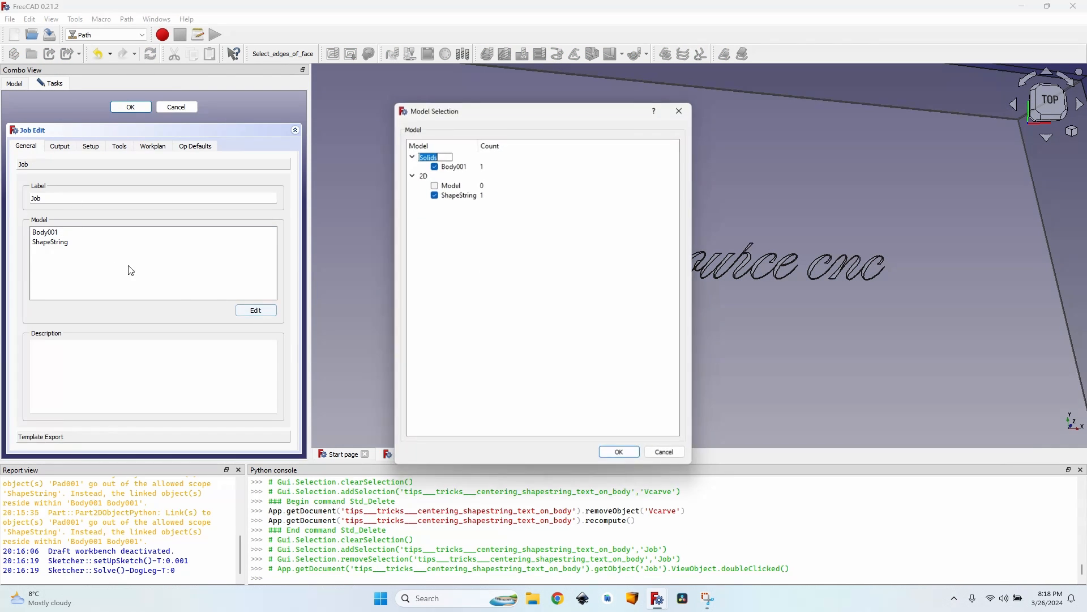
left_click(433, 194)
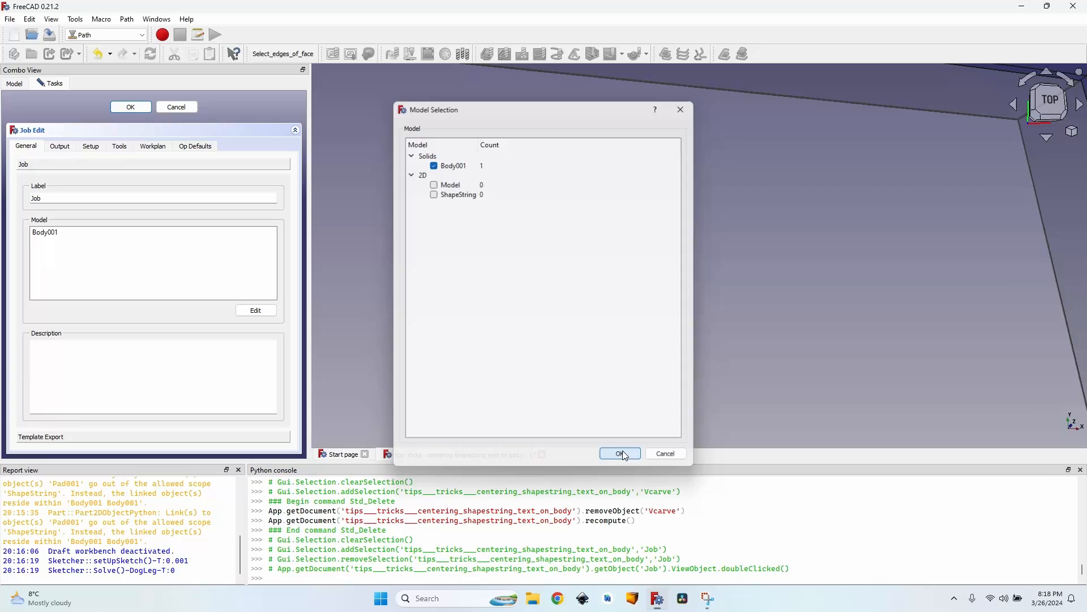
left_click(618, 453)
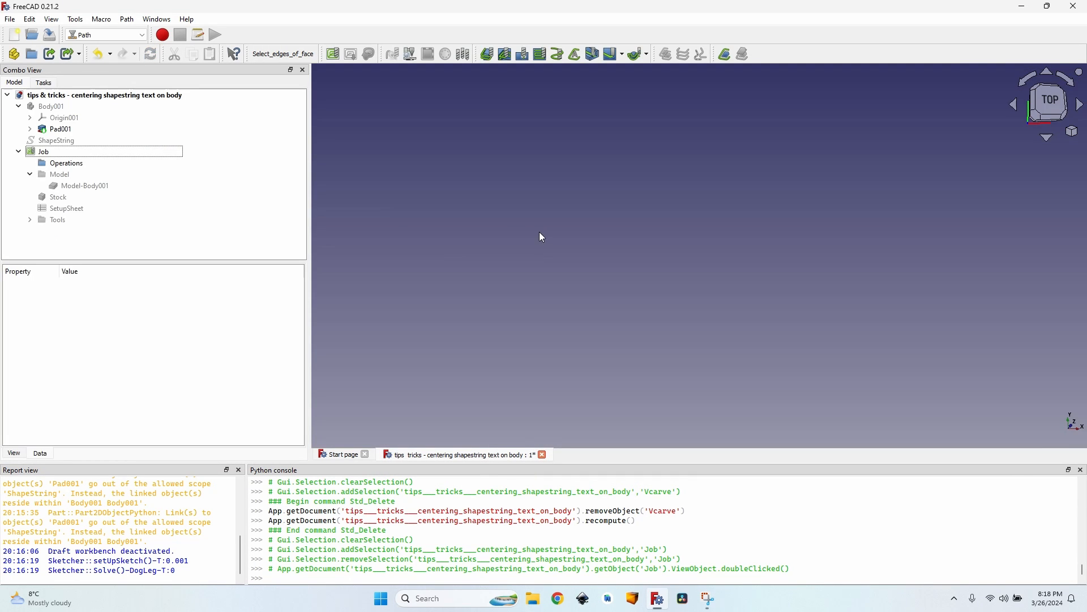
left_click(56, 140)
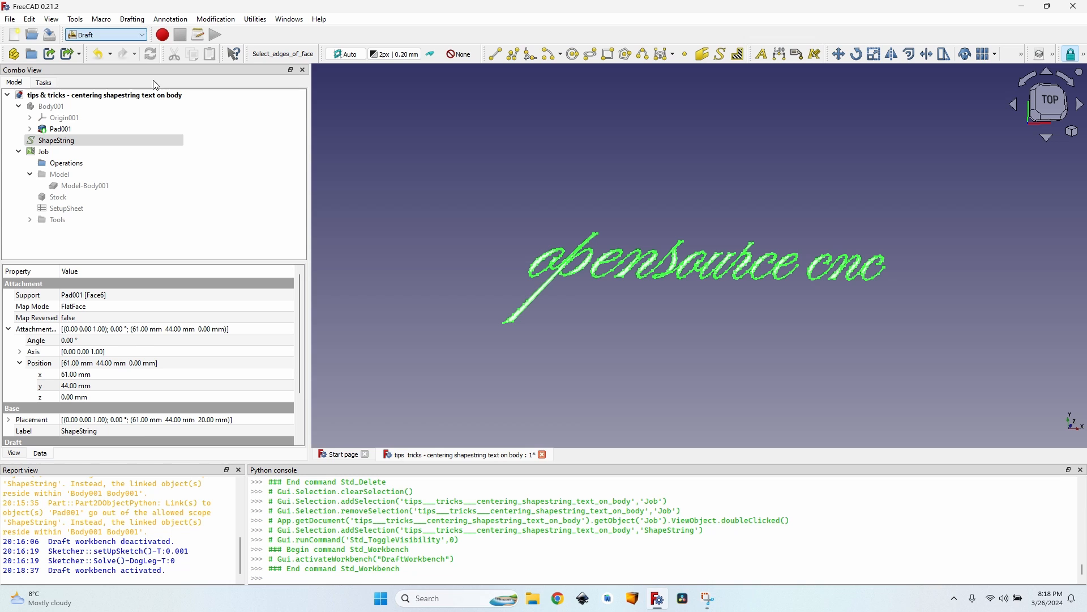
- Downgrade the ShapeString into individual faces and zoom to inspect them
left_click(1020, 54)
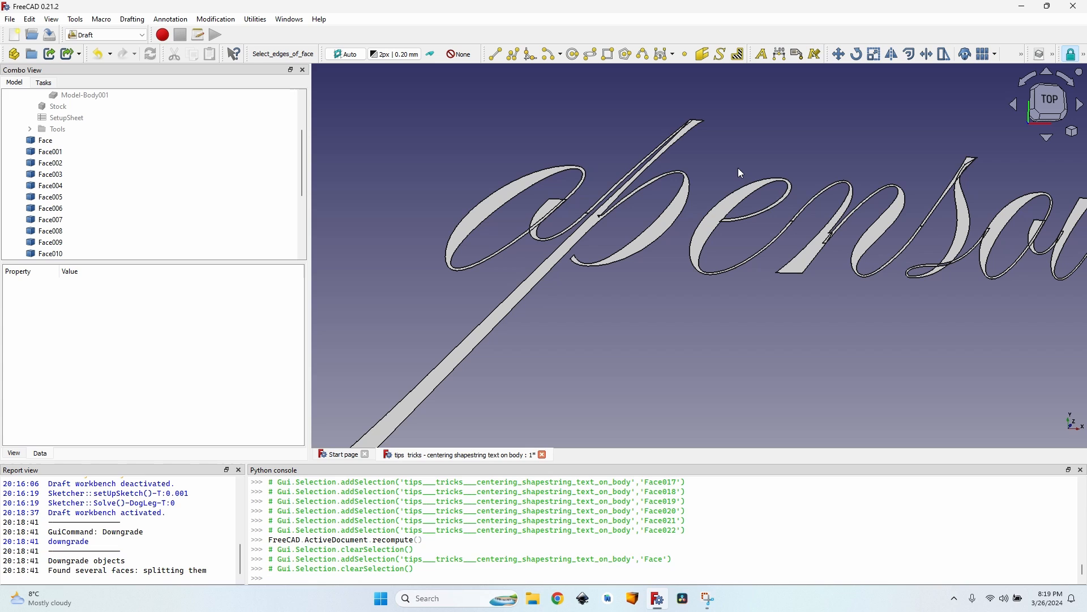
mouse_move(811, 241)
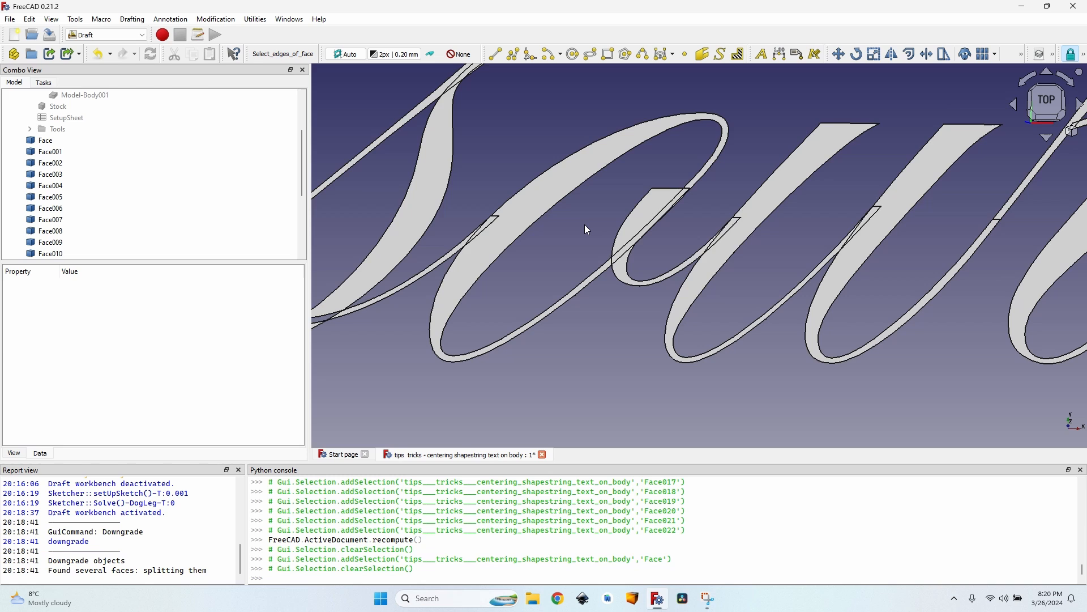
scroll("down", 3)
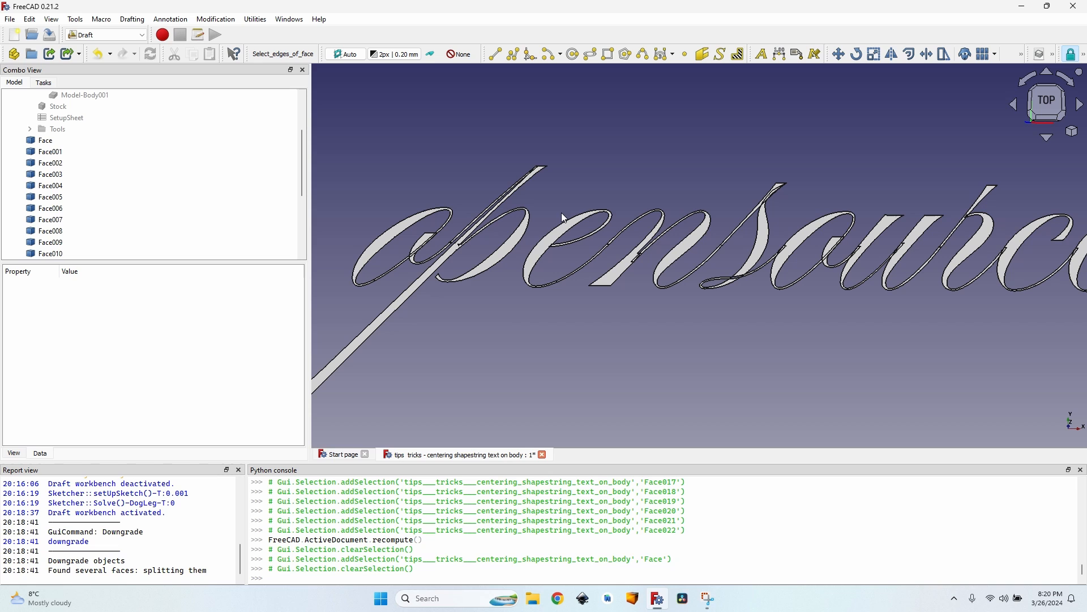
mouse_move(620, 211)
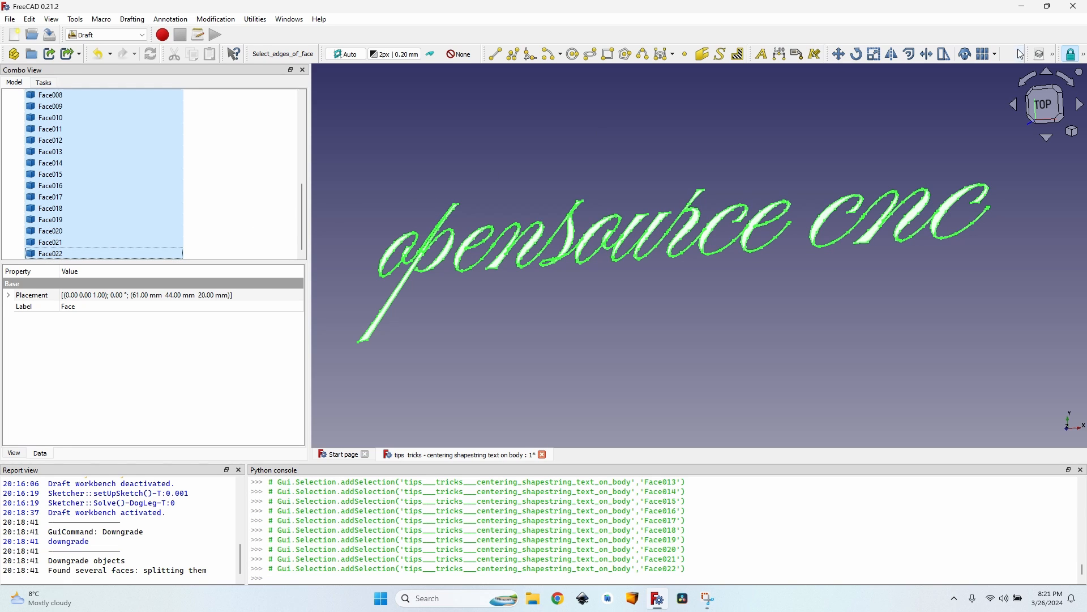
- Upgrade the letter faces into a Compound, undo it, and bring up the Join_Faces macro
left_click(1020, 55)
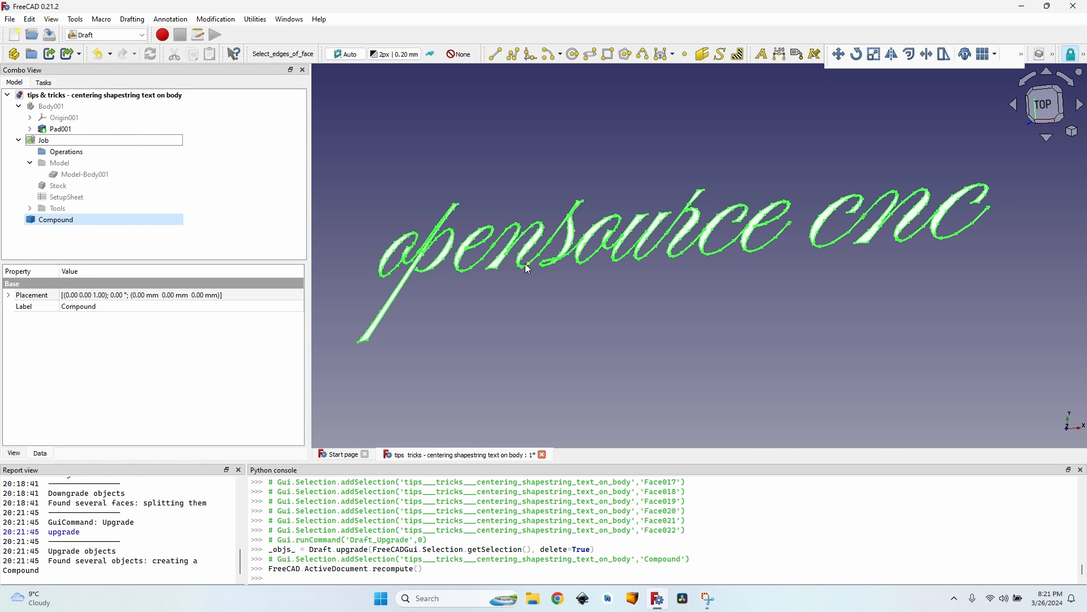
scroll("up", 3)
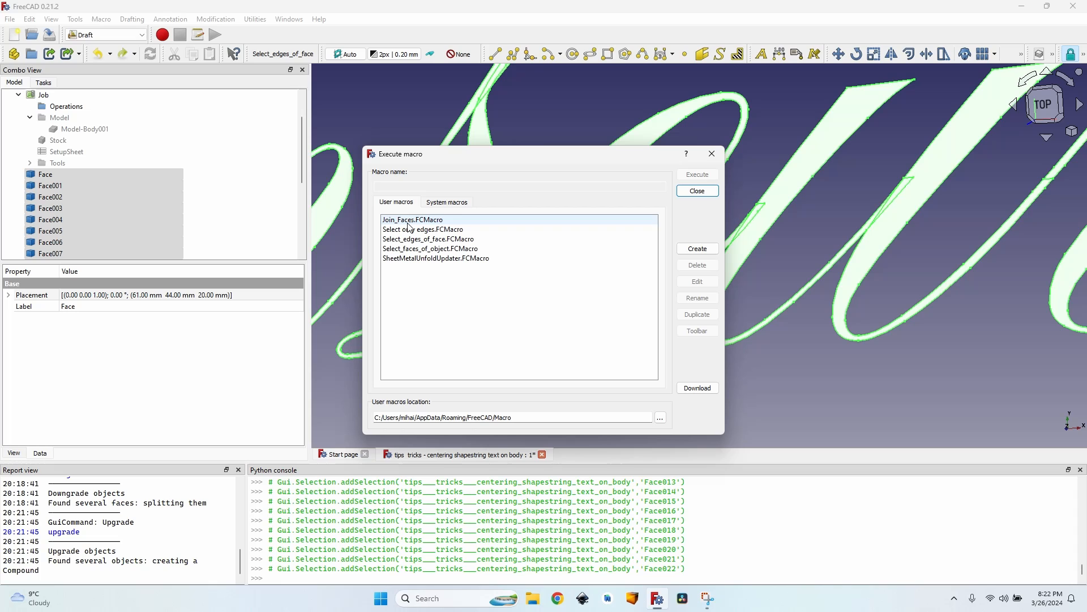
- Execute Join_Faces.FCMacro on the letter faces, which fails with 'Wire is not closed'
left_click(412, 219)
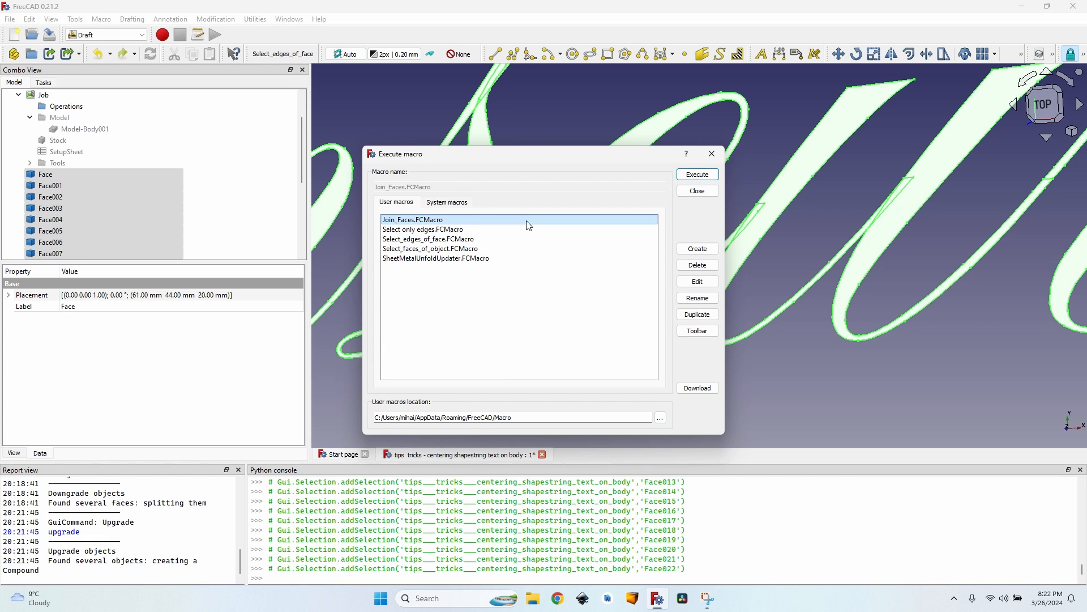
mouse_move(443, 224)
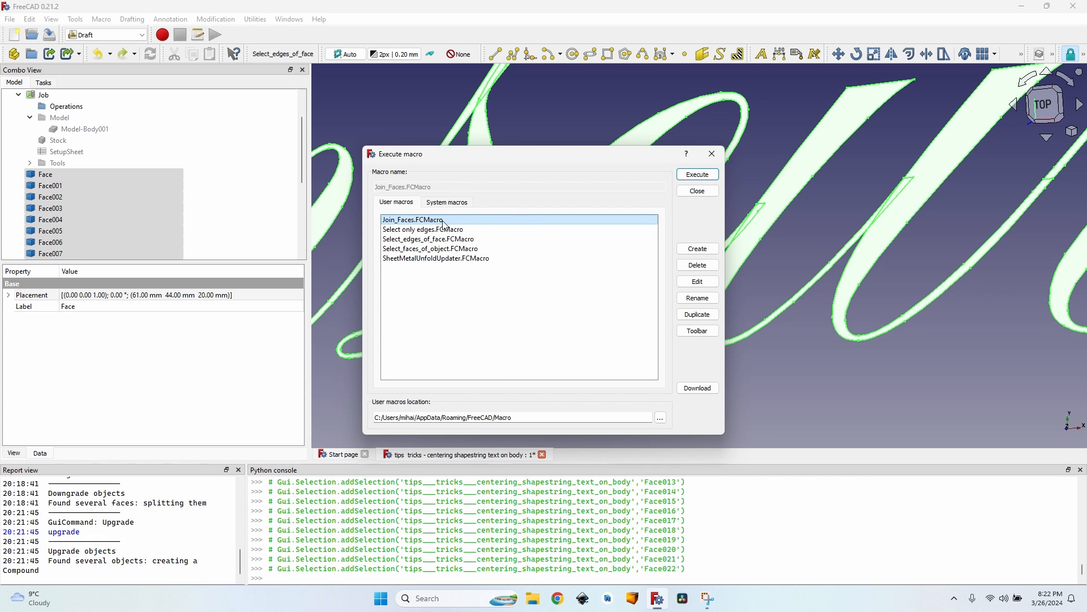
left_click(696, 174)
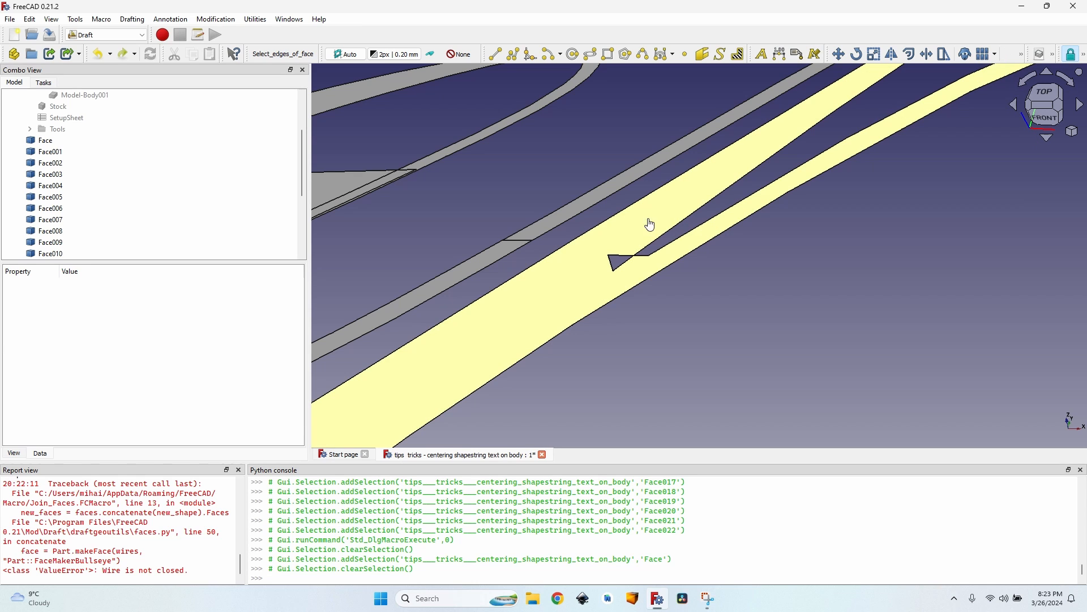
- Draw a filled, closed Draft polyline over the triangular gap between two letter strokes
left_click(50, 162)
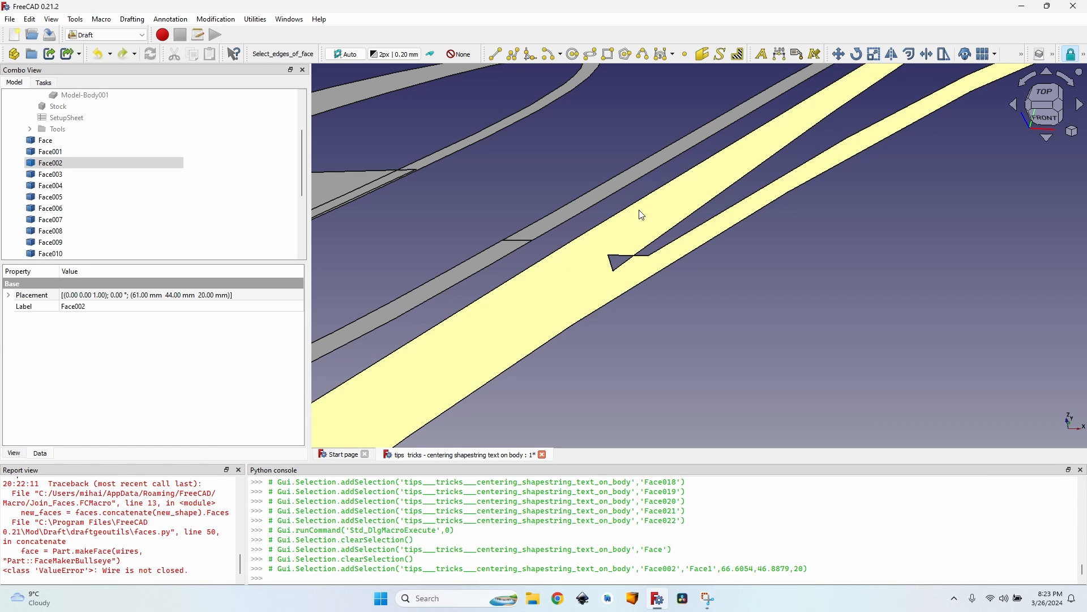
mouse_move(514, 54)
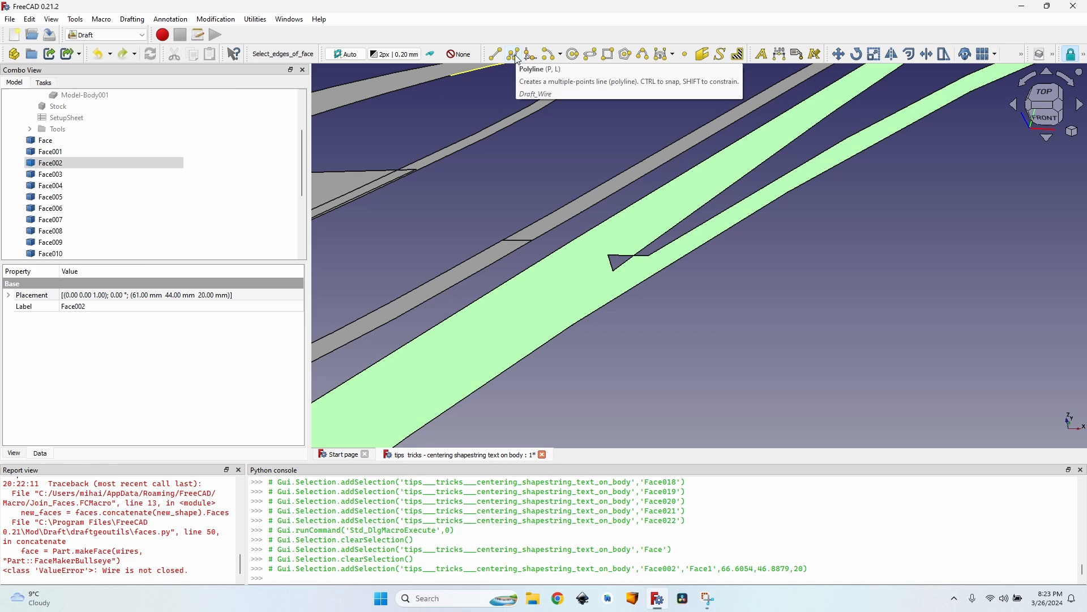
left_click(494, 53)
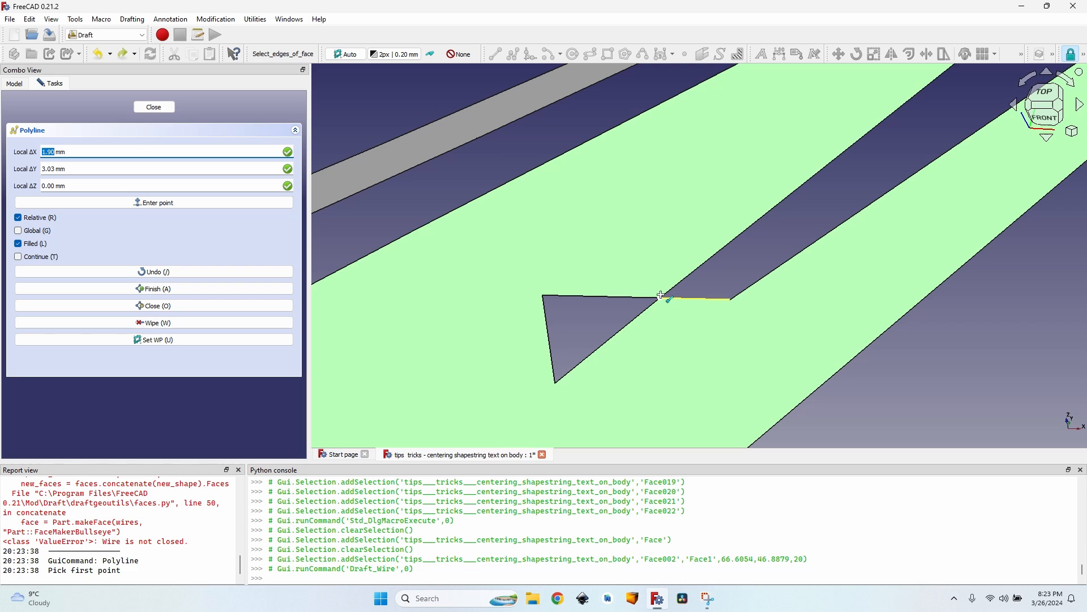
left_click(527, 421)
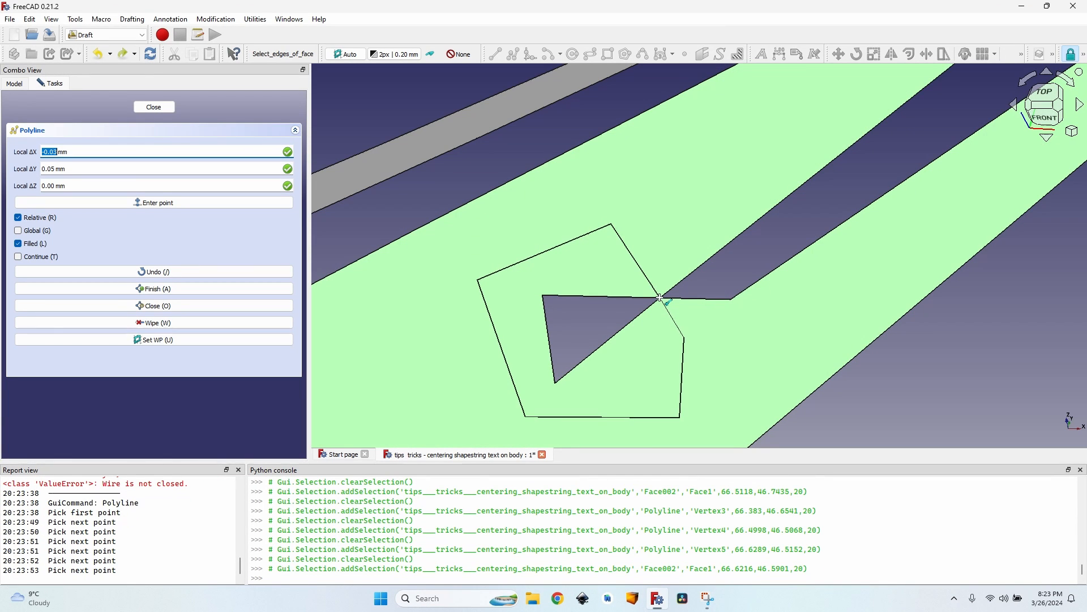
left_click(153, 107)
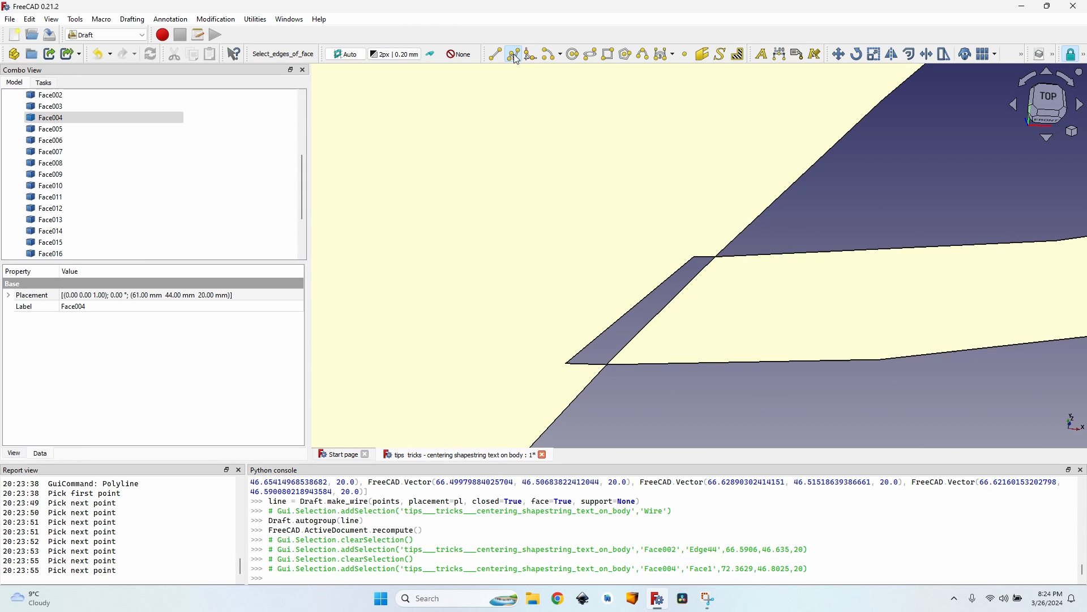
- Draw a second filled Draft polyline covering another letter-stroke junction
left_click(513, 54)
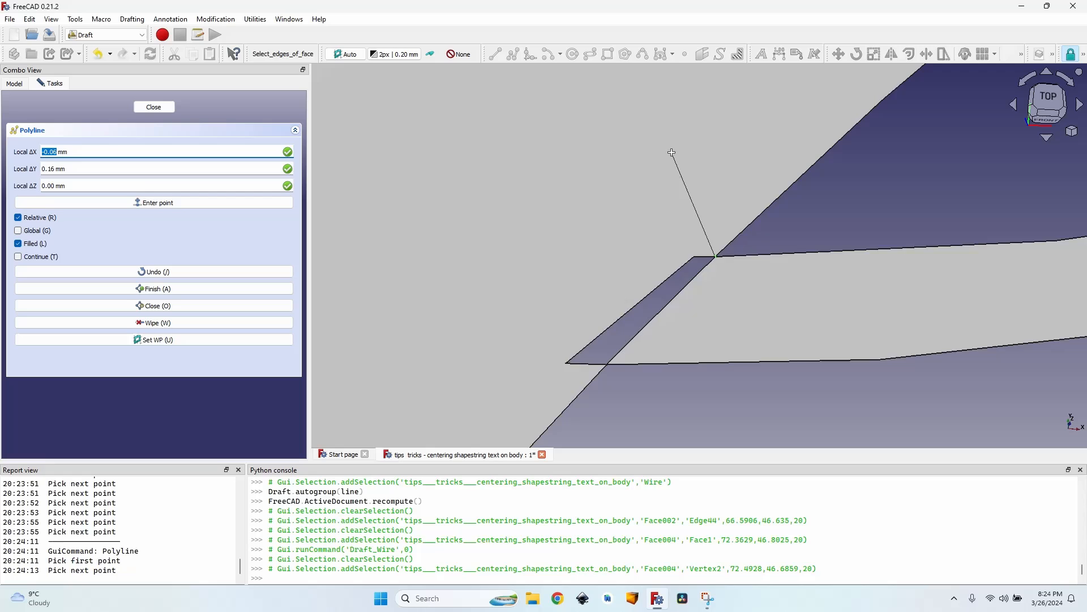
left_click(608, 364)
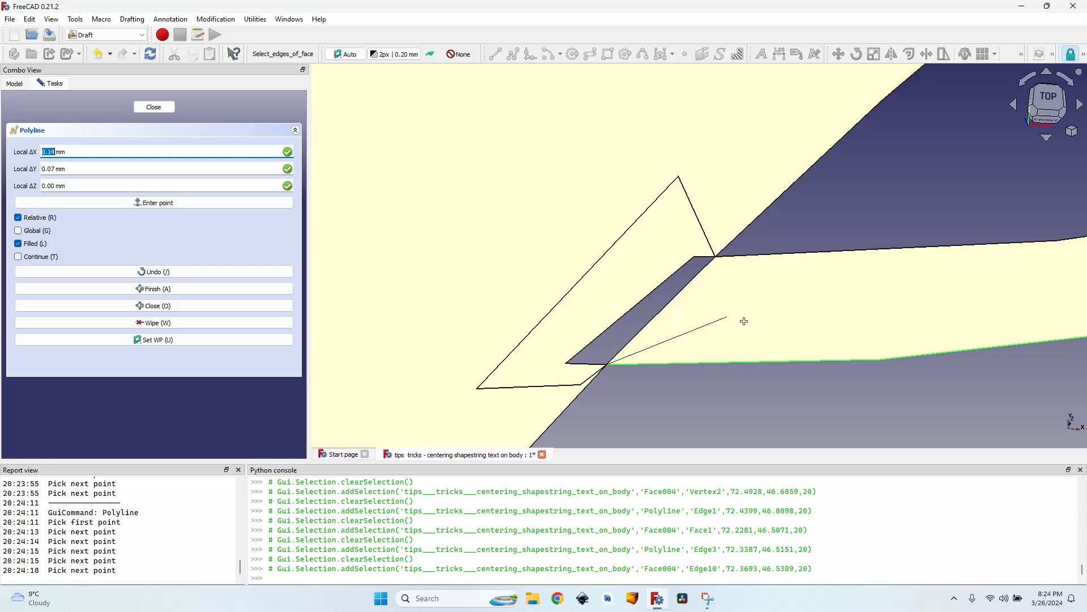
left_click(717, 257)
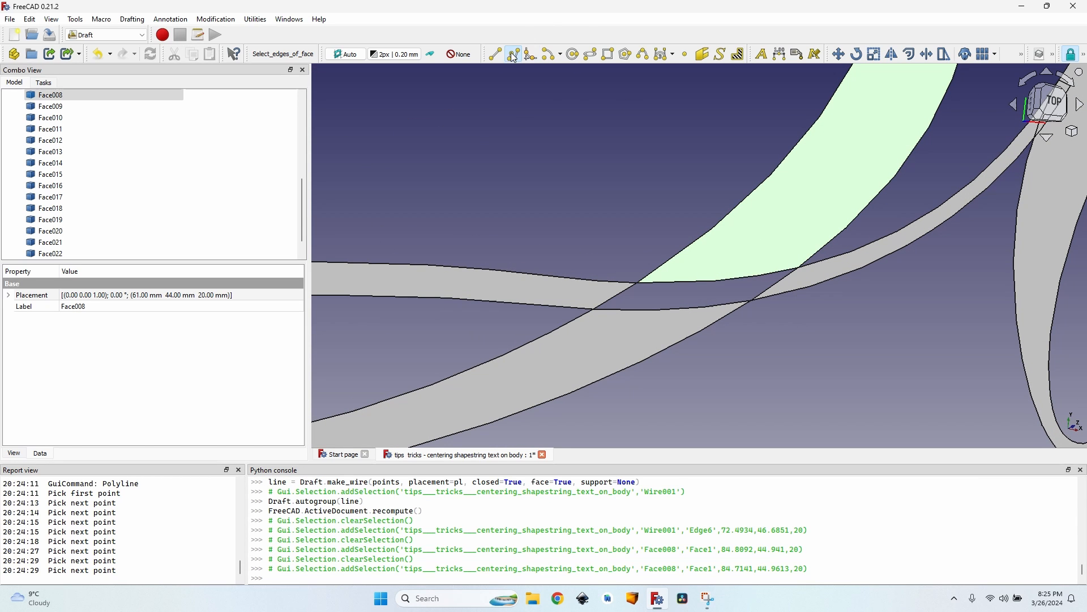
- Outline Wire002, a filled closed polyline patching where crossing letter strokes meet
left_click(512, 54)
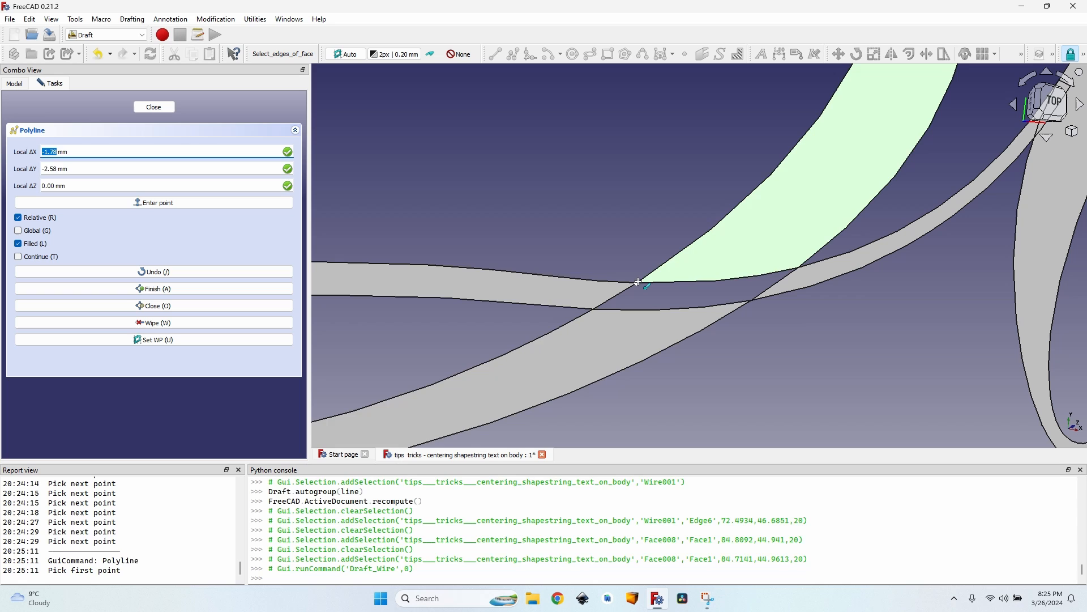
left_click(598, 309)
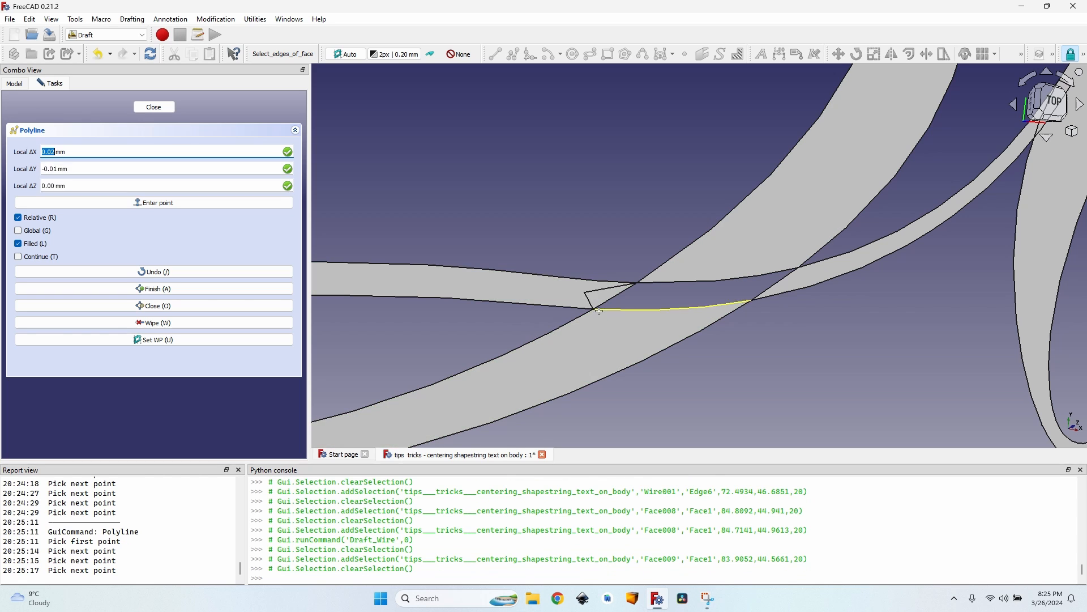
left_click(750, 303)
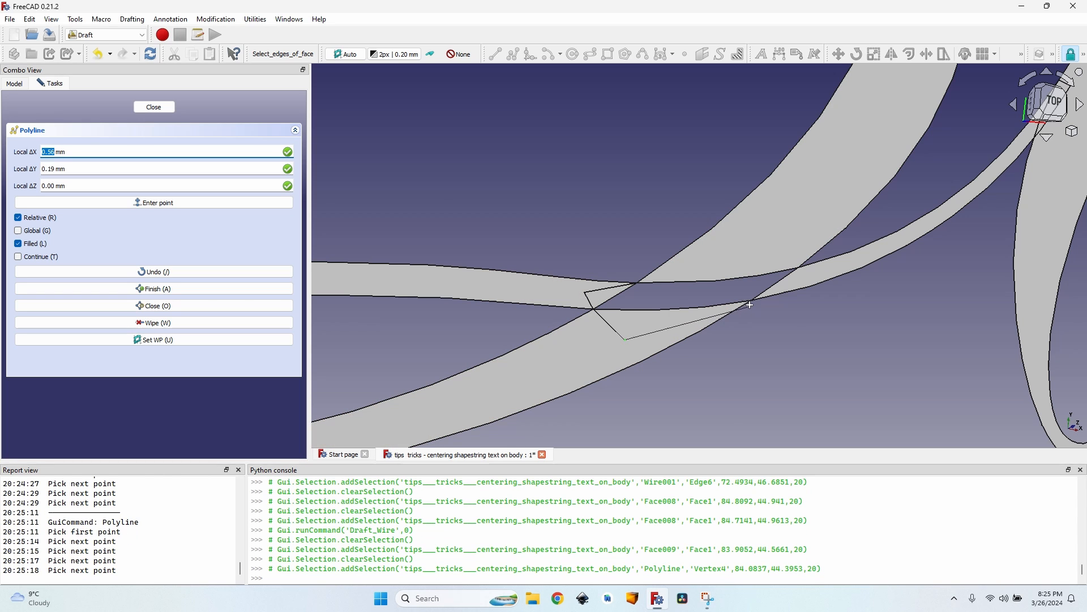
left_click(801, 267)
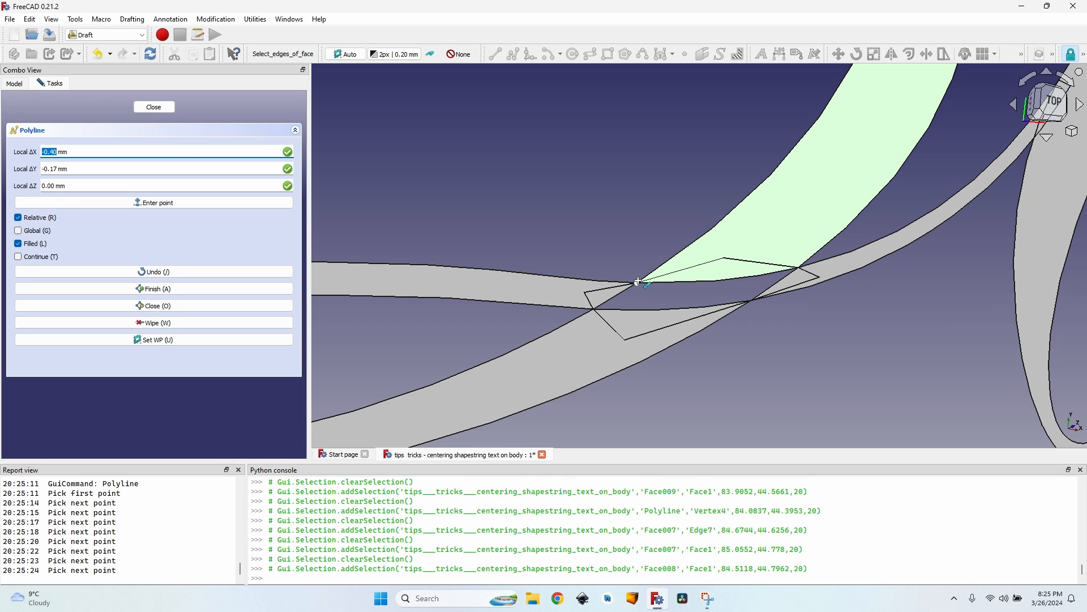
left_click(154, 106)
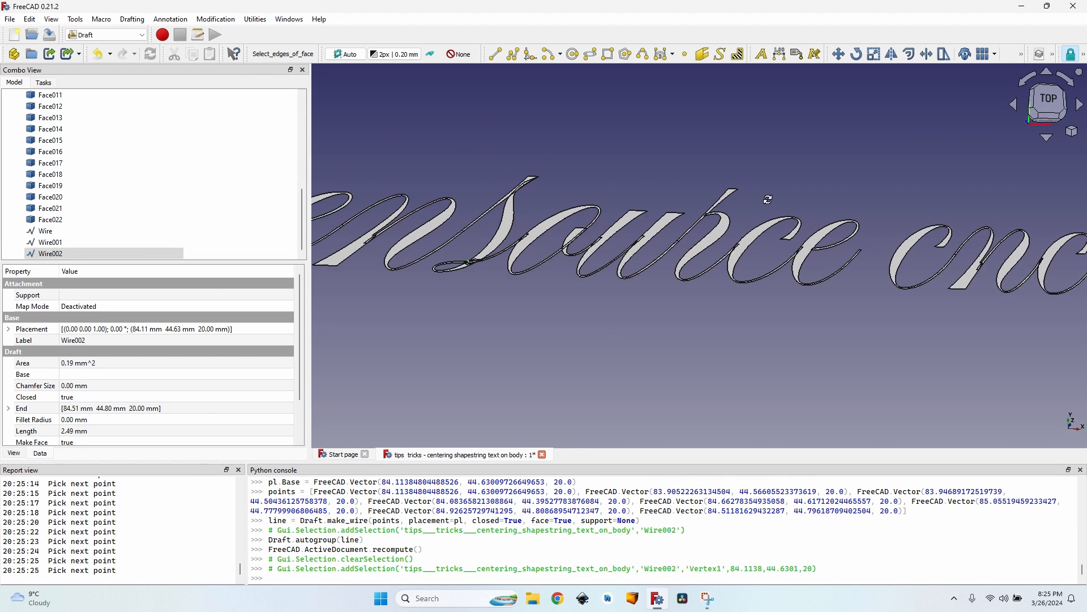
- Draw Wire003 around the joint on the letter c, then select Face in the tree
scroll("up", 3)
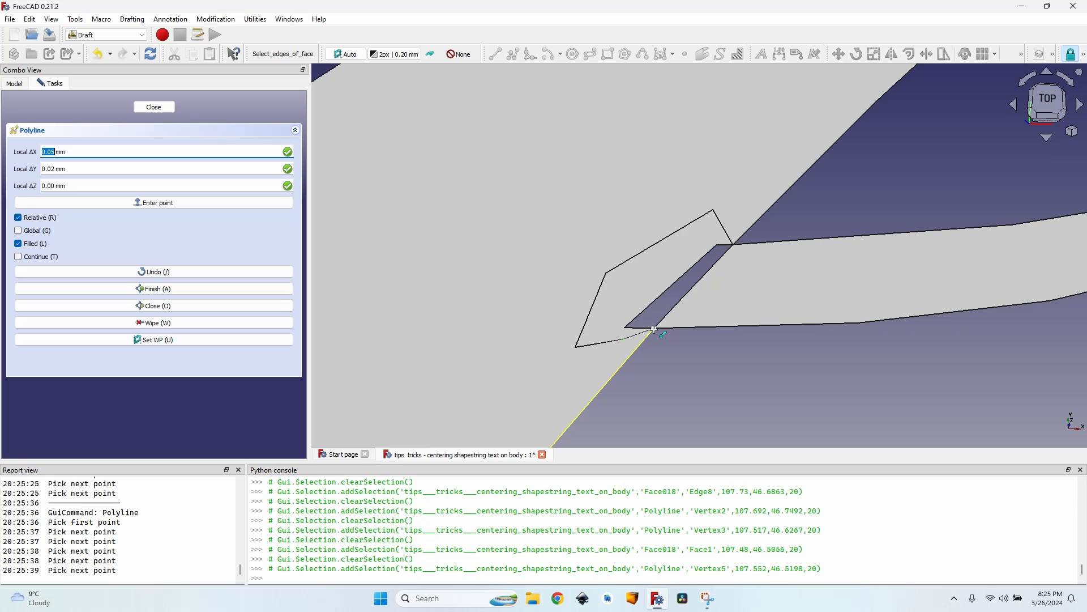
left_click(154, 306)
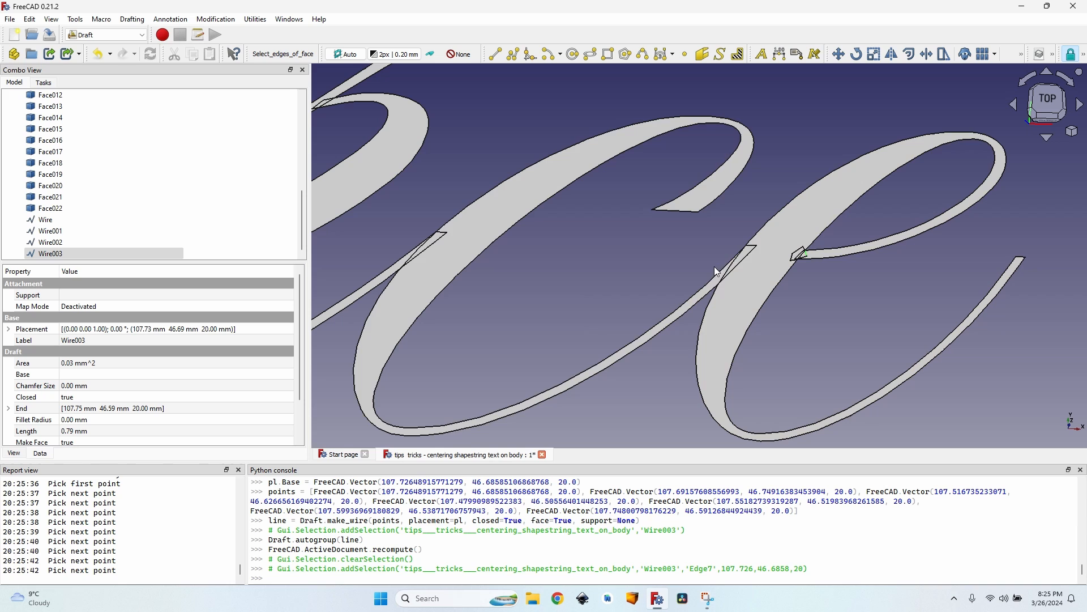
left_click(50, 185)
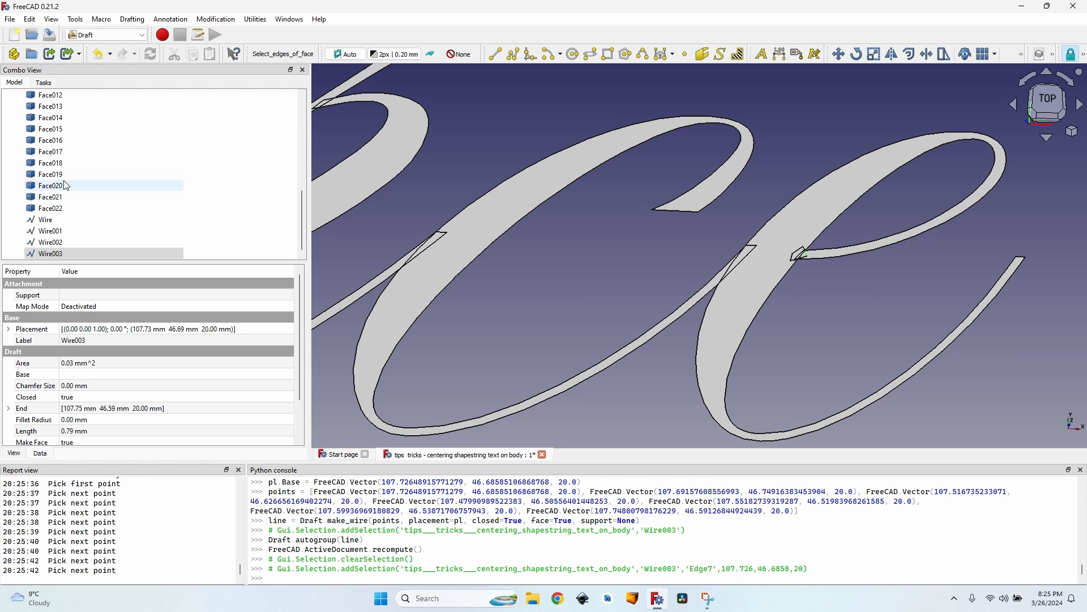
left_click(46, 219)
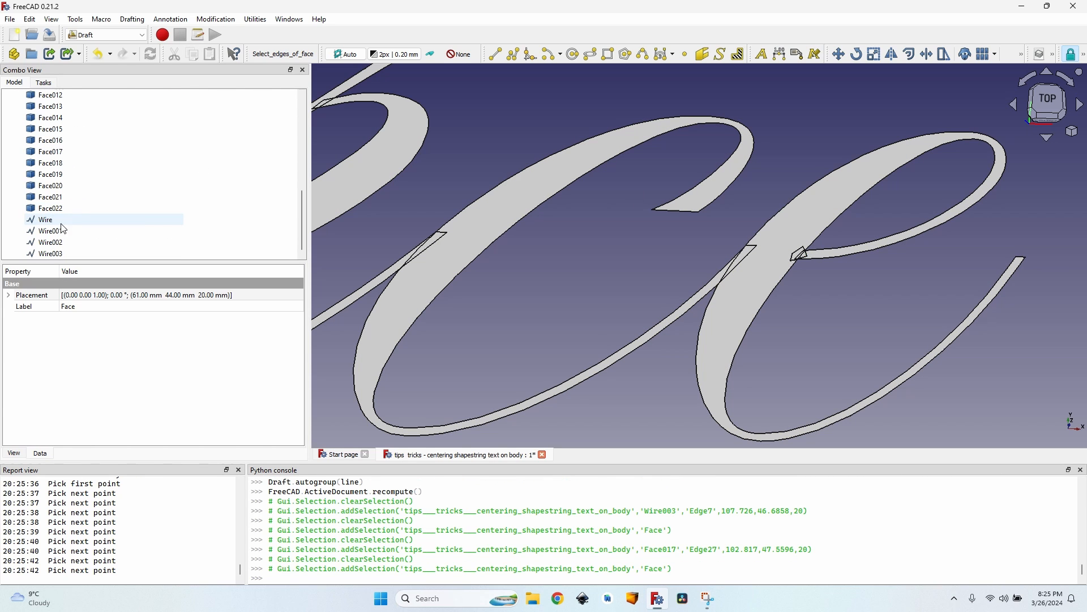
- Shift-select from Face down to Wire003 to gather all letter faces and wire patches
left_click(45, 219)
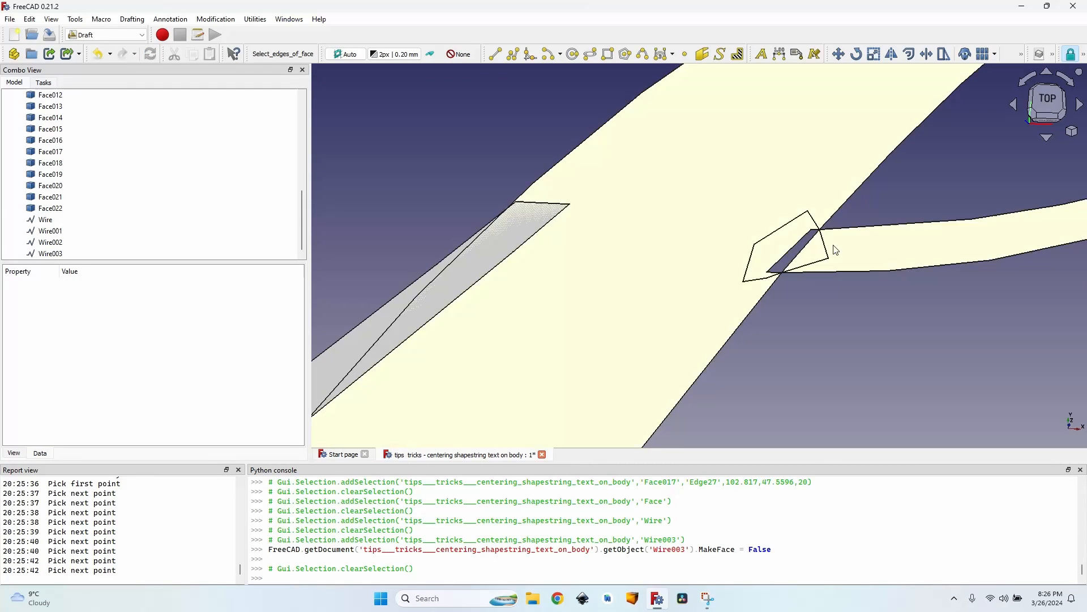
left_click(50, 253)
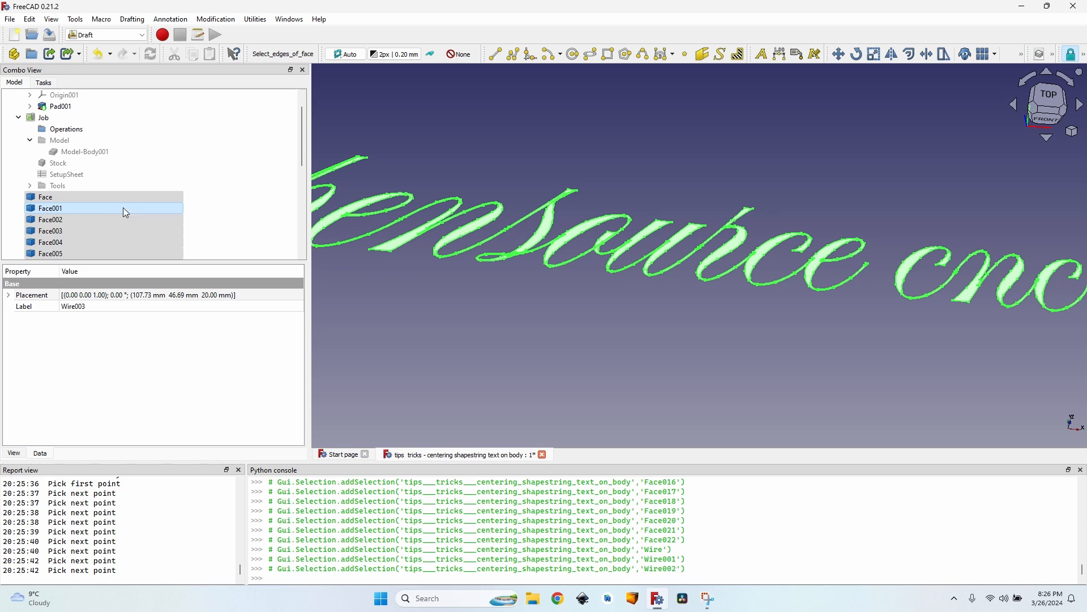
left_click(101, 19)
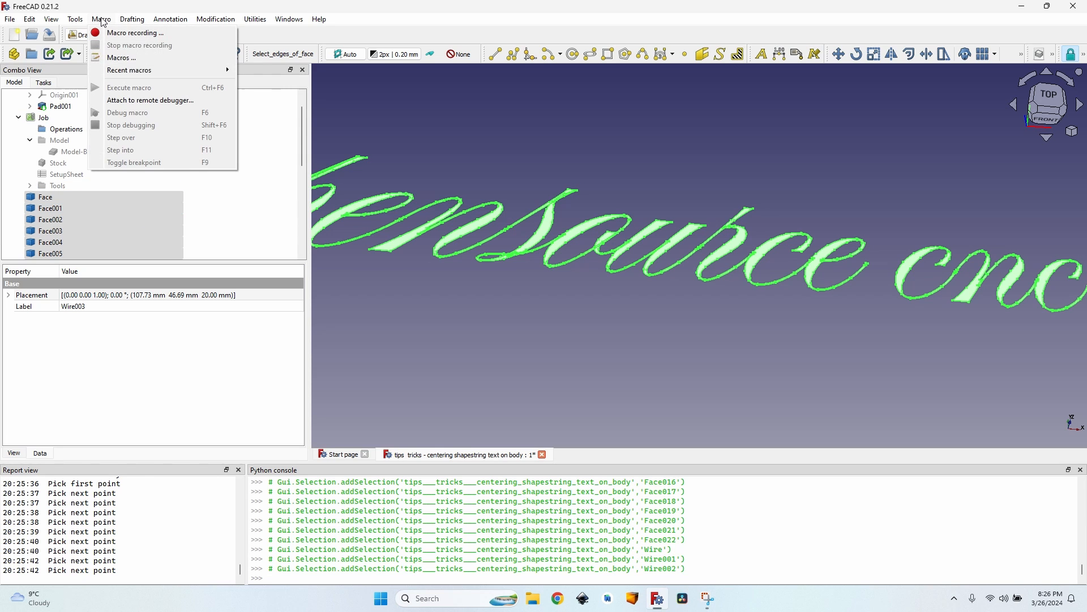
- Run Join_Faces.FCMacro on the selection and zoom around the resulting merged Shape
left_click(121, 57)
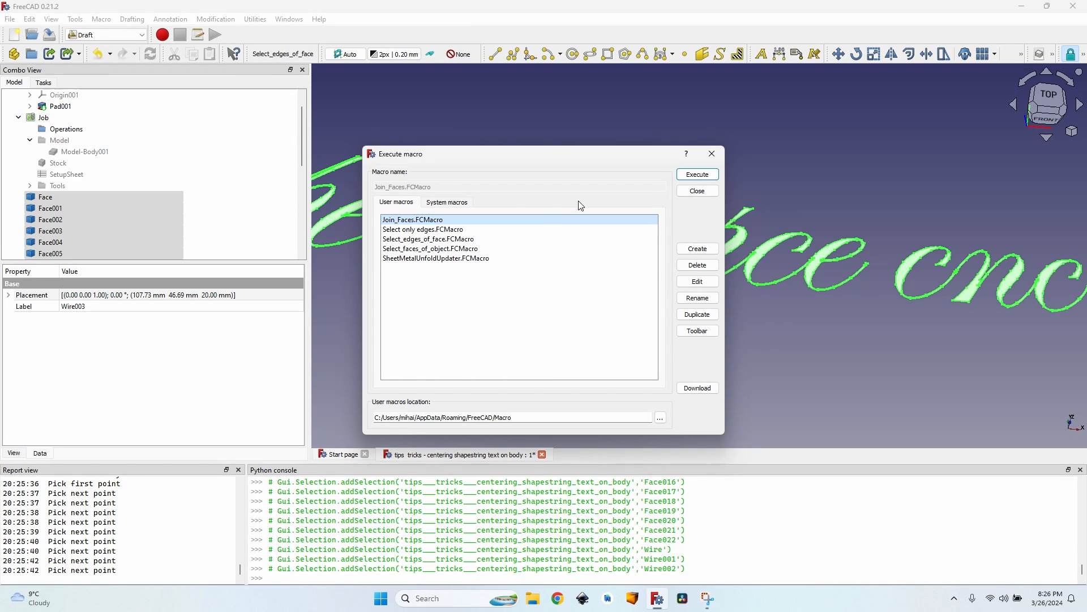
left_click(696, 174)
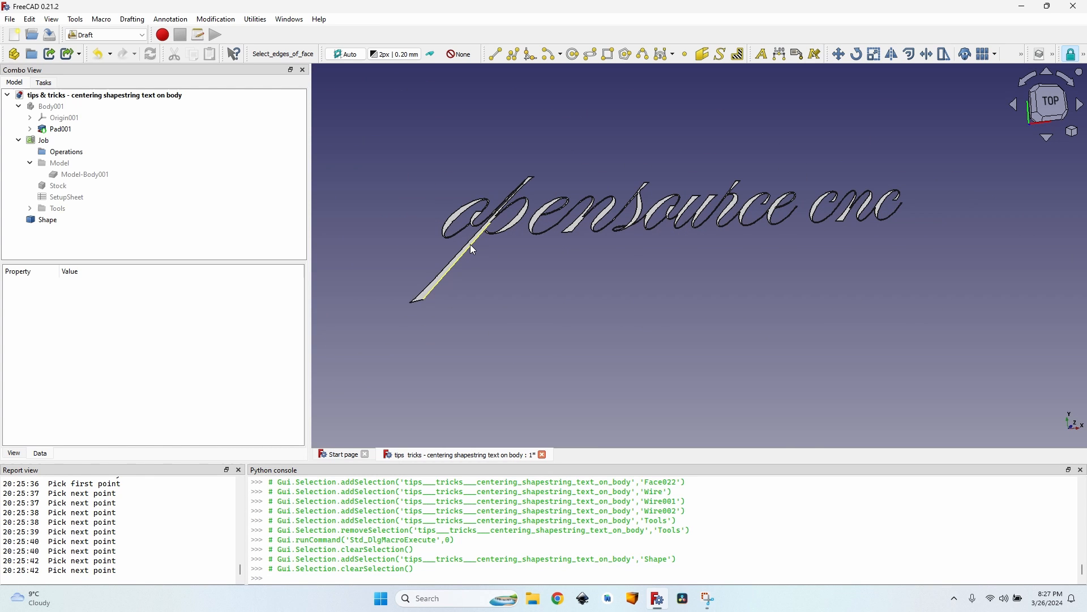
scroll("up", 3)
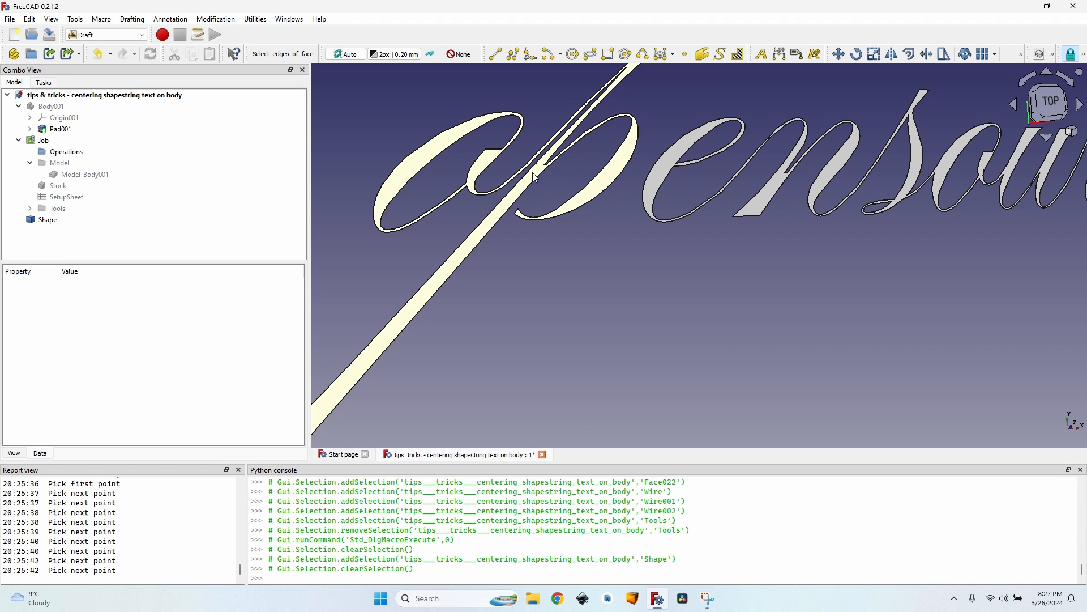
scroll("down", 3)
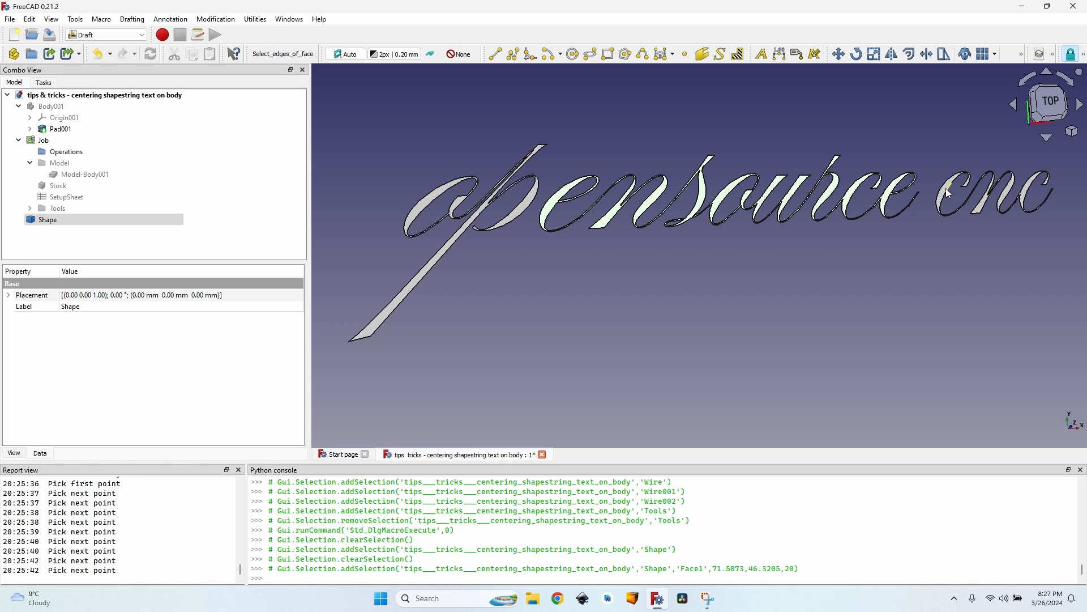
scroll("up", 3)
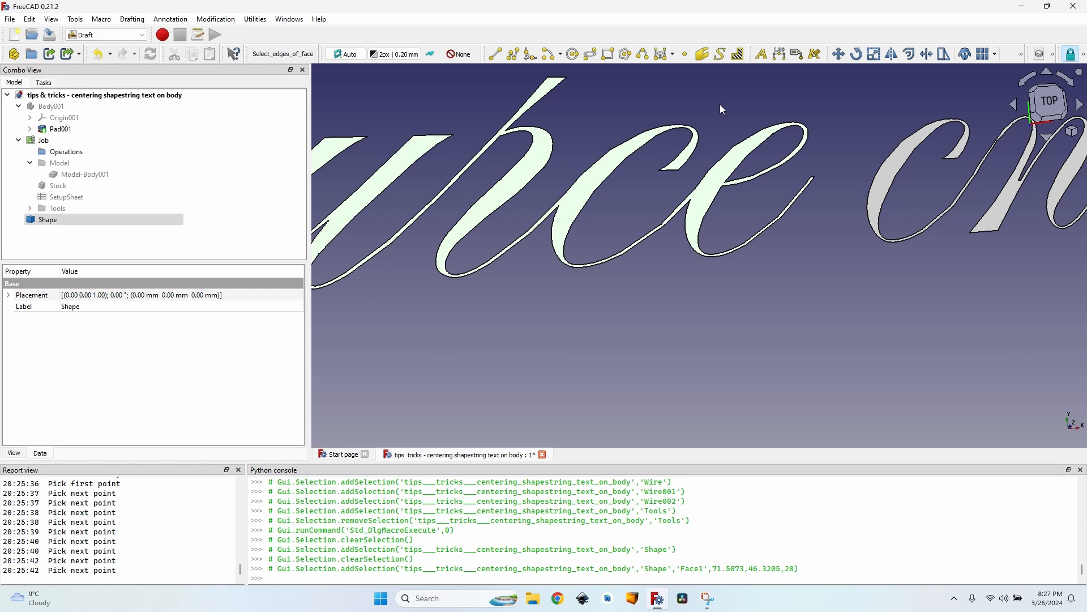
mouse_move(724, 114)
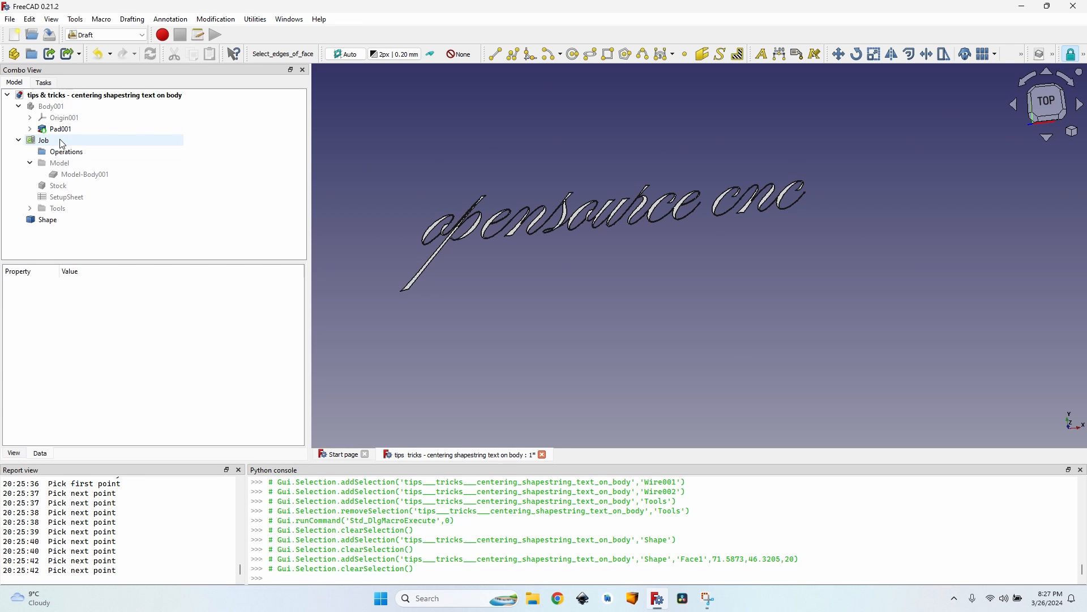
- Add Shape under 2D to the Job's models alongside Body001 and confirm
double_click(44, 140)
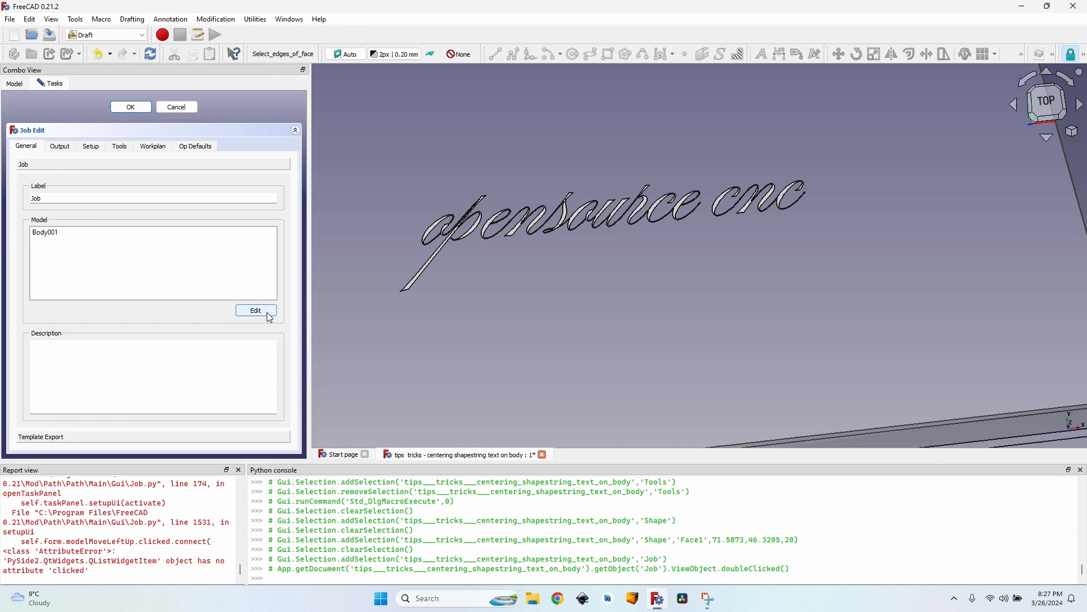
left_click(255, 310)
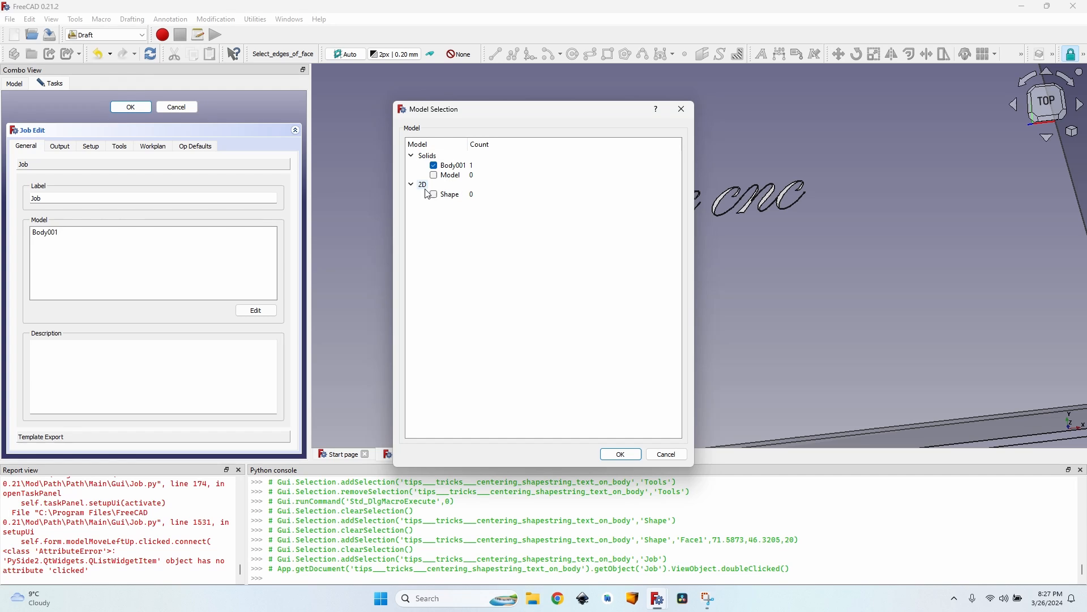
left_click(433, 194)
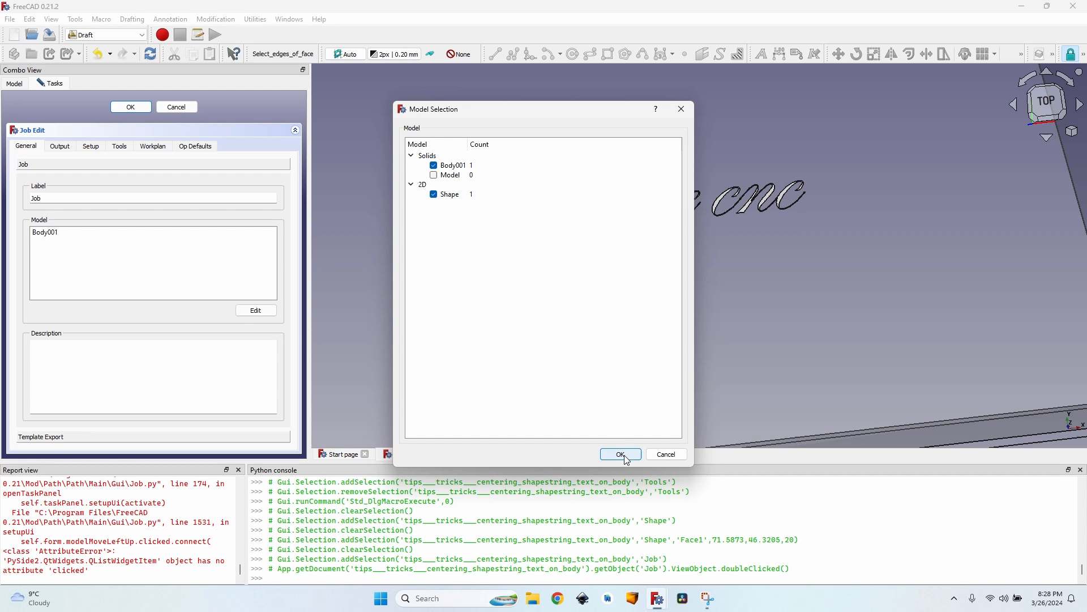
left_click(618, 454)
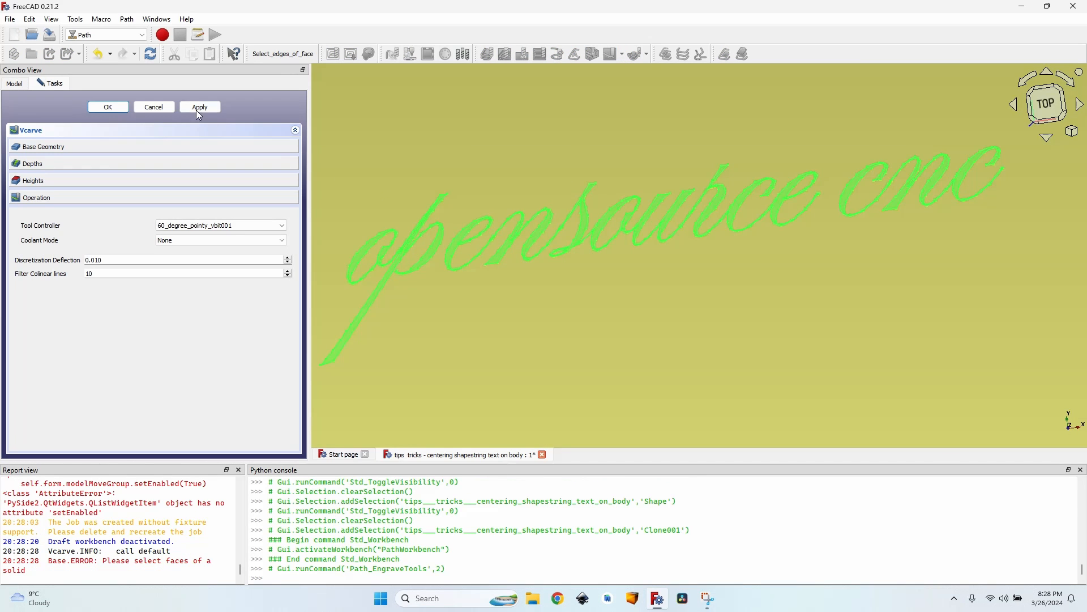
- Apply the V-carve settings to compute the letter toolpath and accept the operation
left_click(199, 107)
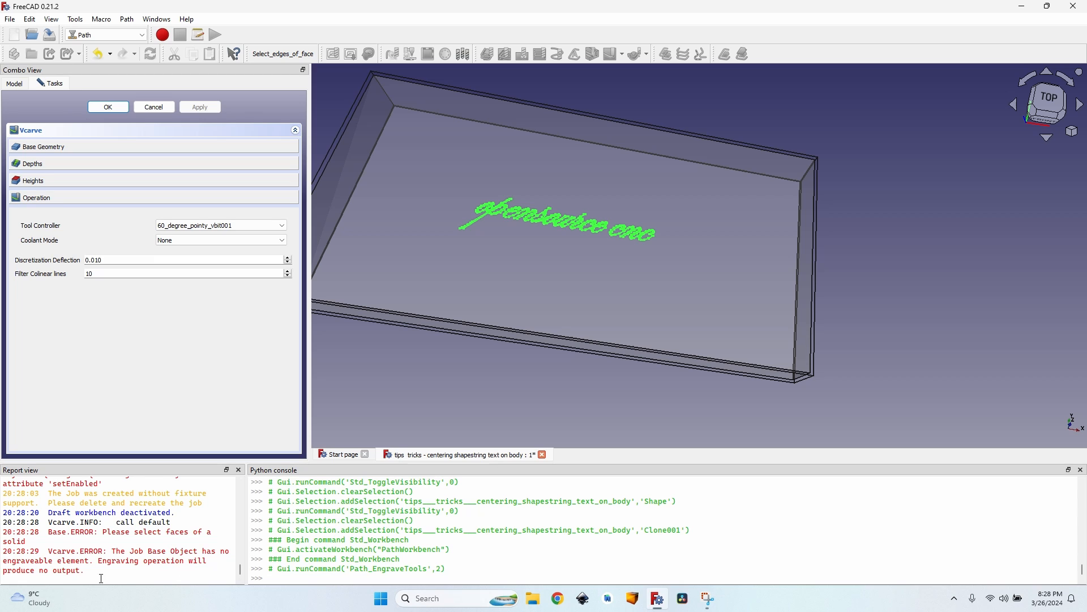
mouse_move(201, 546)
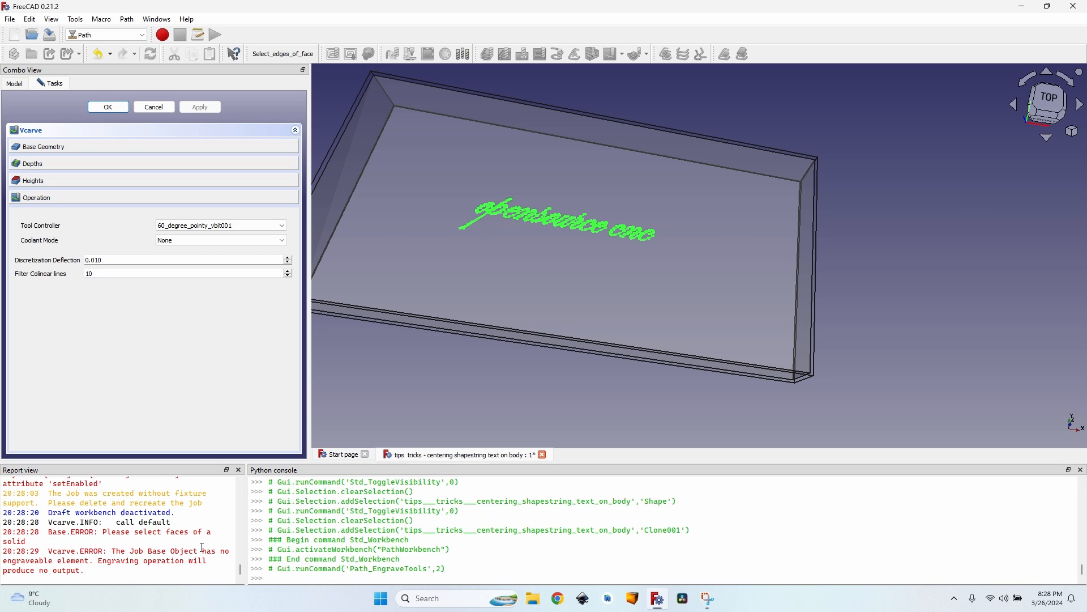
mouse_move(181, 178)
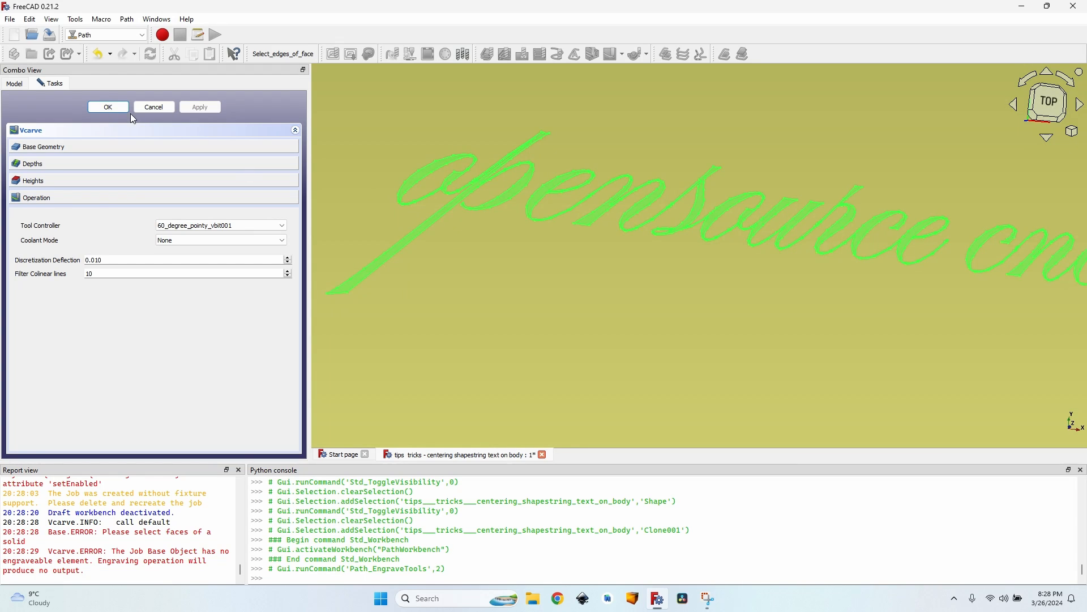
left_click(107, 107)
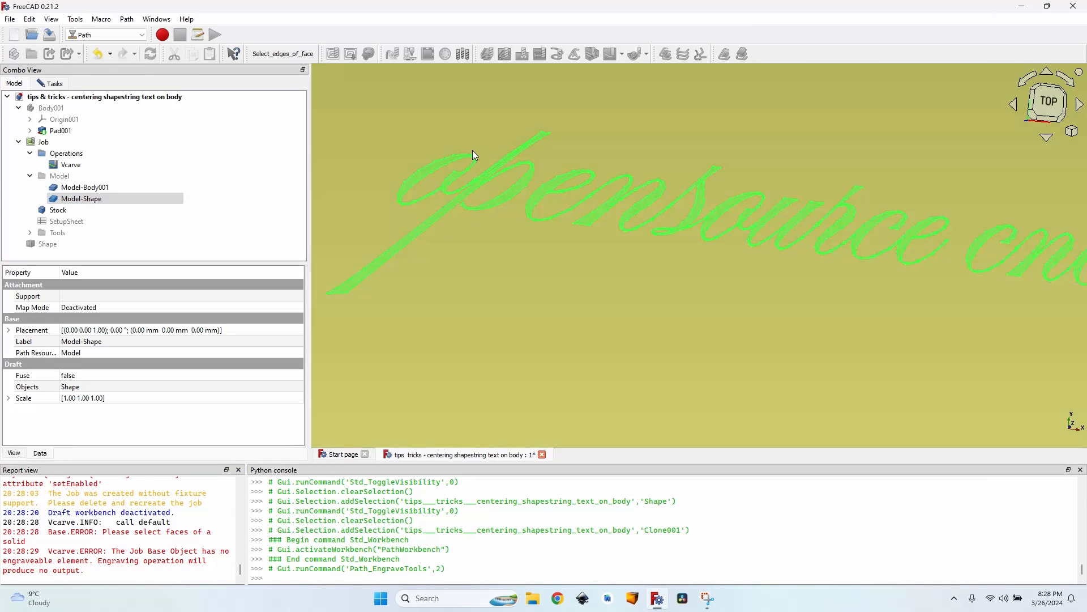
mouse_move(379, 211)
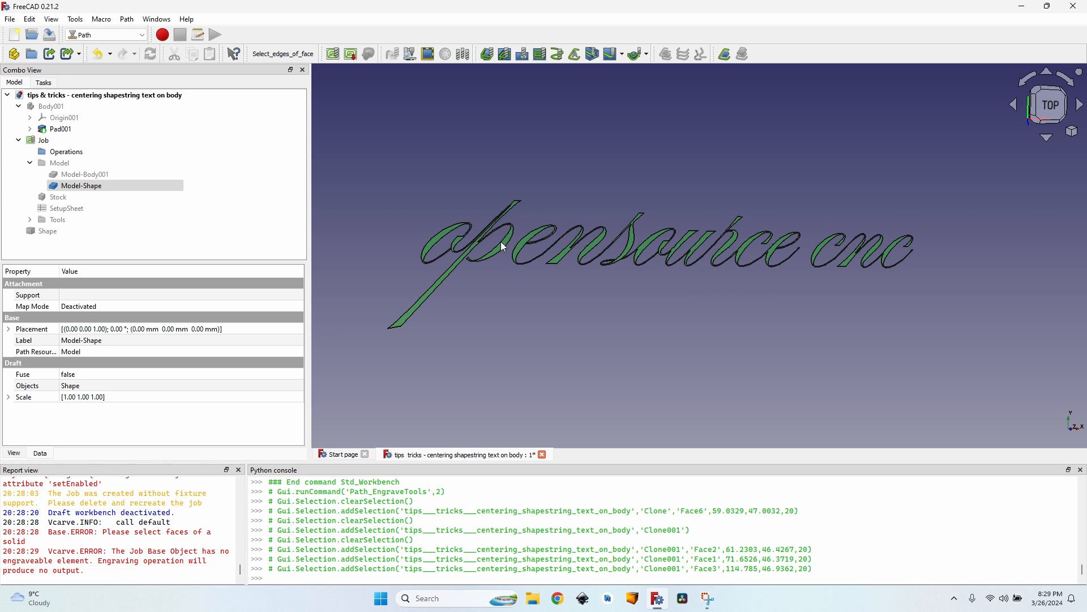
mouse_move(475, 244)
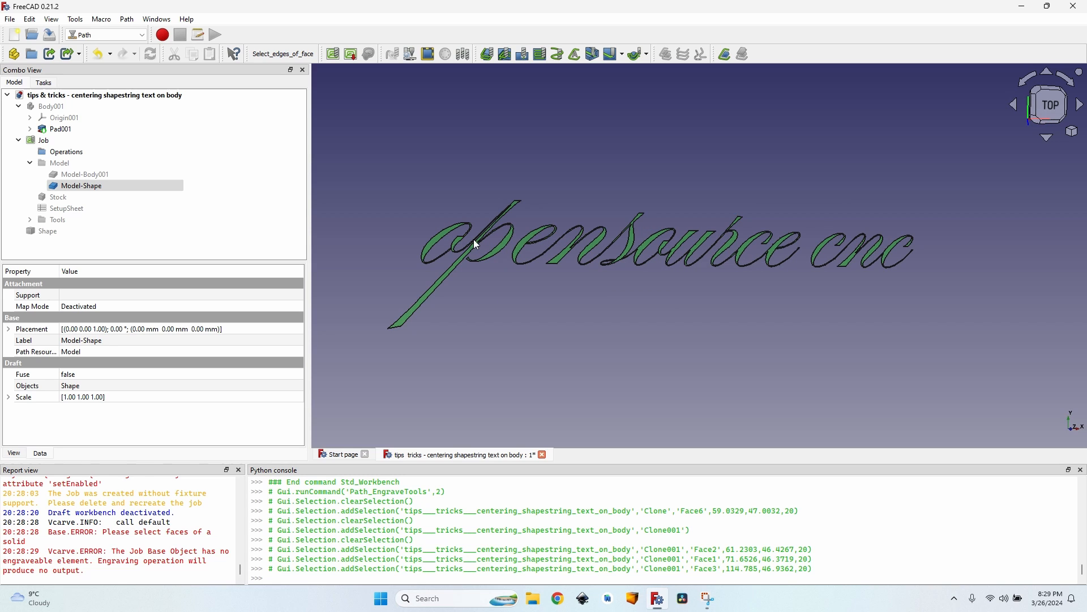
mouse_move(645, 215)
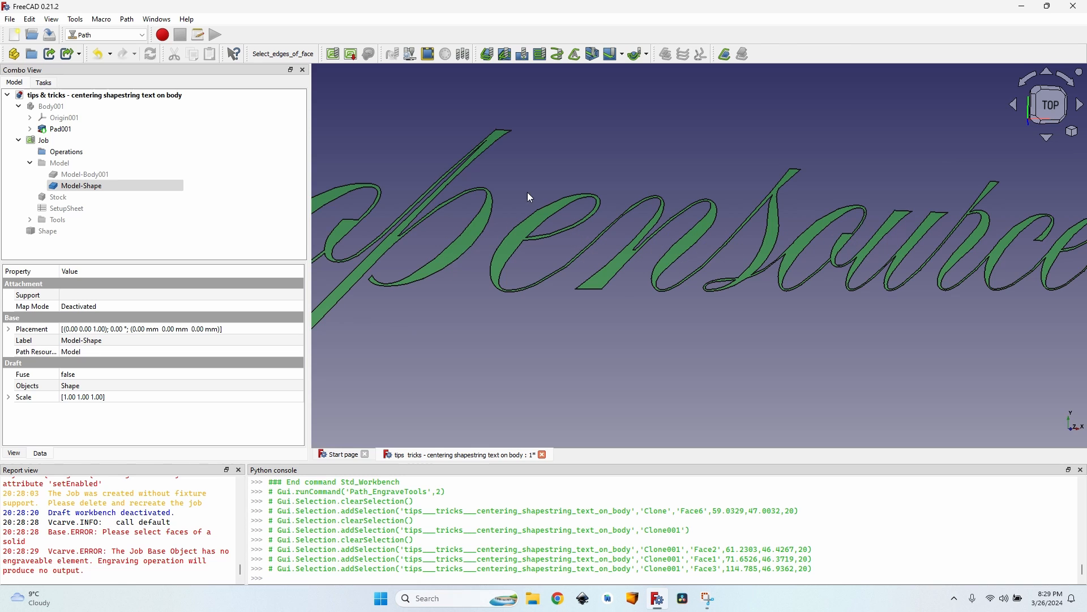
mouse_move(426, 173)
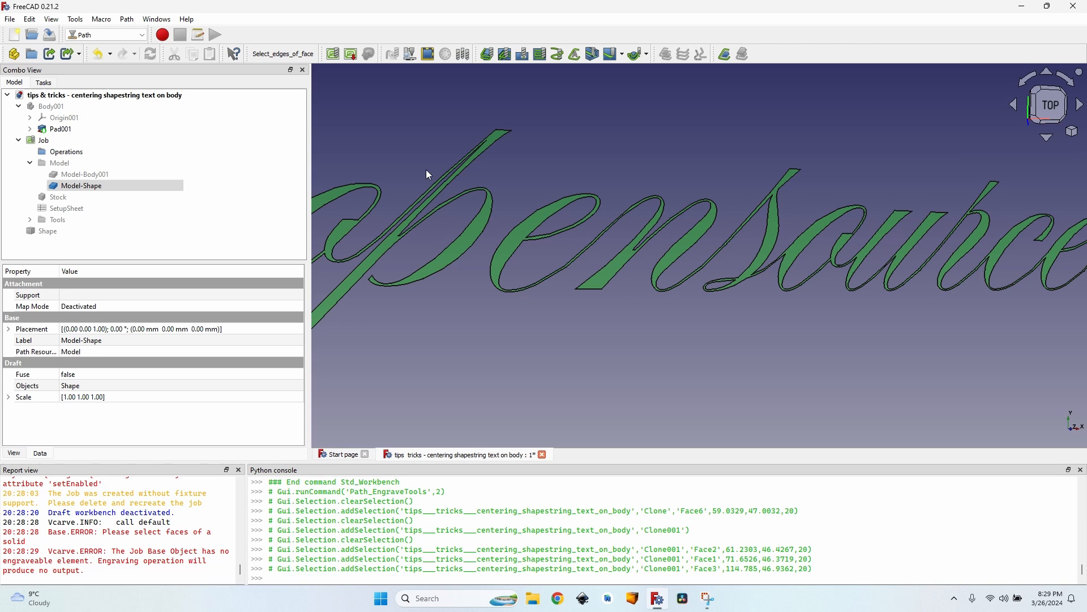
- Select the merged Model-Shape text under Job > Model, with the Vcarve operation gone
scroll("down", 3)
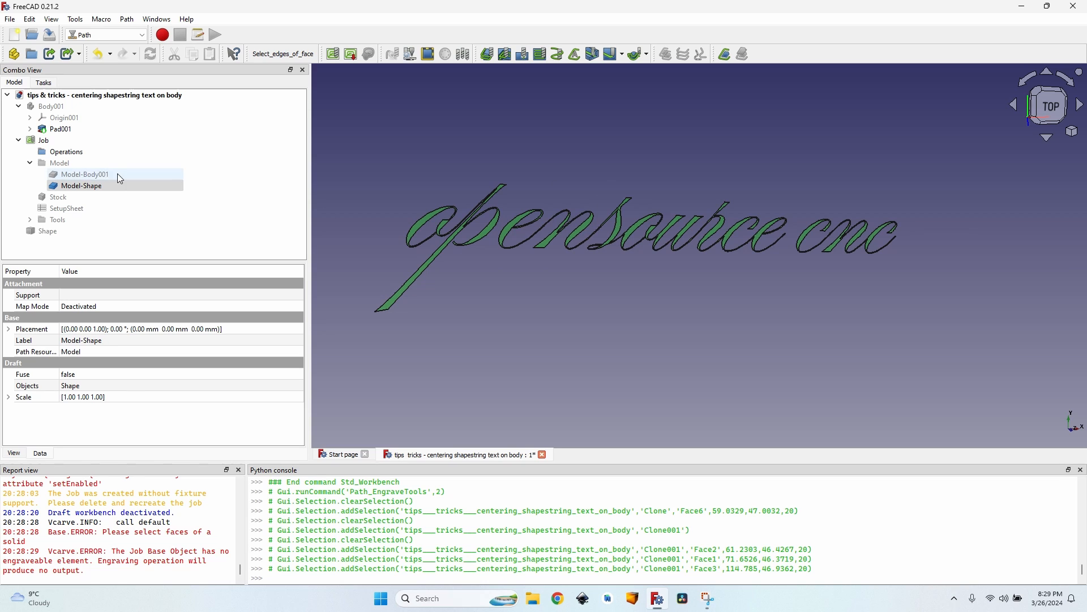
left_click(81, 186)
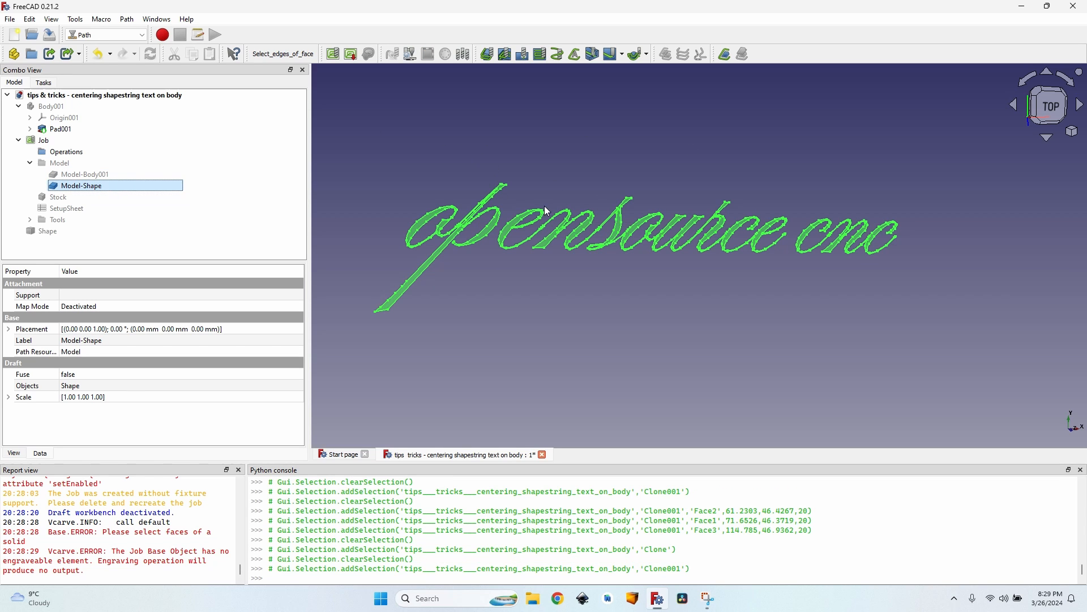
mouse_move(550, 174)
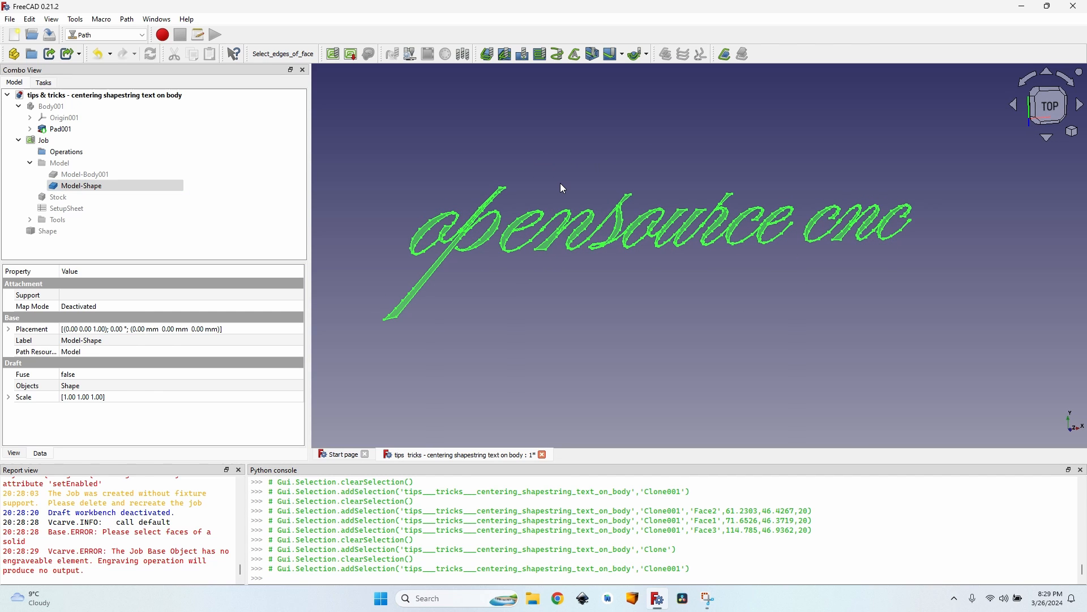
mouse_move(599, 198)
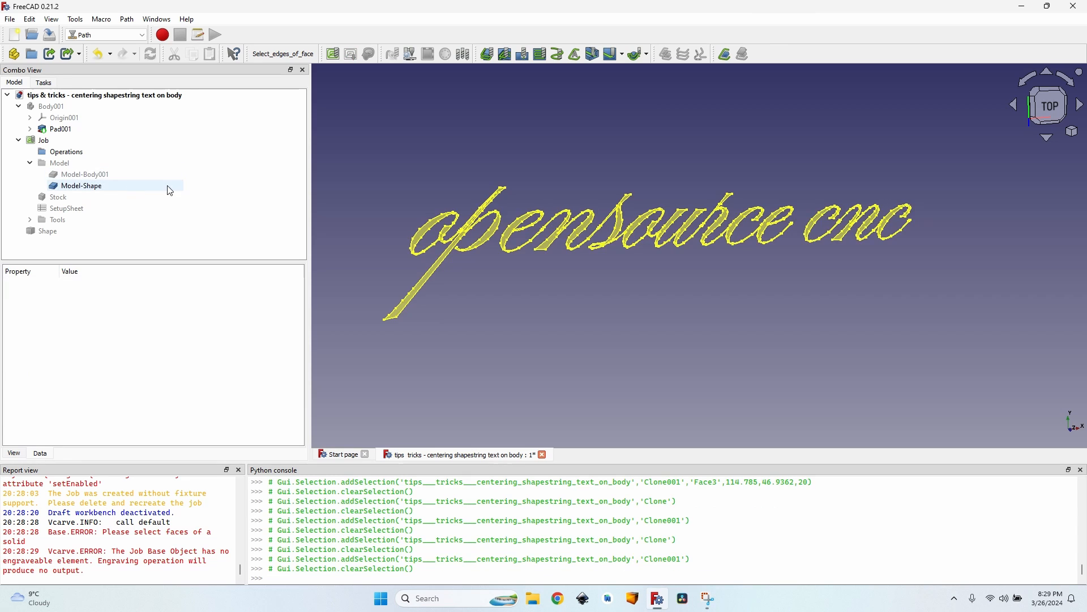
left_click(81, 185)
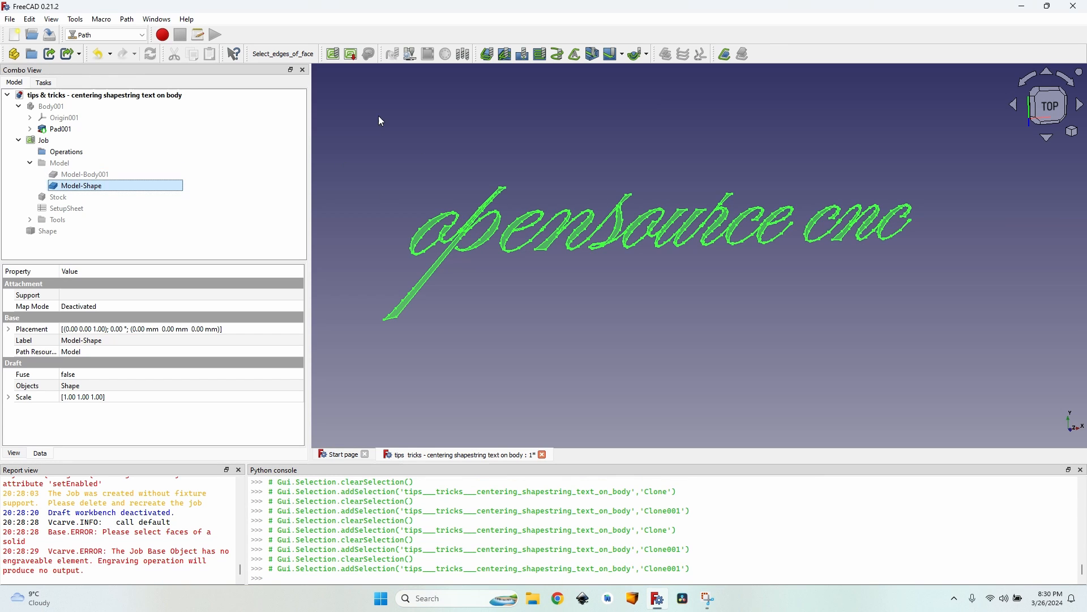
- Run the Select_faces_of_object macro to select Face1, Face2 and Face3 of the text
left_click(101, 19)
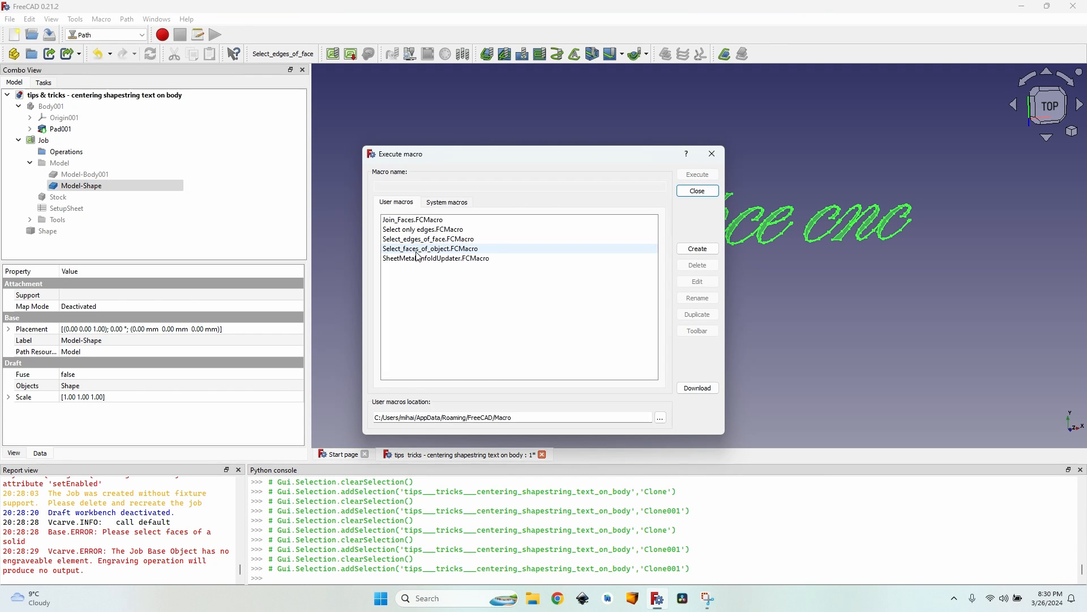
left_click(430, 248)
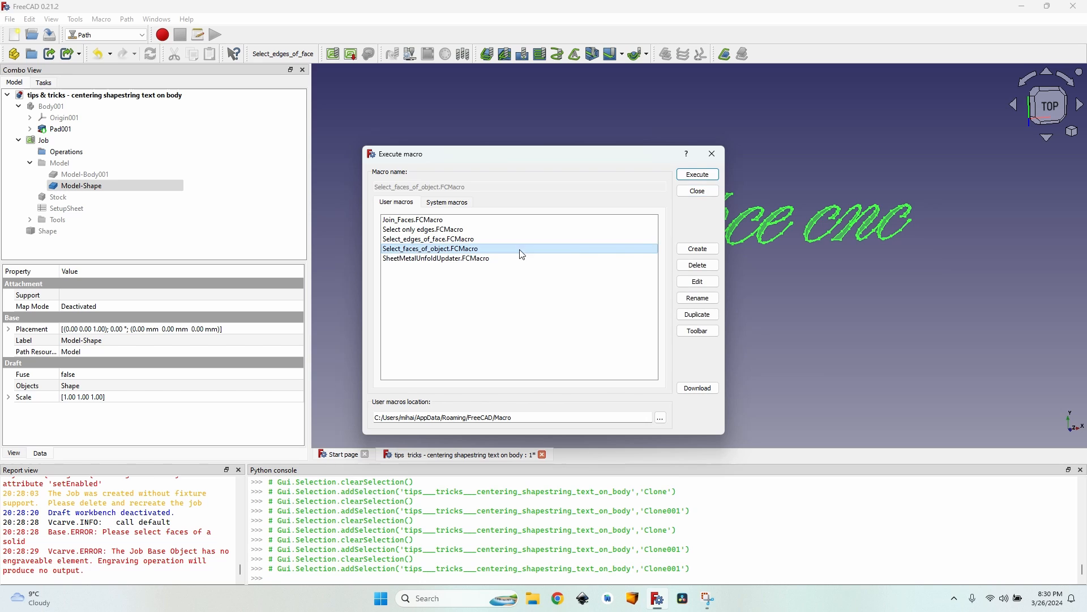
left_click(696, 174)
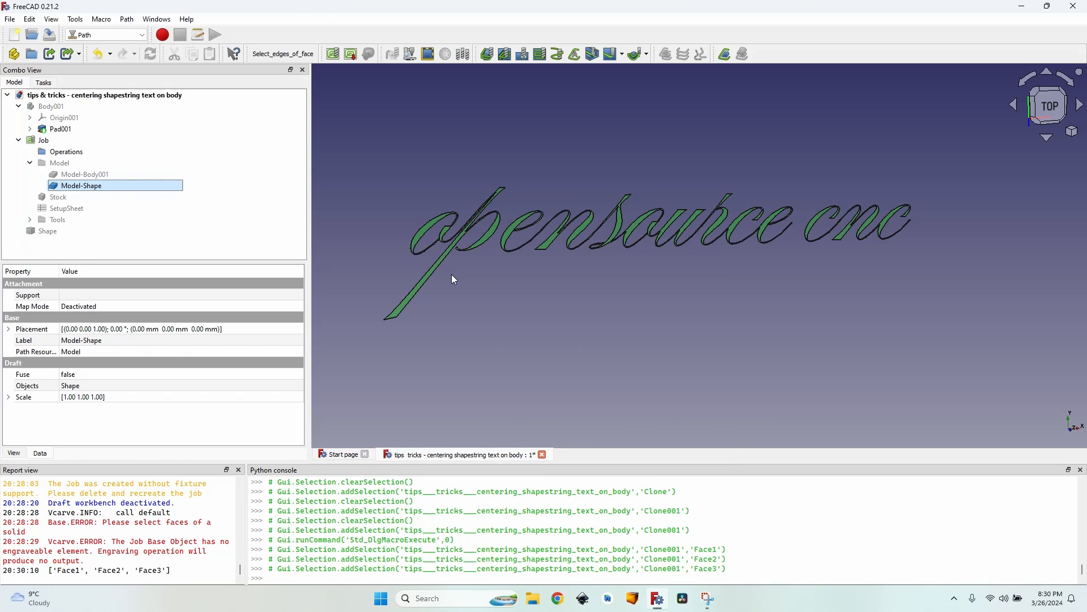
mouse_move(461, 224)
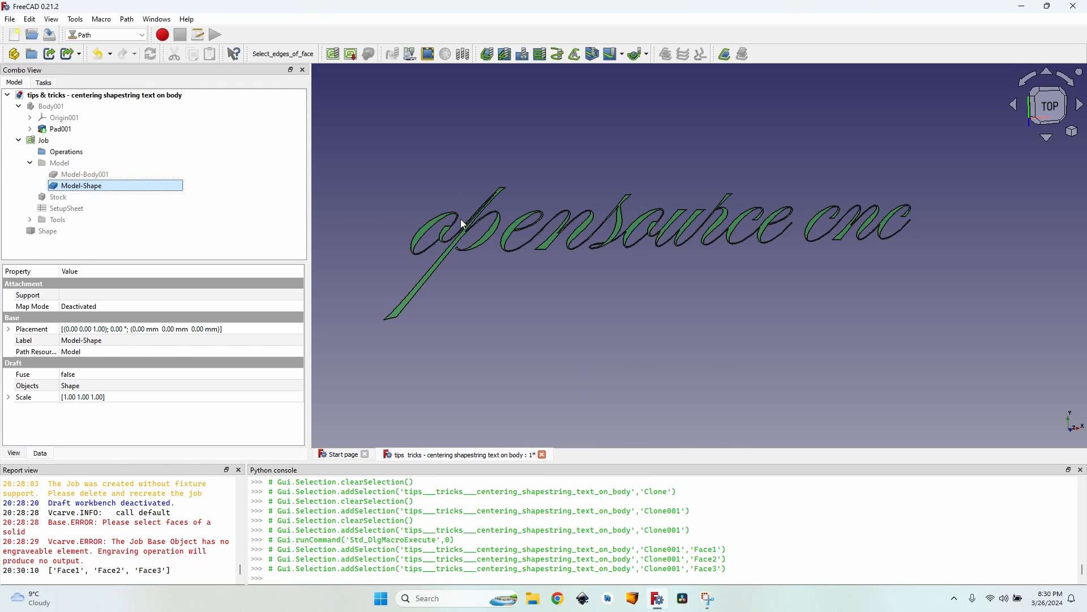
mouse_move(679, 261)
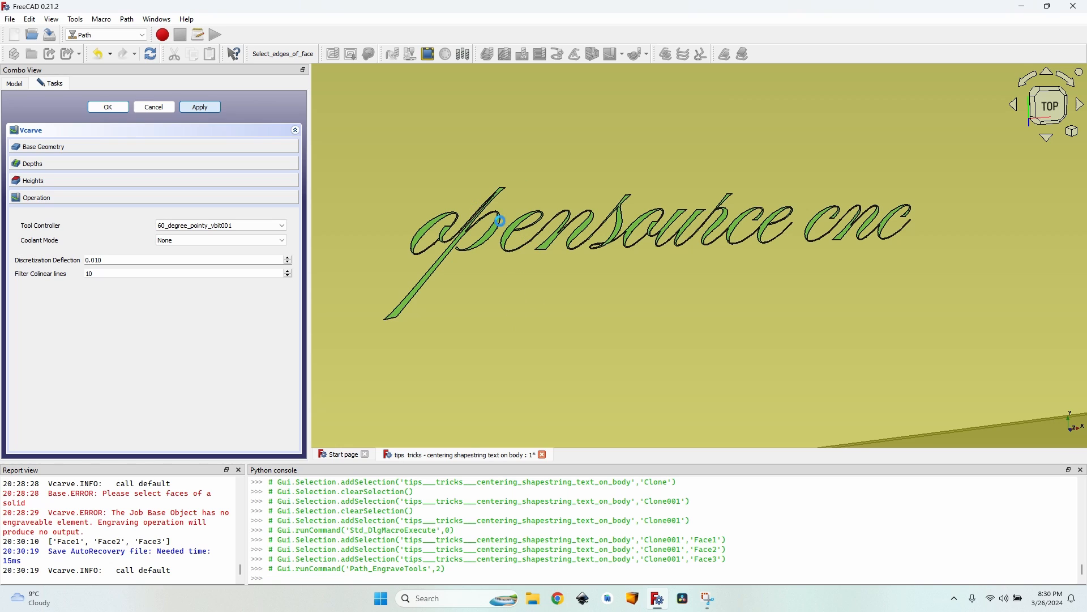
mouse_move(545, 252)
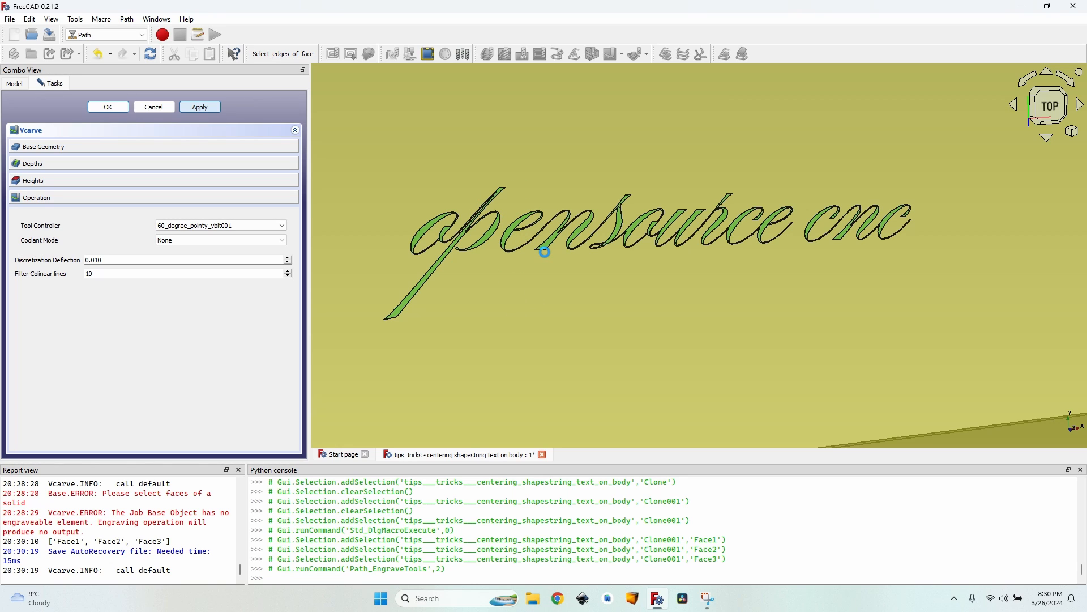
mouse_move(556, 211)
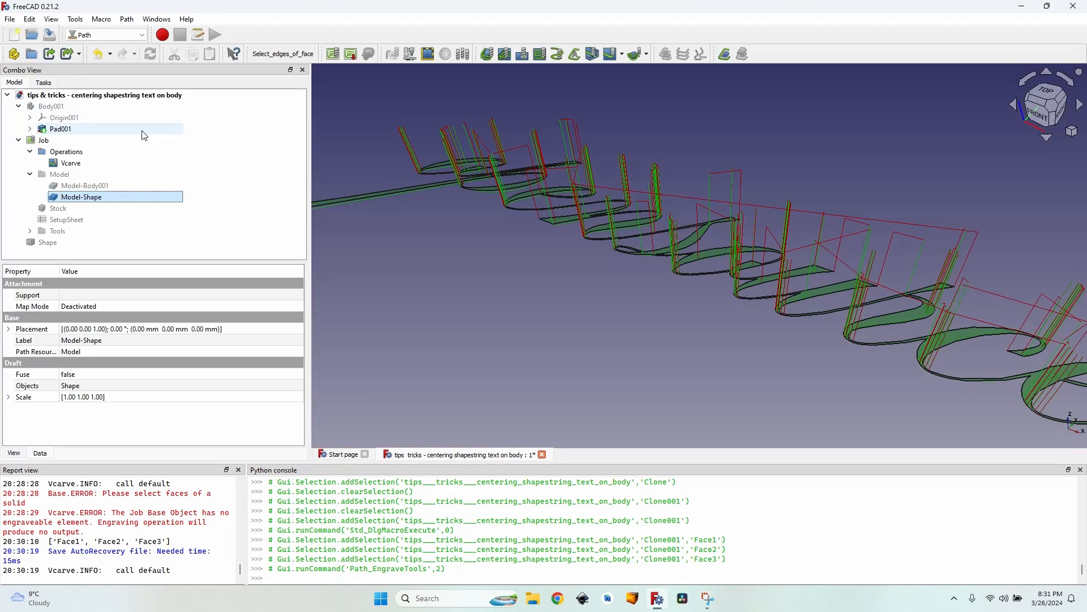
- Hide Model-Shape, inspect the V-carve toolpath, and return to the top view
left_click(81, 197)
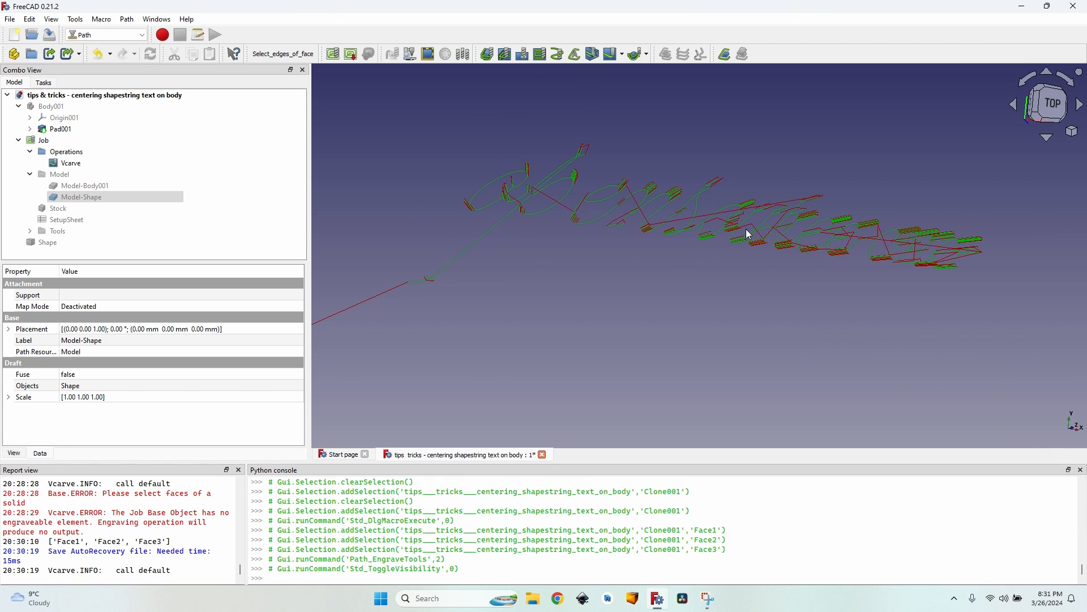
scroll("up", 3)
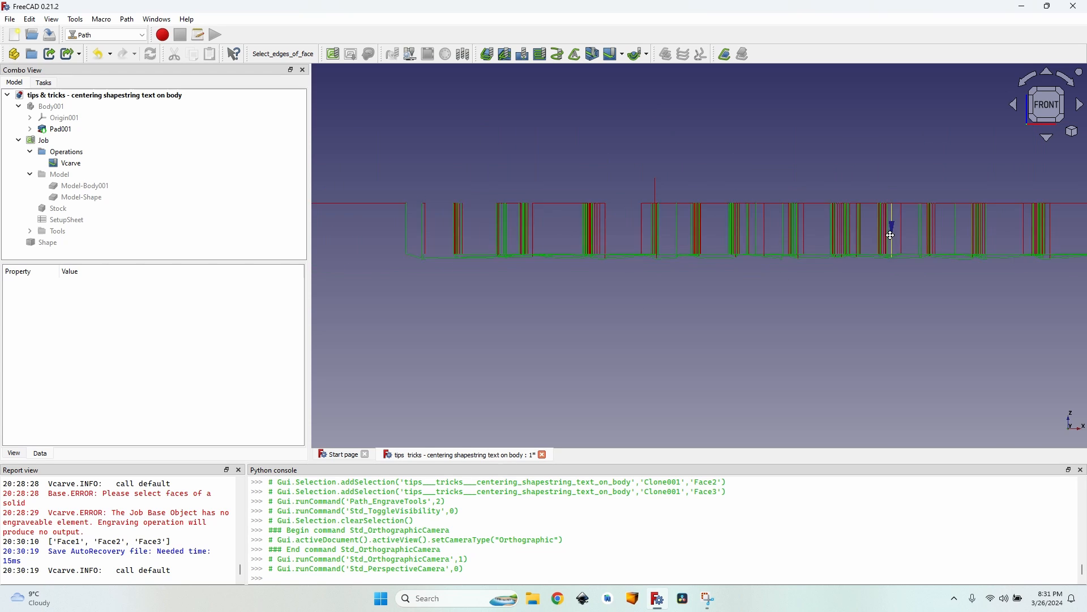
left_click(1045, 96)
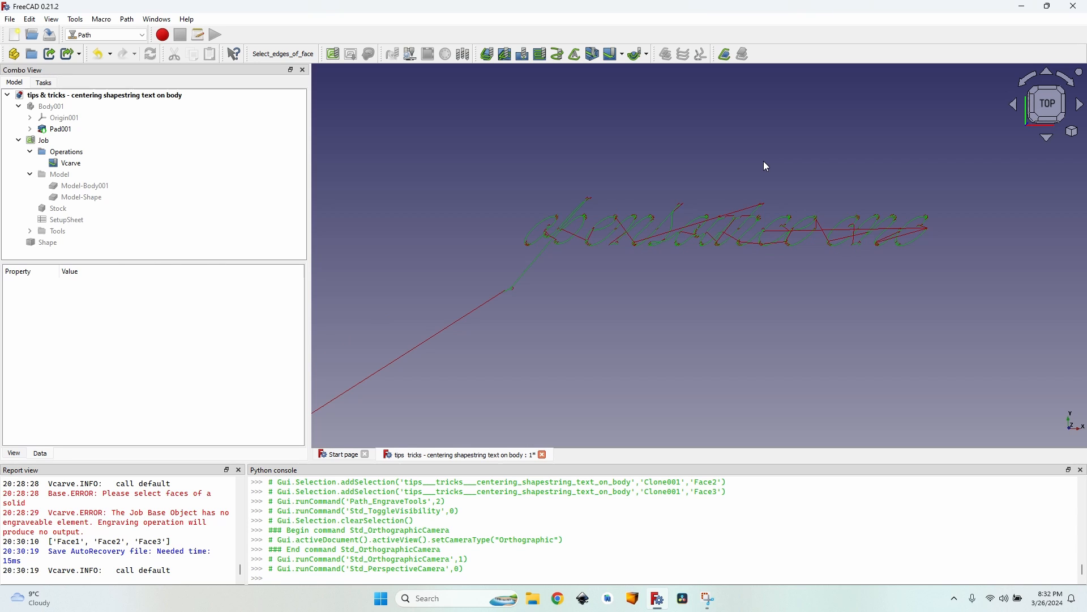
mouse_move(593, 163)
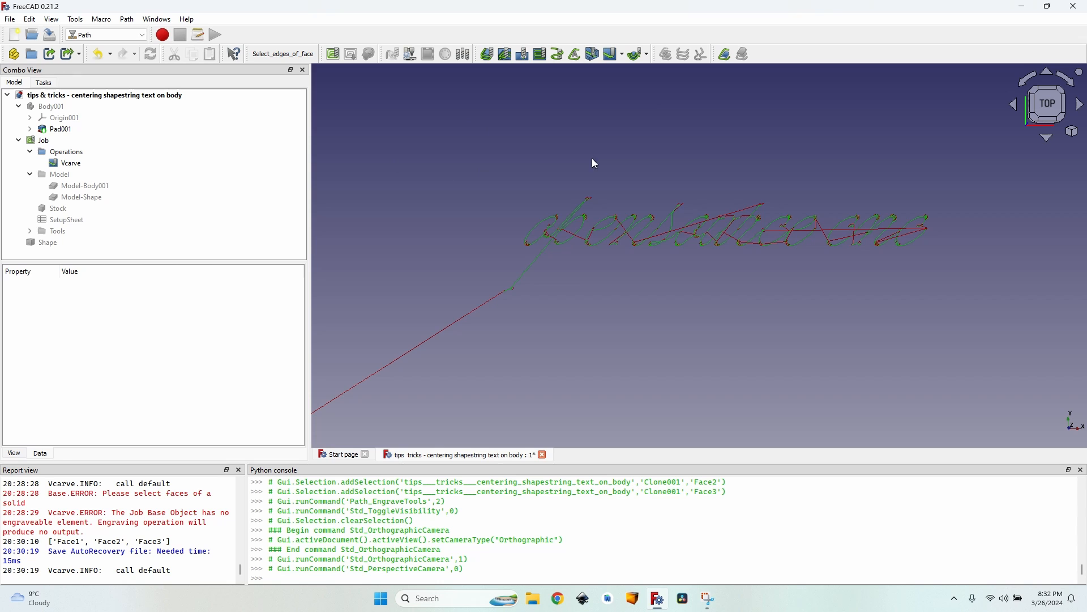
mouse_move(789, 178)
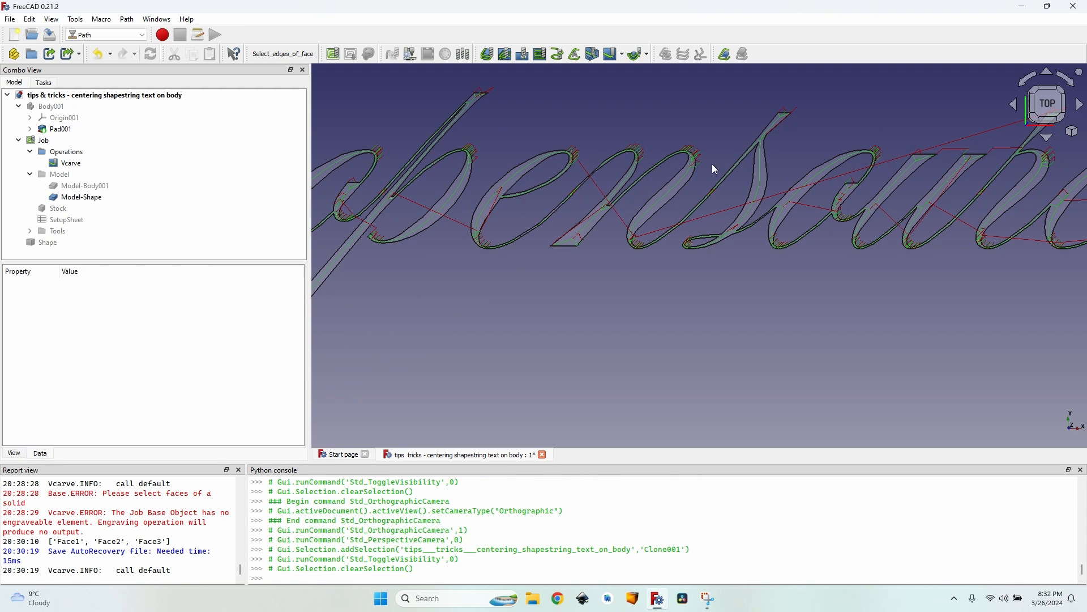
mouse_move(895, 111)
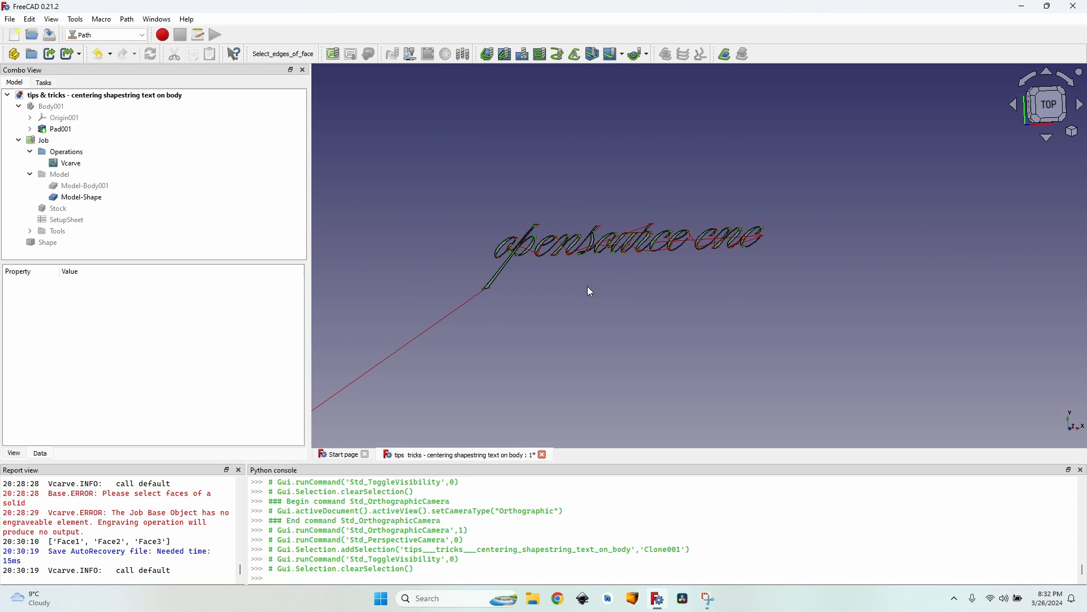
- Zoom in to inspect the toolpath following the visible cursive letters
scroll("up", 3)
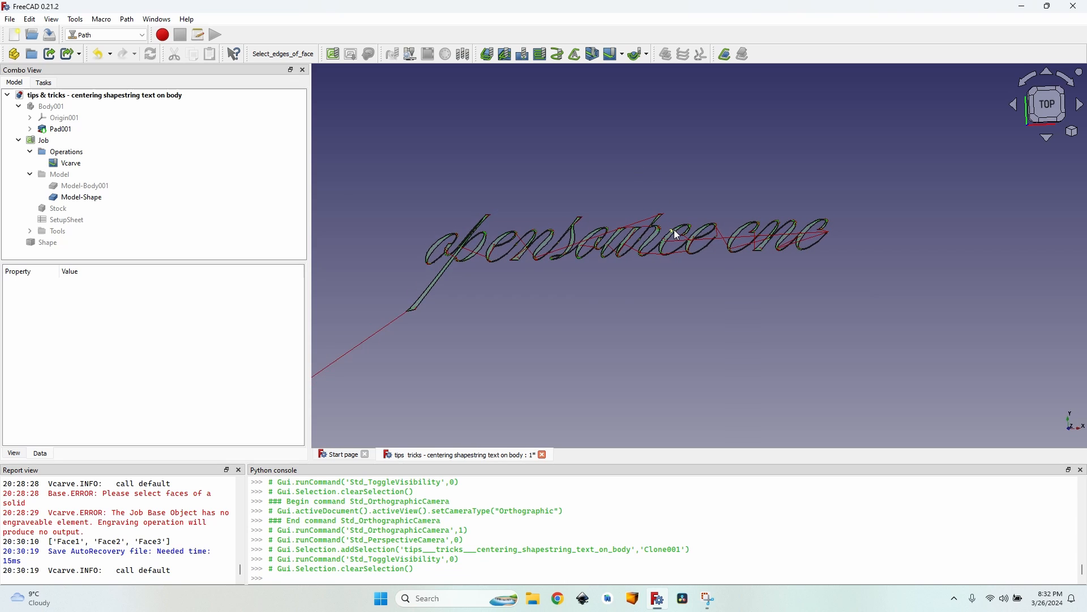
scroll("up", 3)
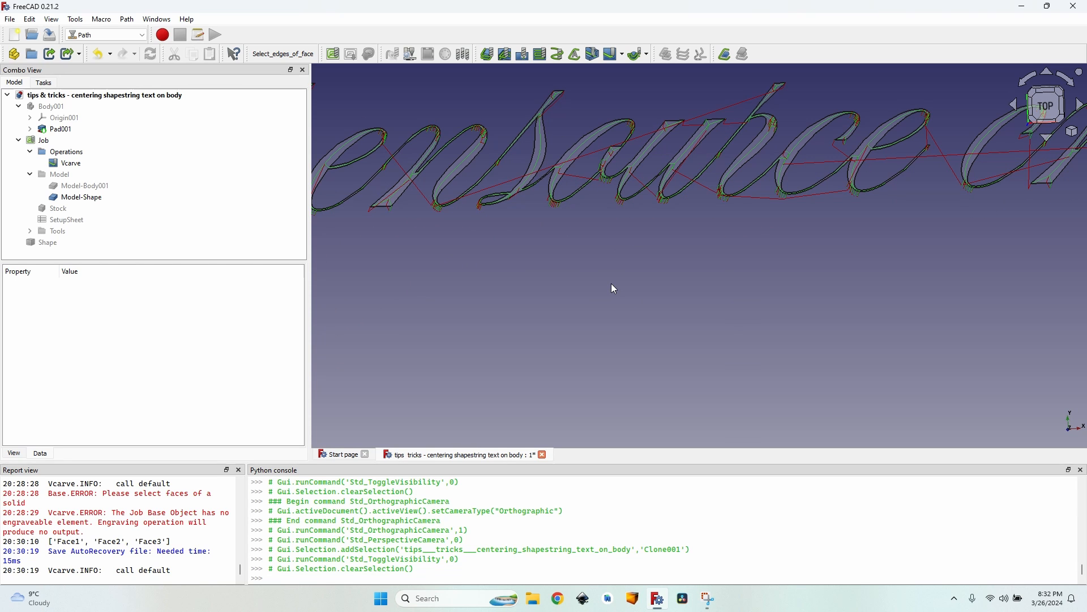
mouse_move(657, 247)
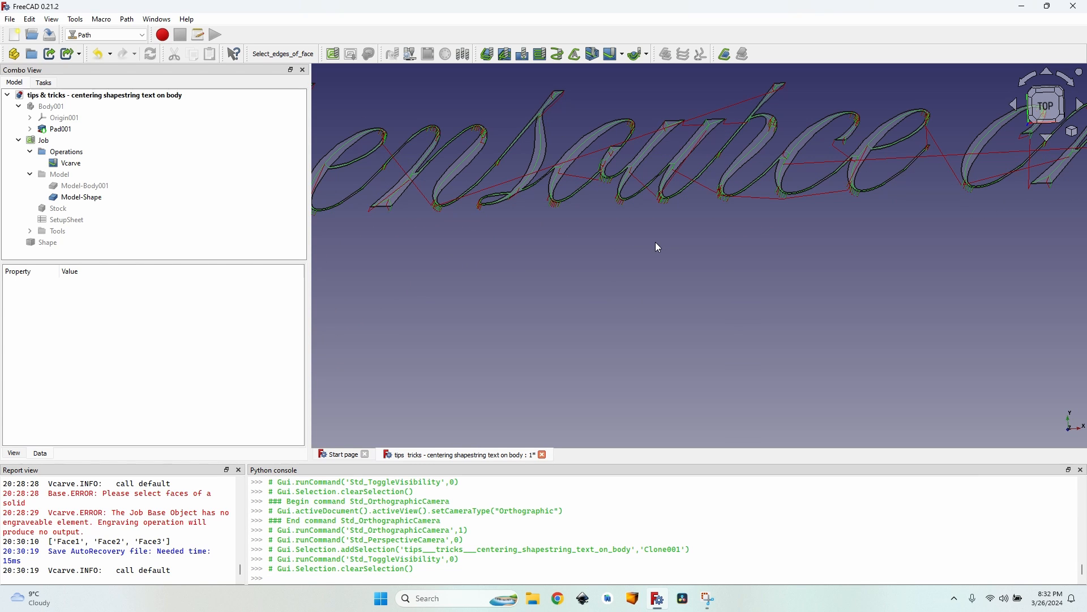